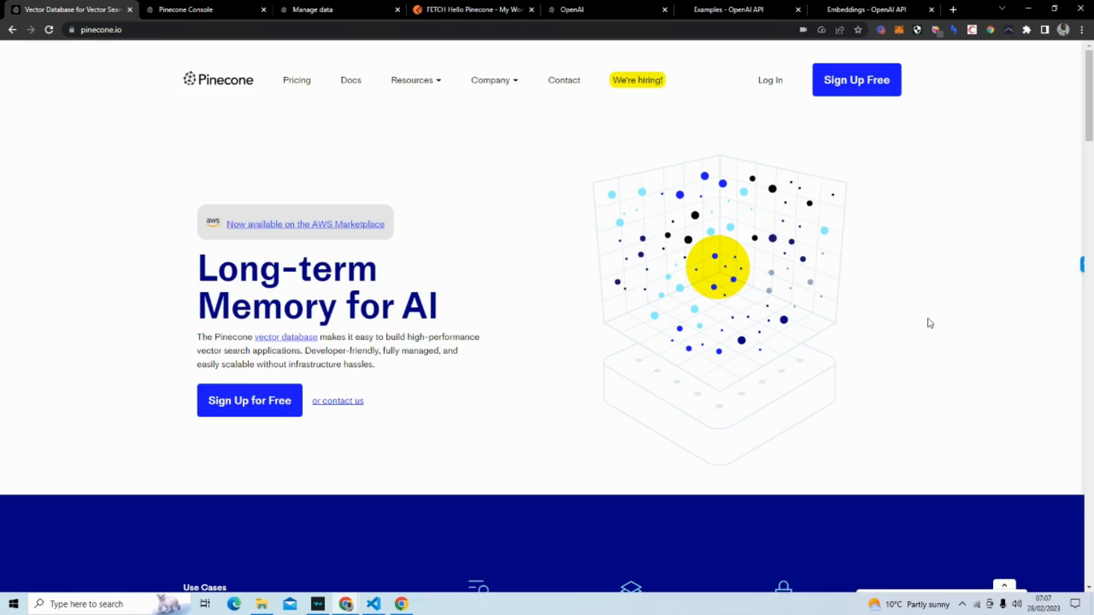
Review hello-world's nine-vector details, then bring up the Pinecone Console indexes list.
{"action": "scroll", "scroll_direction": "down", "scroll_amount": 3}
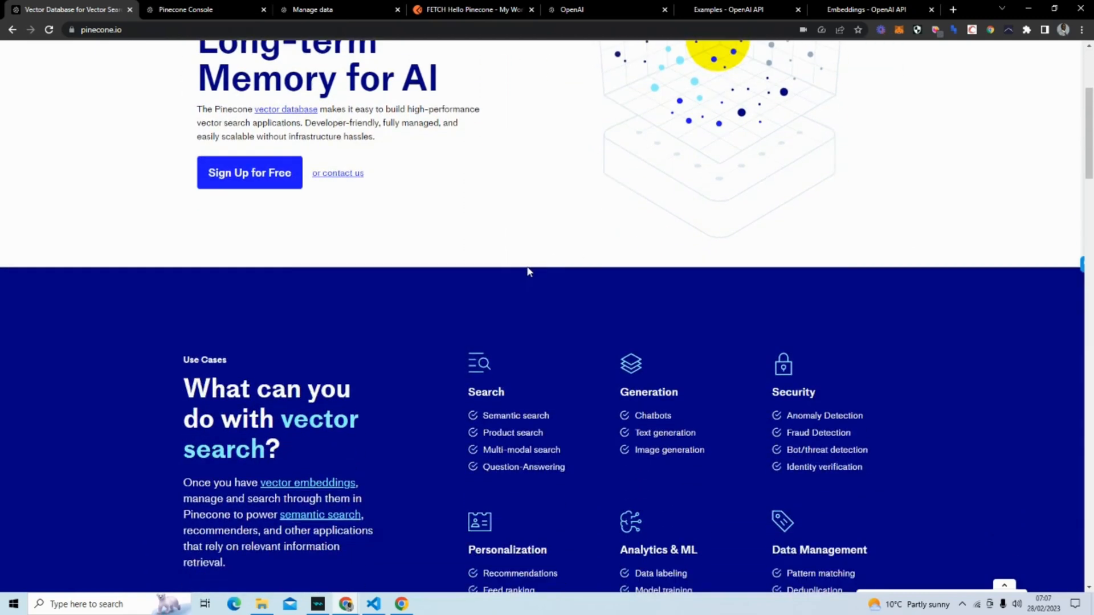
{"action": "scroll", "scroll_direction": "down", "scroll_amount": 3}
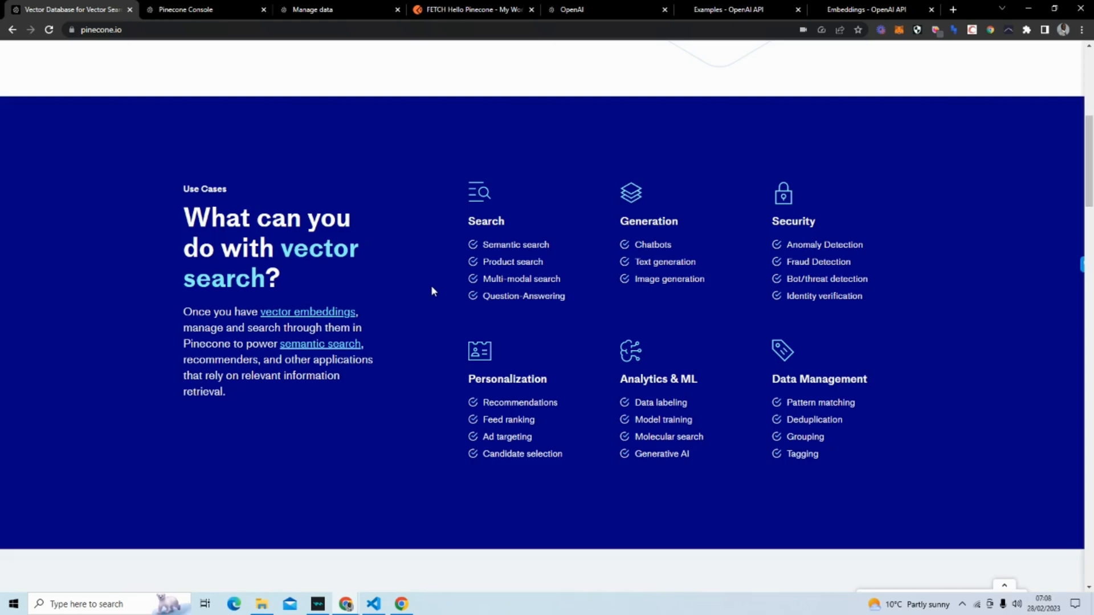
{"action": "scroll", "scroll_direction": "up", "scroll_amount": 3}
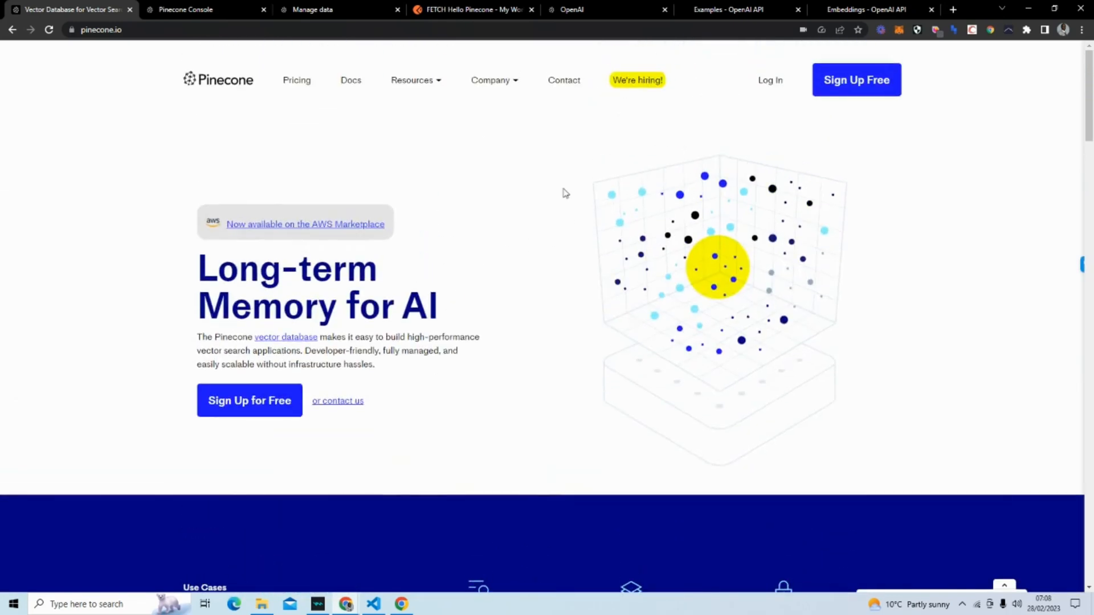
{"action": "mouse_move", "coordinate": [604, 220]}
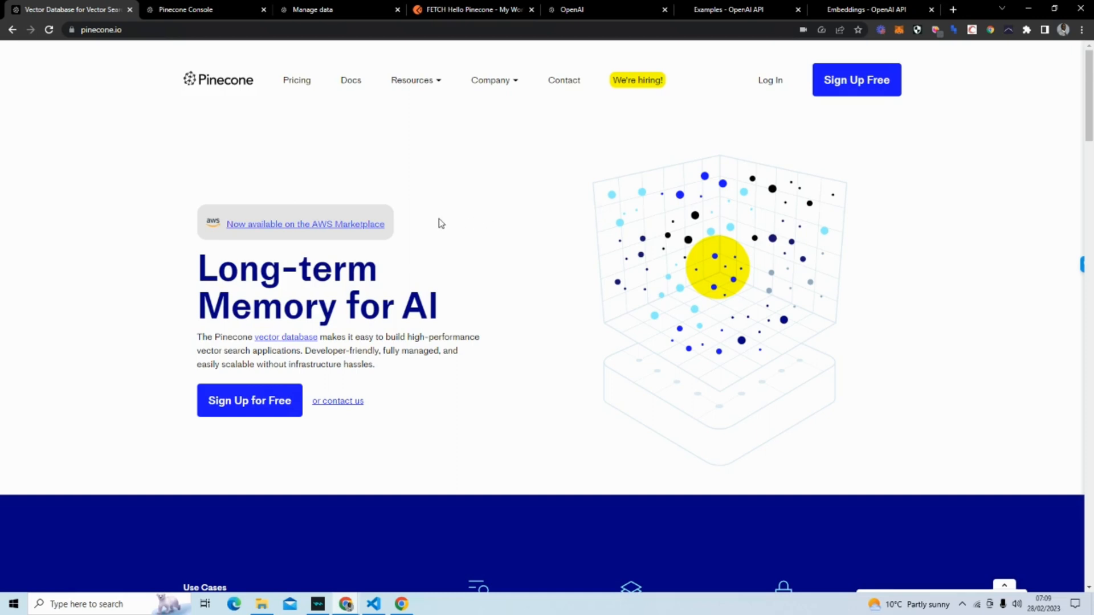
{"action": "mouse_move", "coordinate": [318, 167]}
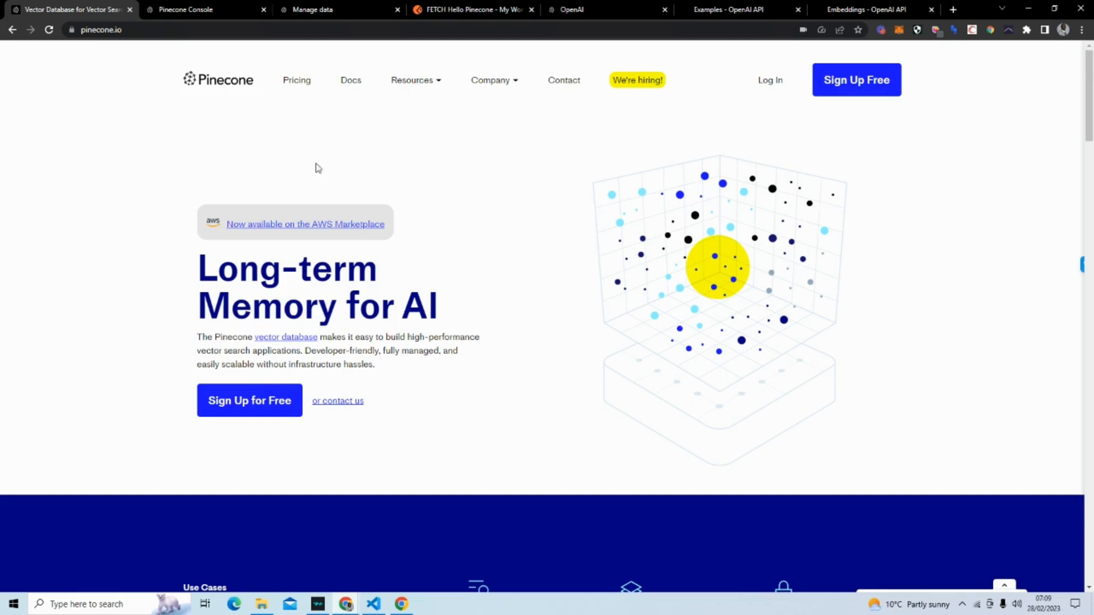
{"action": "mouse_move", "coordinate": [850, 274]}
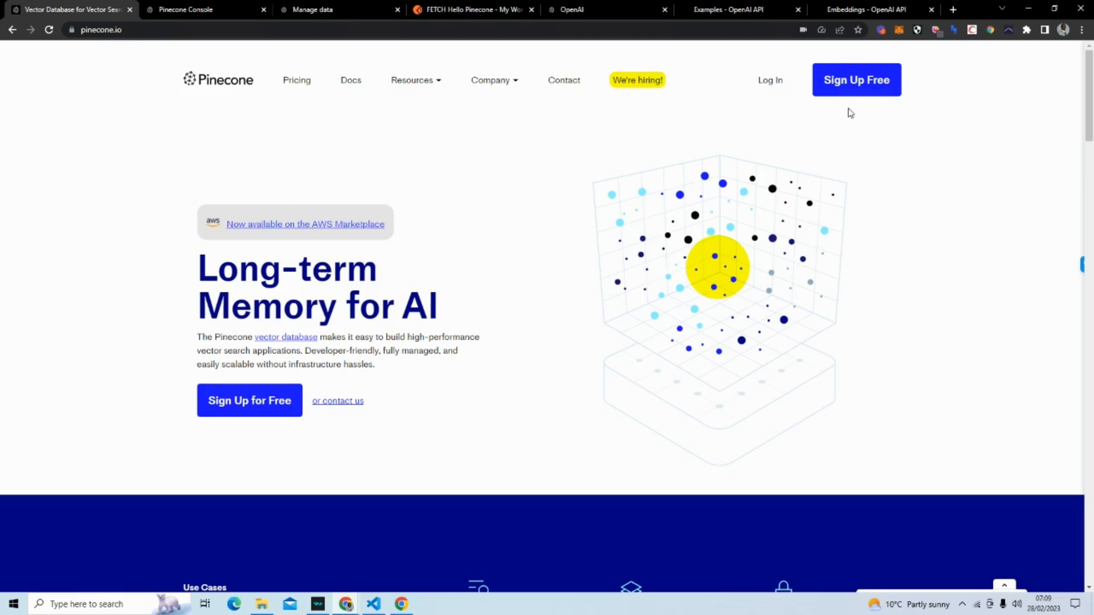
{"action": "left_click", "coordinate": [186, 10]}
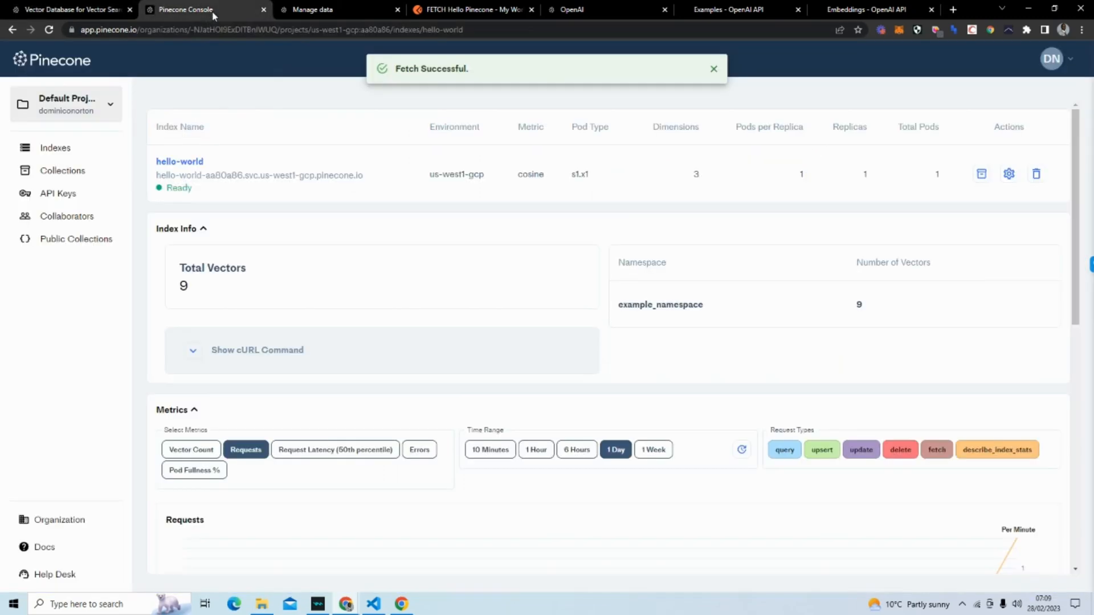
{"action": "scroll", "scroll_direction": "down", "scroll_amount": 3}
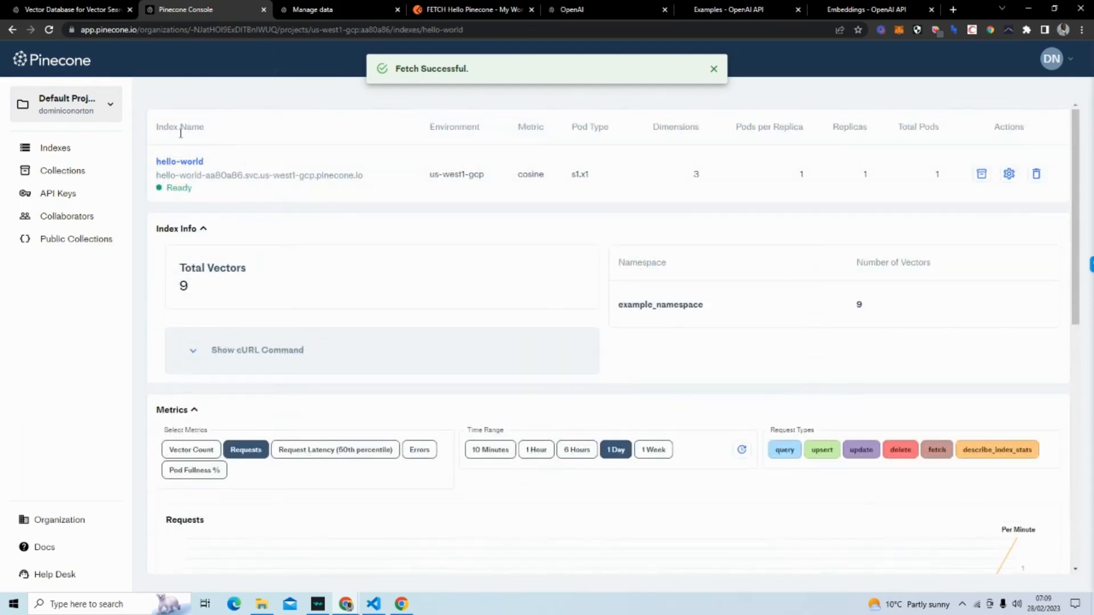
{"action": "mouse_move", "coordinate": [56, 149]}
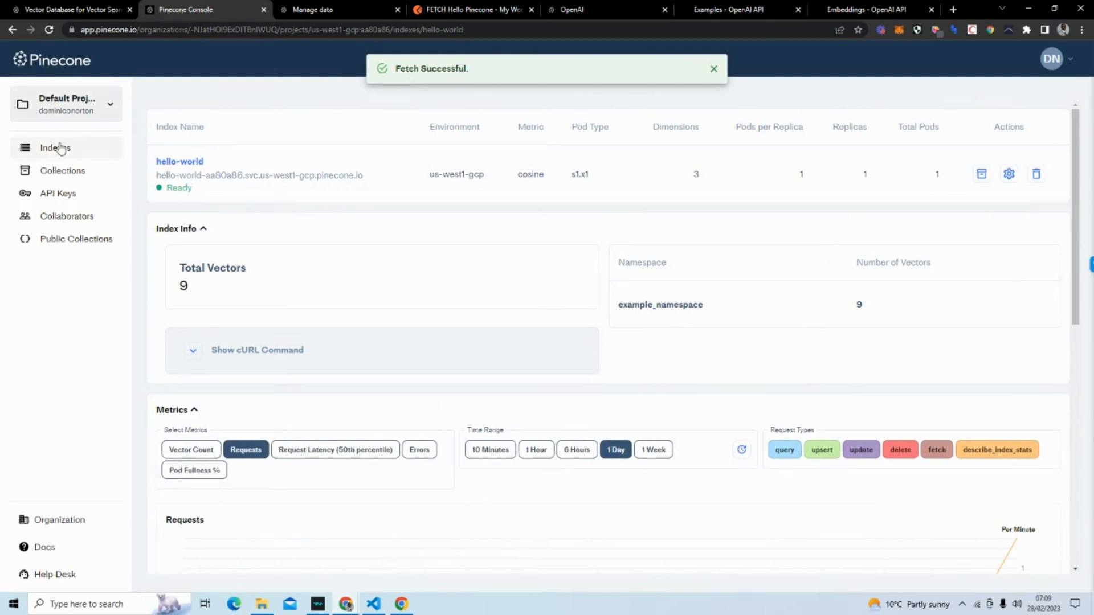
{"action": "right_click", "coordinate": [62, 148]}
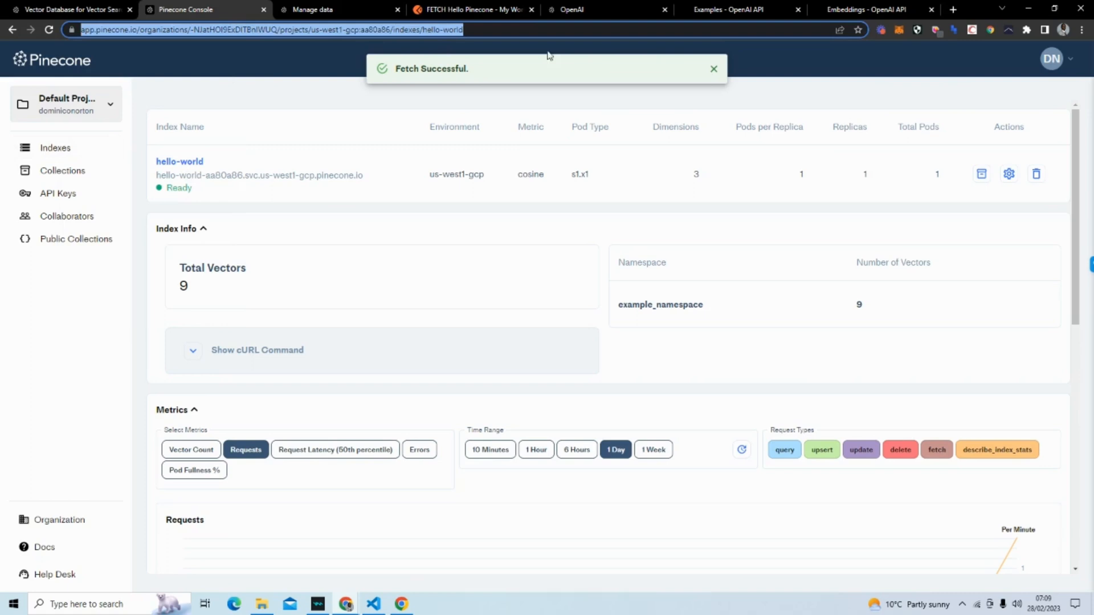
{"action": "left_click", "coordinate": [956, 10]}
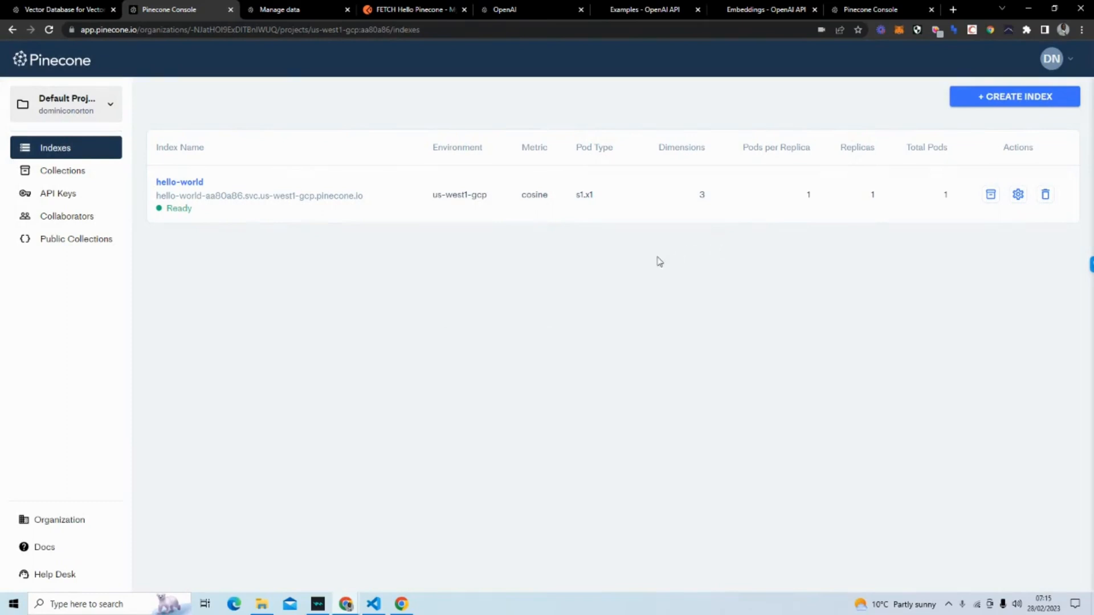
{"action": "mouse_move", "coordinate": [440, 338]}
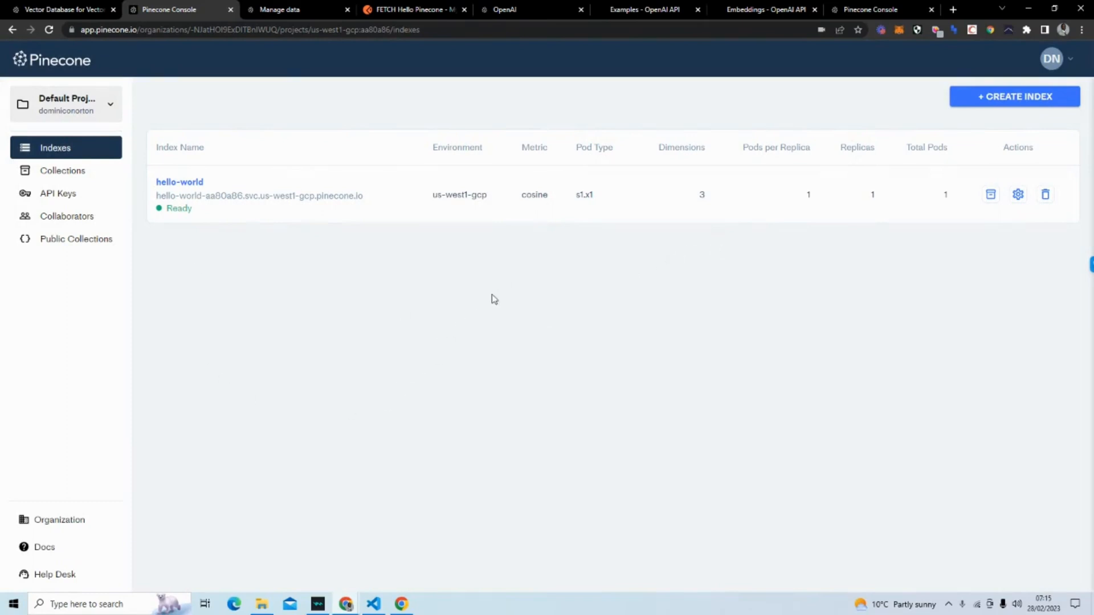
{"action": "mouse_move", "coordinate": [990, 101]}
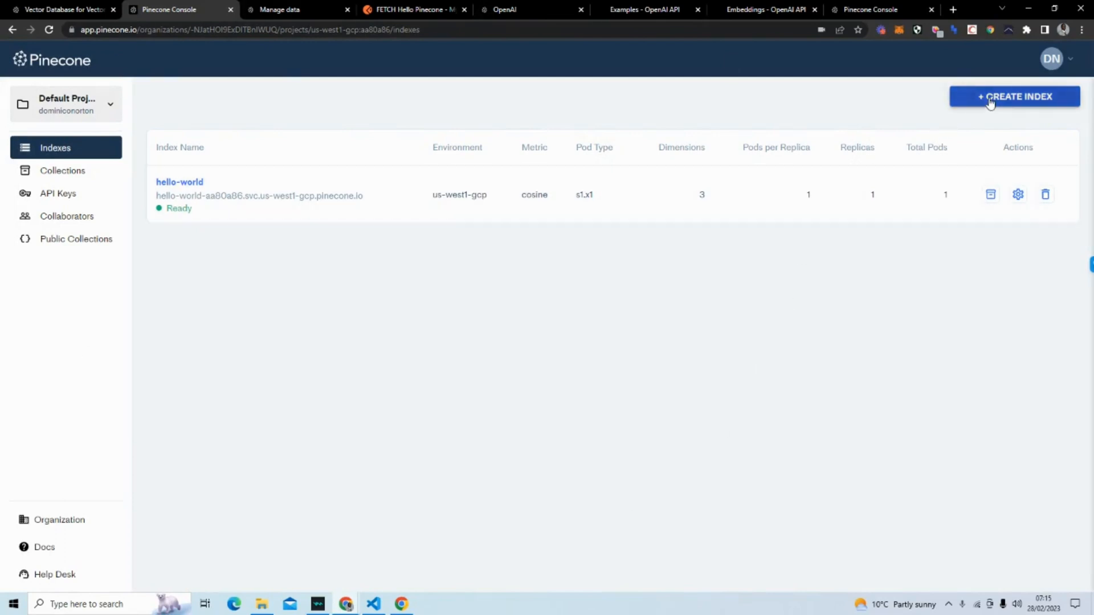
Create index pinecone-index with 256 dimensions, keeping cosine metric and S1 pods.
{"action": "left_click", "coordinate": [1014, 96]}
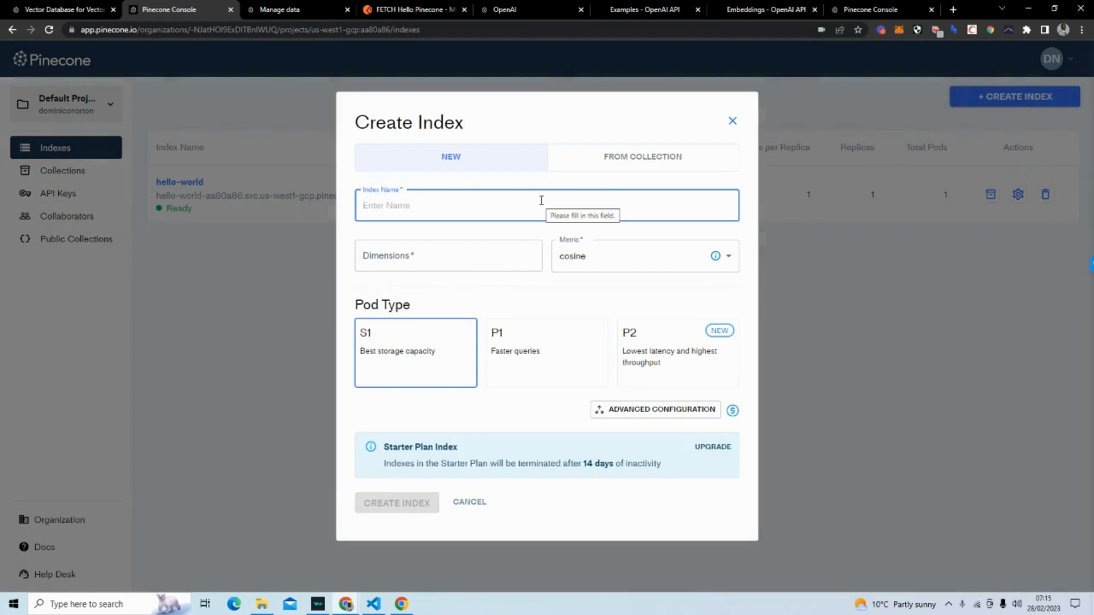
{"action": "type", "text": "Pin"}
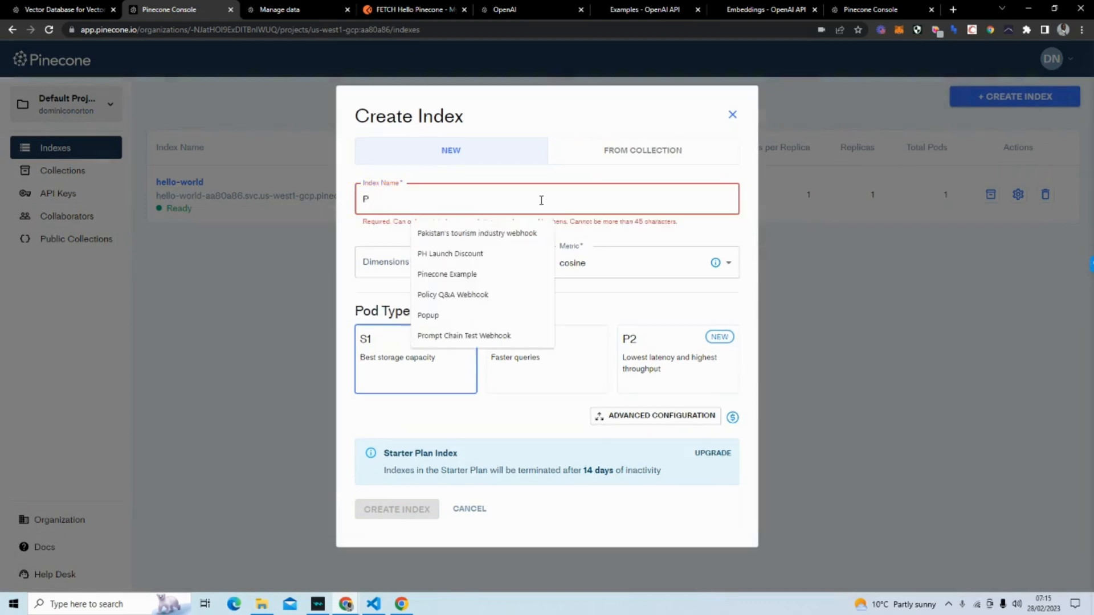
{"action": "type", "text": "inecone-i"}
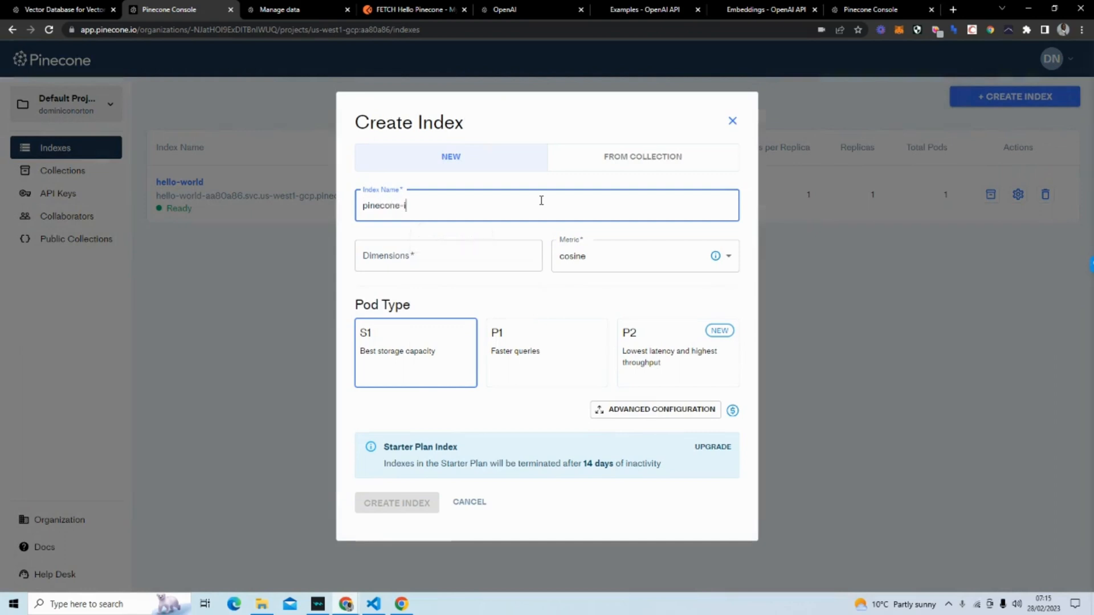
{"action": "left_click", "coordinate": [448, 255]}
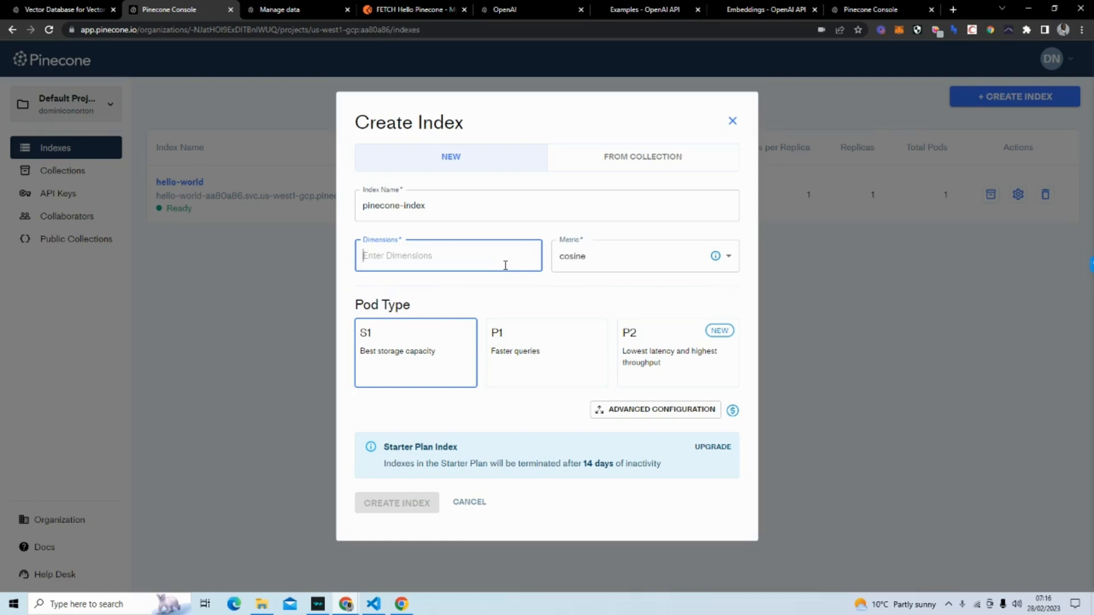
{"action": "type", "text": "2"}
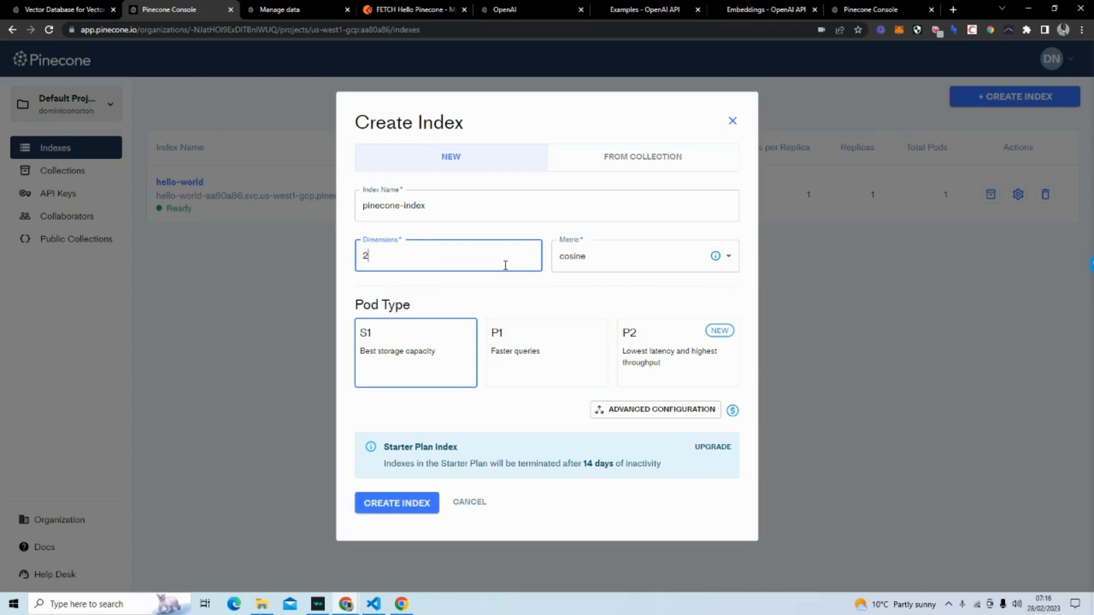
{"action": "type", "text": "56"}
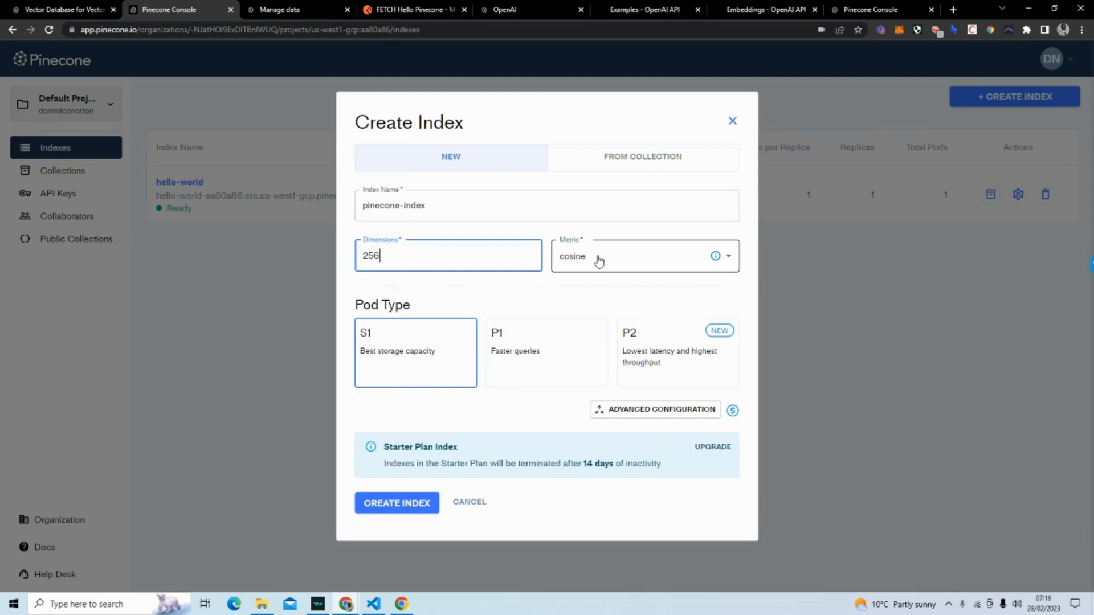
{"action": "mouse_move", "coordinate": [607, 264]}
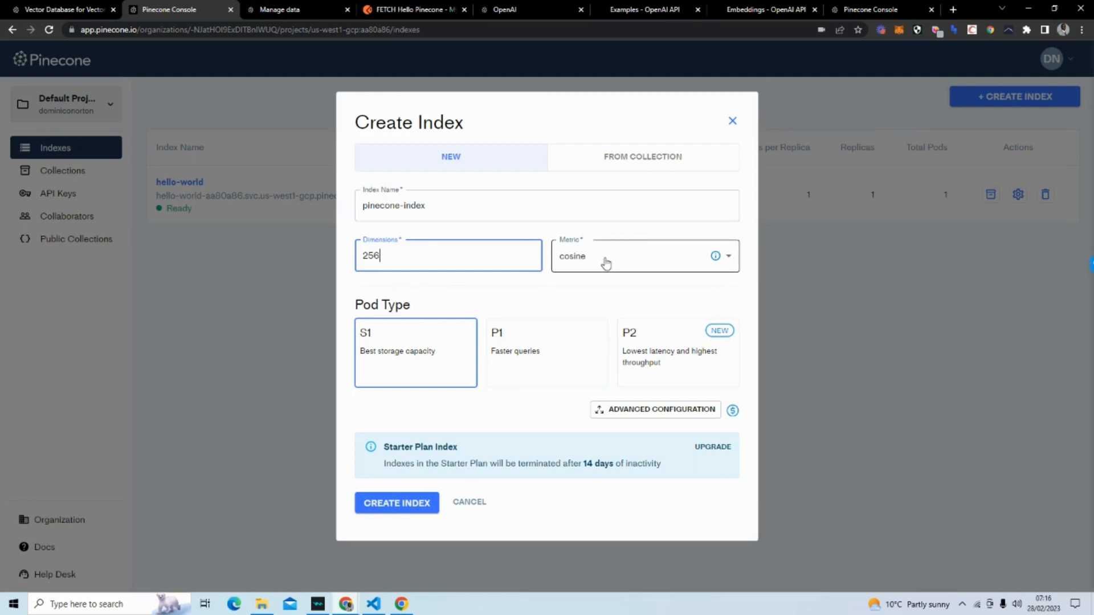
{"action": "mouse_move", "coordinate": [415, 359]}
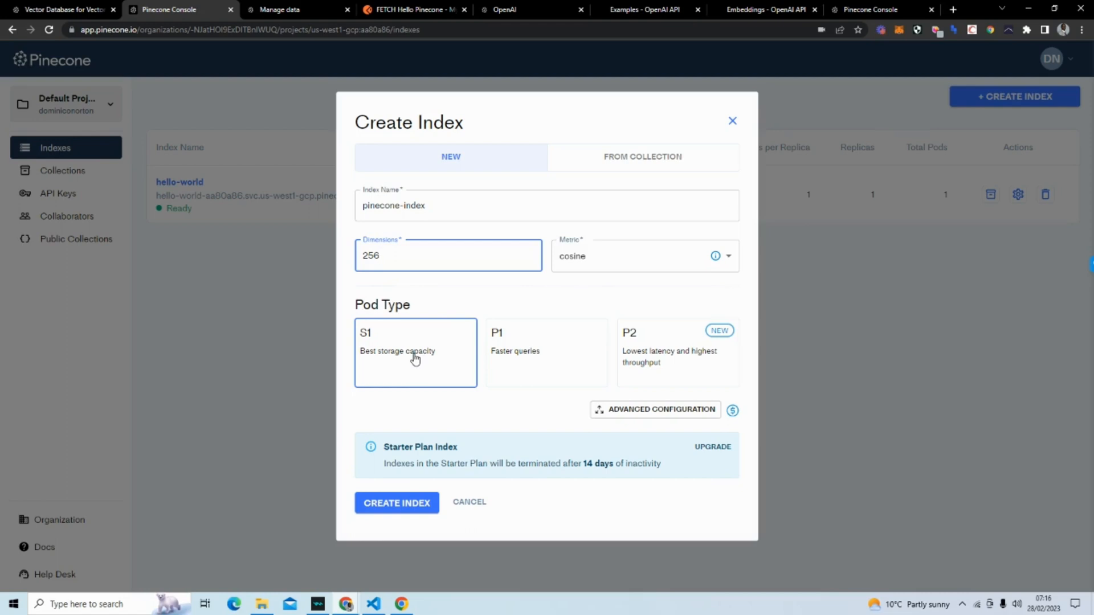
{"action": "mouse_move", "coordinate": [666, 228]}
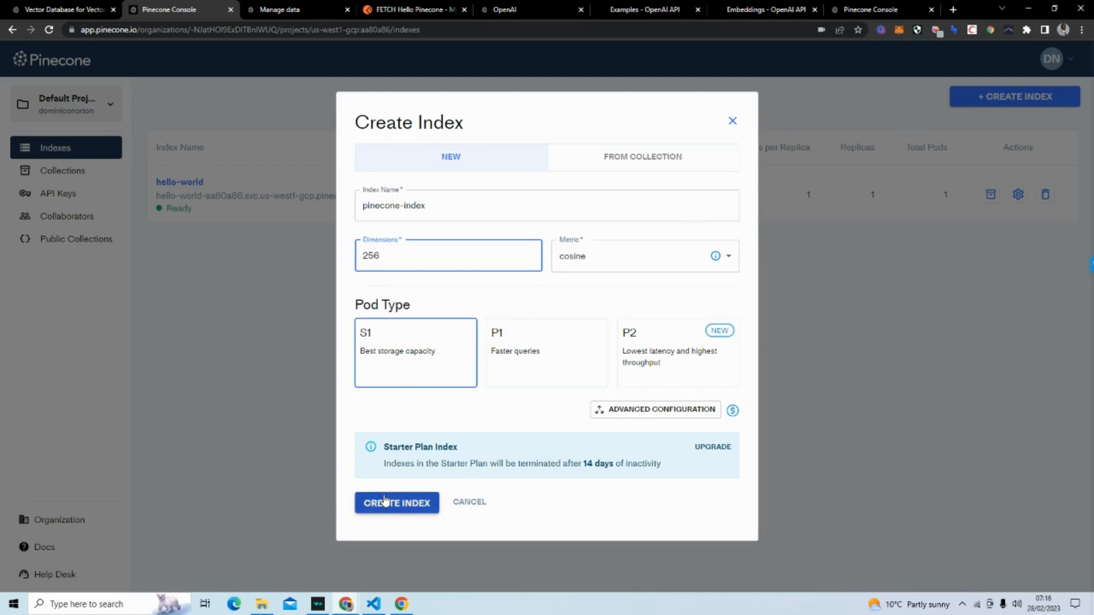
{"action": "left_click", "coordinate": [397, 502]}
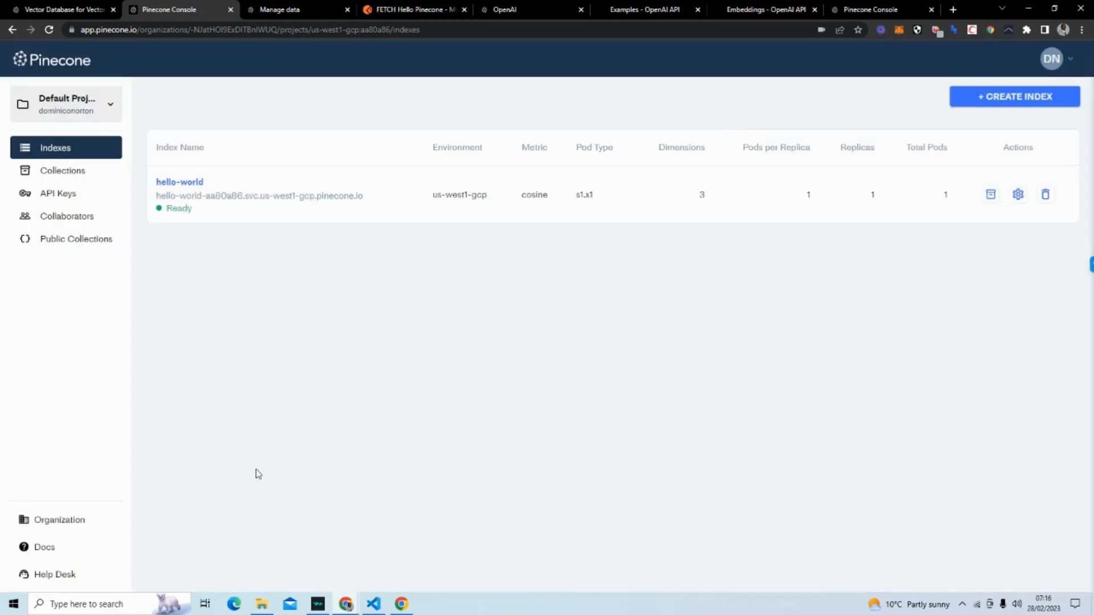
{"action": "mouse_move", "coordinate": [278, 260]}
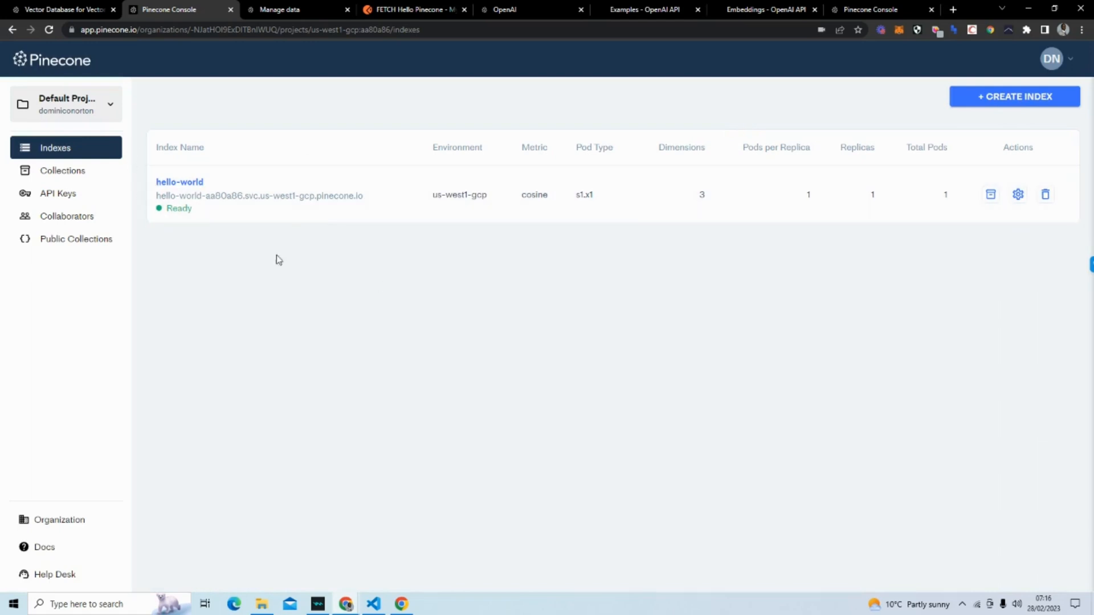
{"action": "mouse_move", "coordinate": [197, 186]}
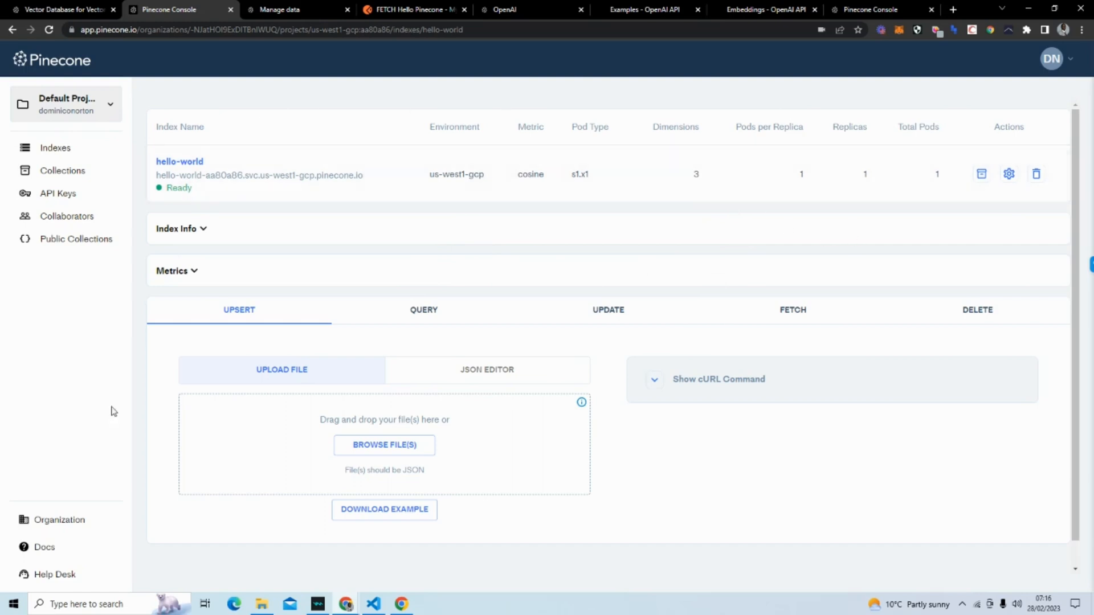
{"action": "mouse_move", "coordinate": [402, 385]}
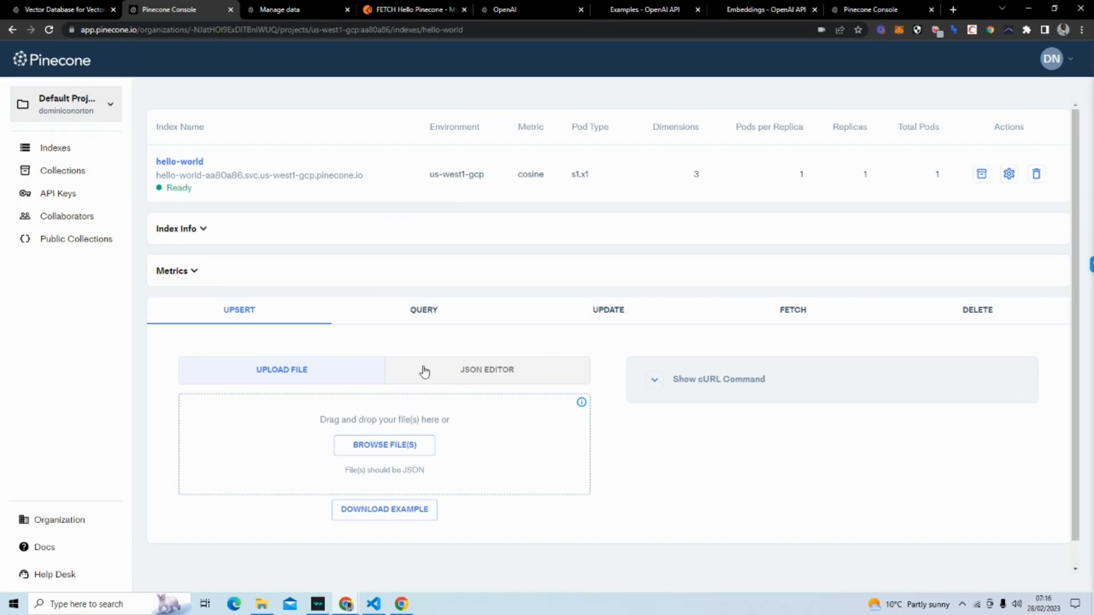
Expand hello-world's Index Info to show 9 vectors in example_namespace and the stats cURL.
{"action": "left_click", "coordinate": [177, 228]}
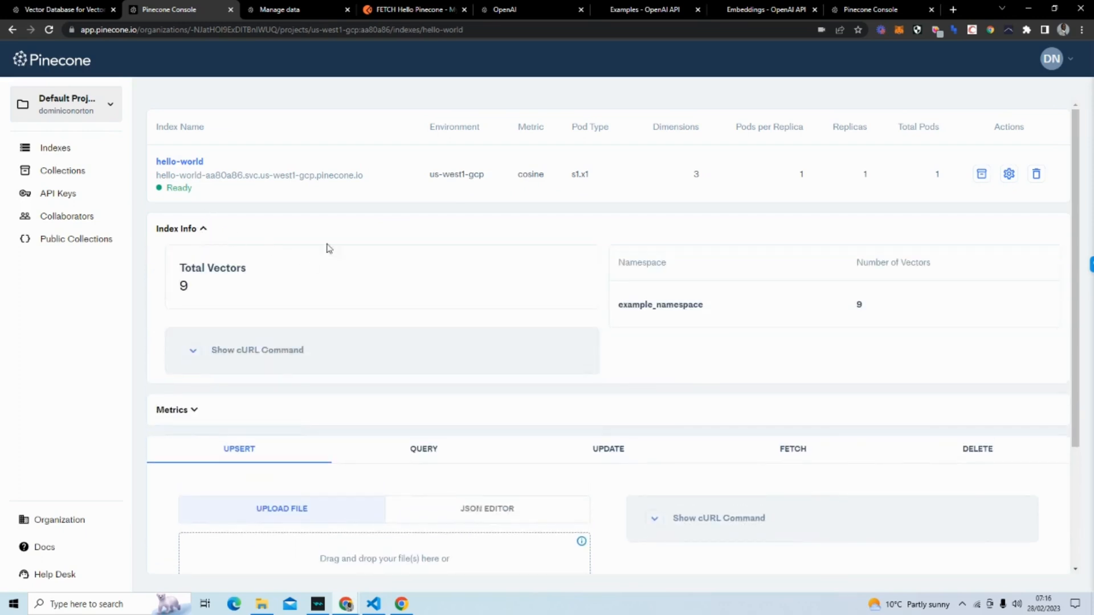
{"action": "mouse_move", "coordinate": [672, 320]}
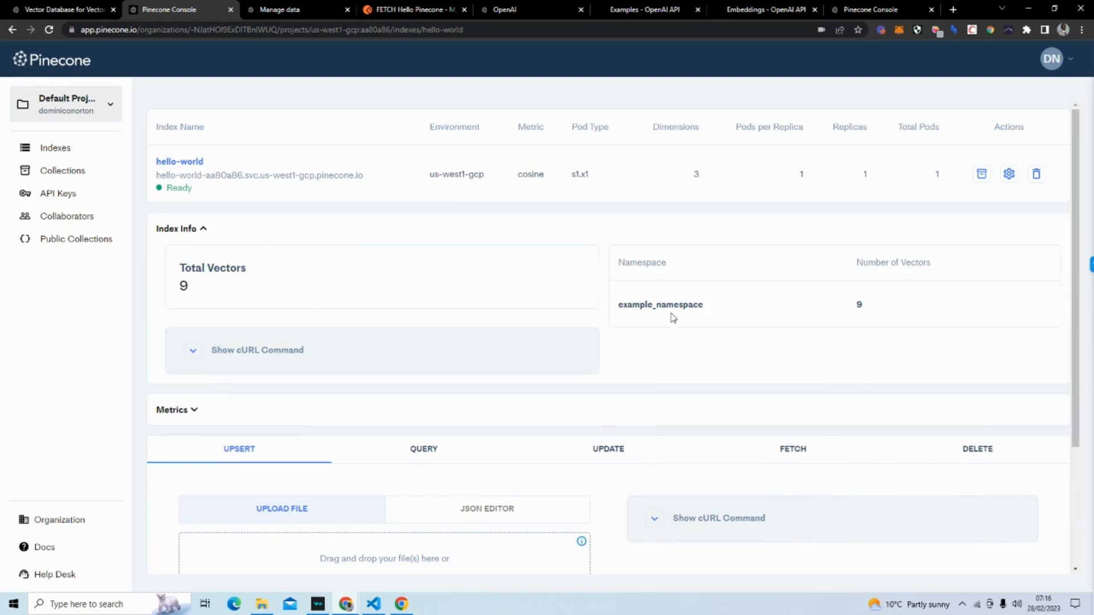
{"action": "scroll", "scroll_direction": "down", "scroll_amount": 3}
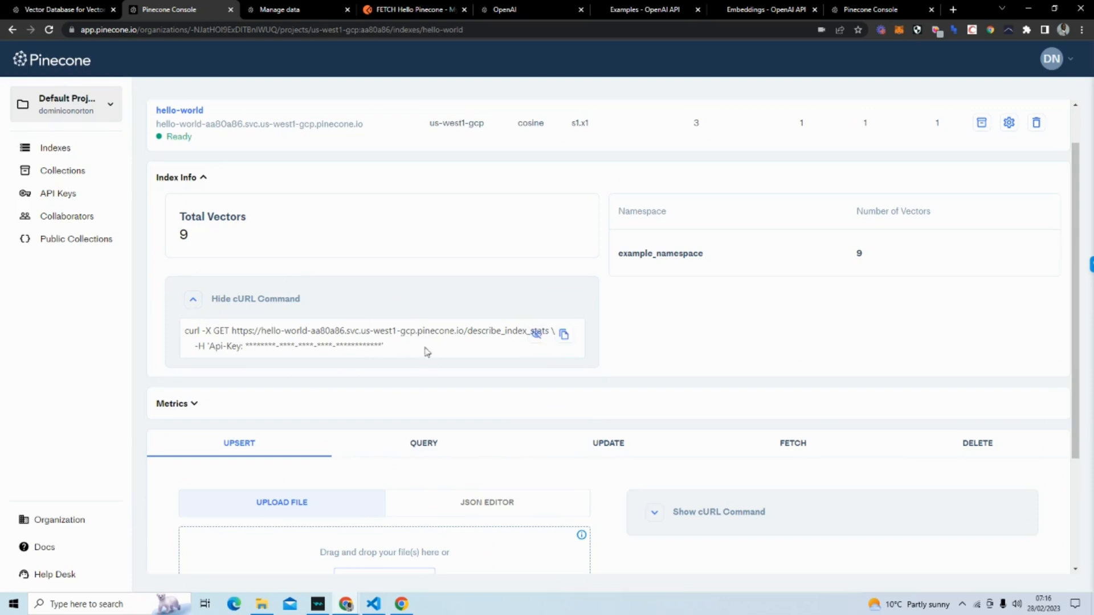
{"action": "mouse_move", "coordinate": [420, 10]}
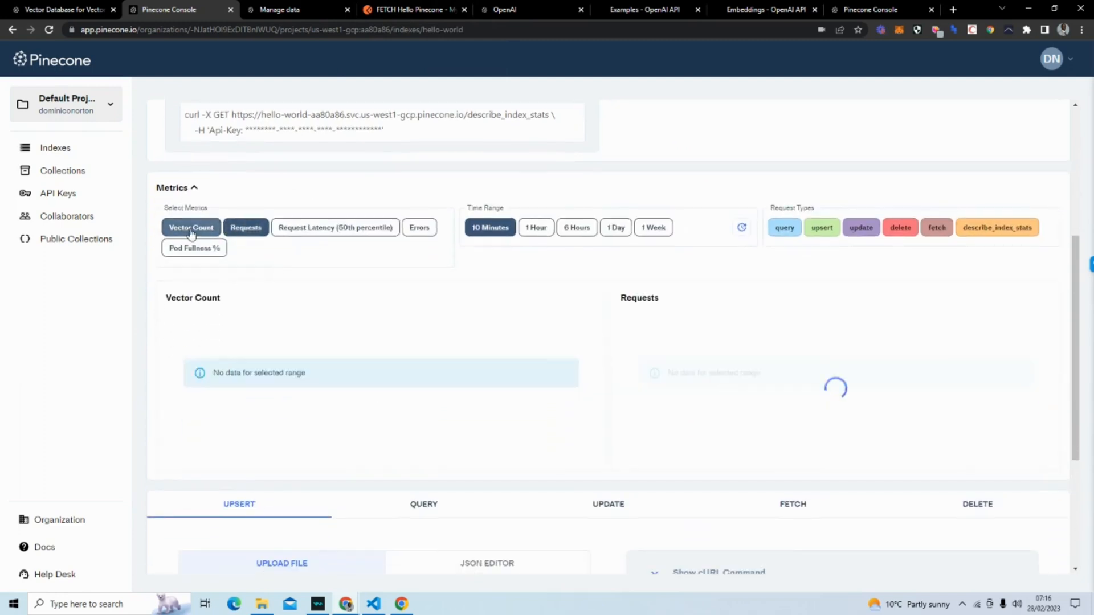
{"action": "left_click", "coordinate": [246, 227]}
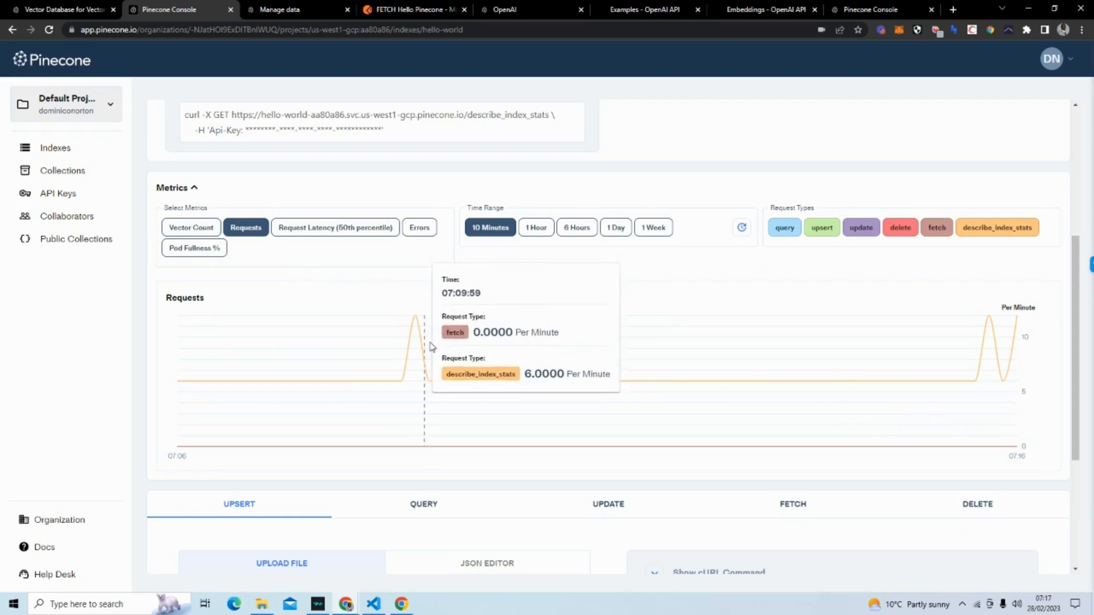
{"action": "mouse_move", "coordinate": [988, 376]}
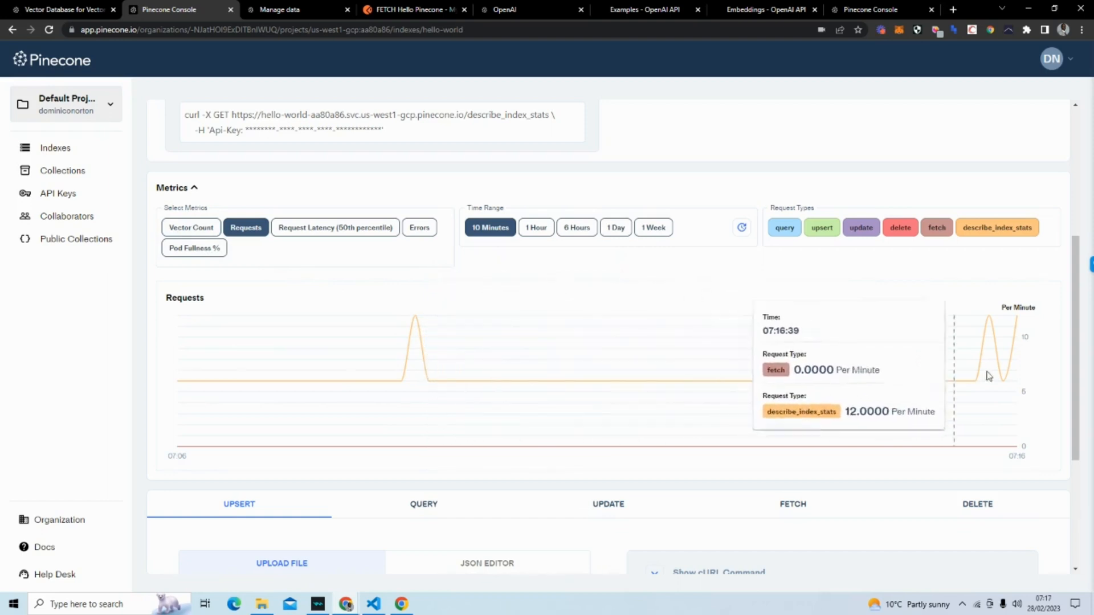
{"action": "mouse_move", "coordinate": [855, 241]}
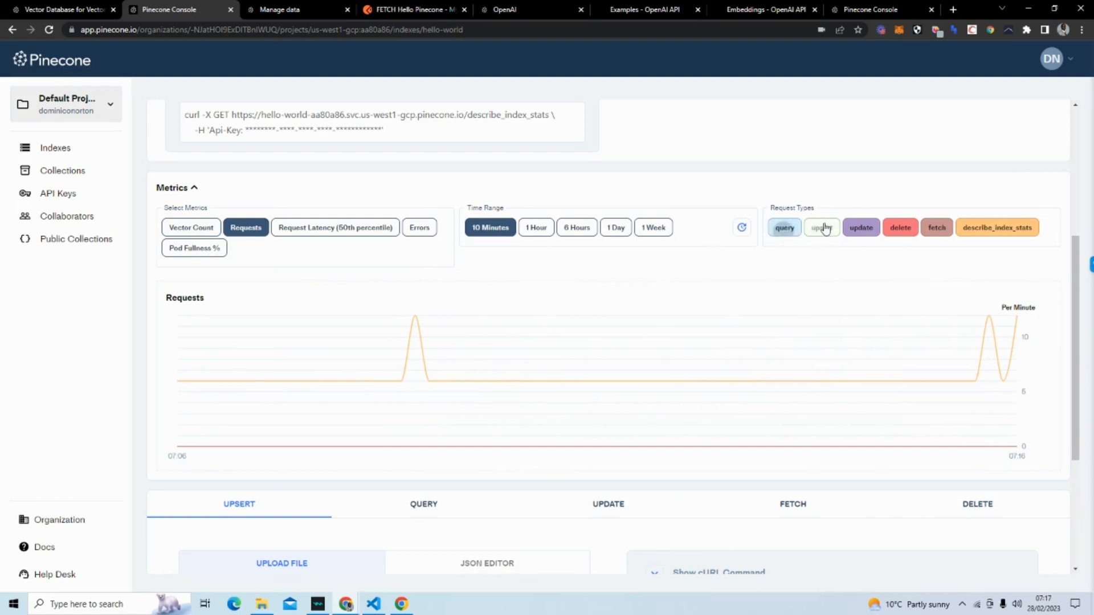
{"action": "scroll", "scroll_direction": "down", "scroll_amount": 3}
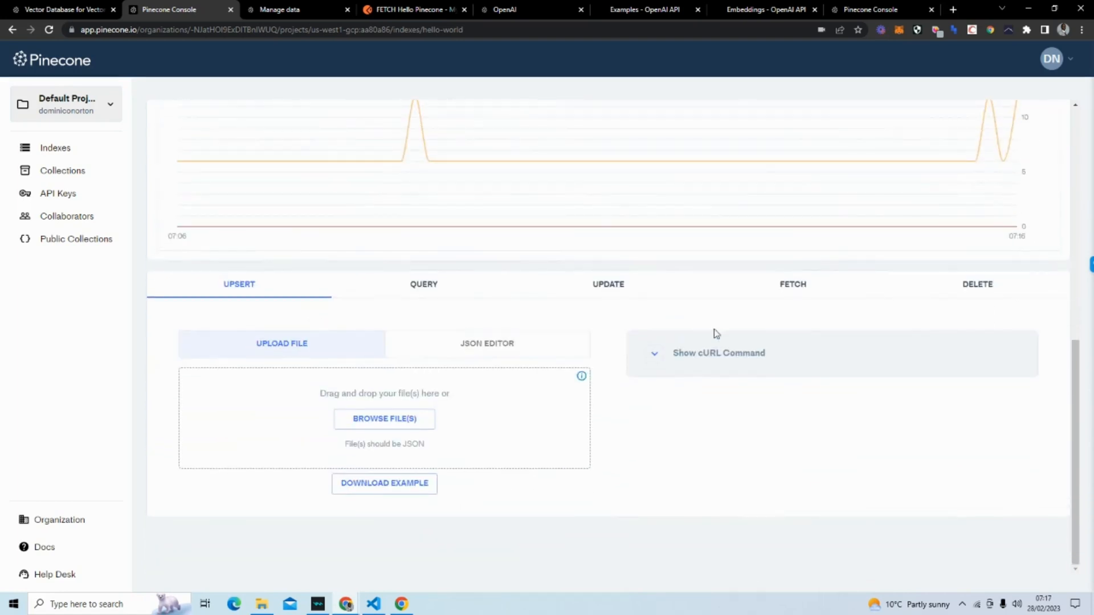
{"action": "mouse_move", "coordinate": [774, 331]}
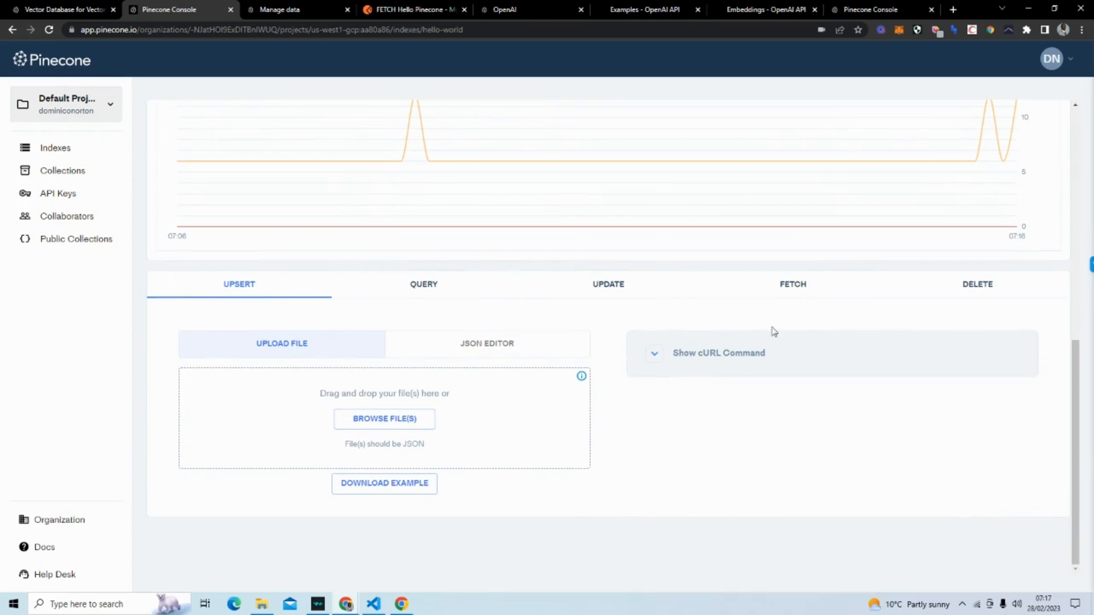
{"action": "mouse_move", "coordinate": [465, 331]}
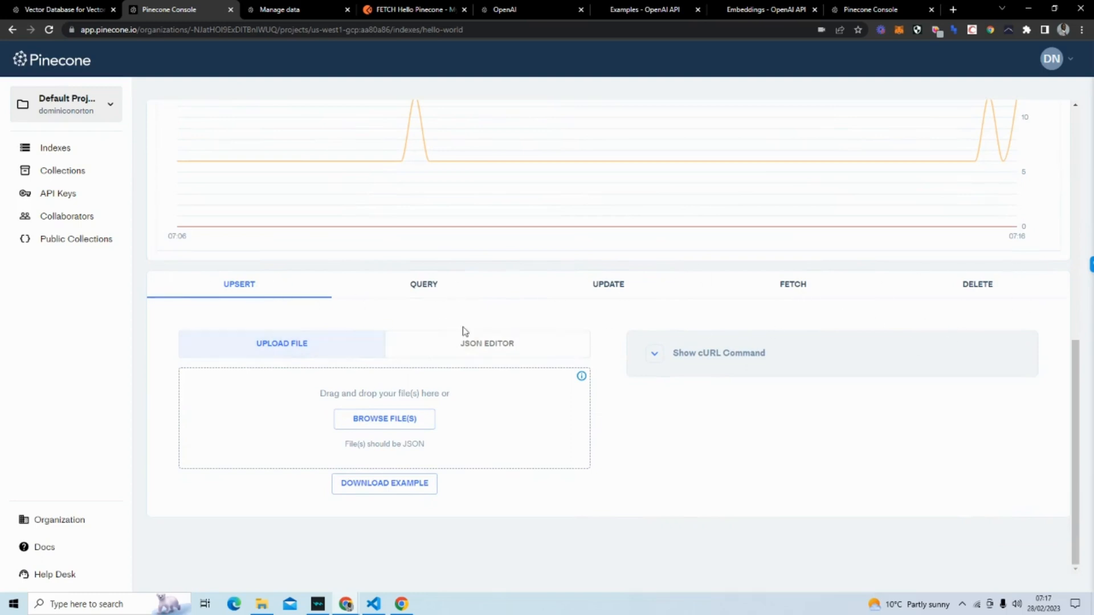
{"action": "mouse_move", "coordinate": [241, 477]}
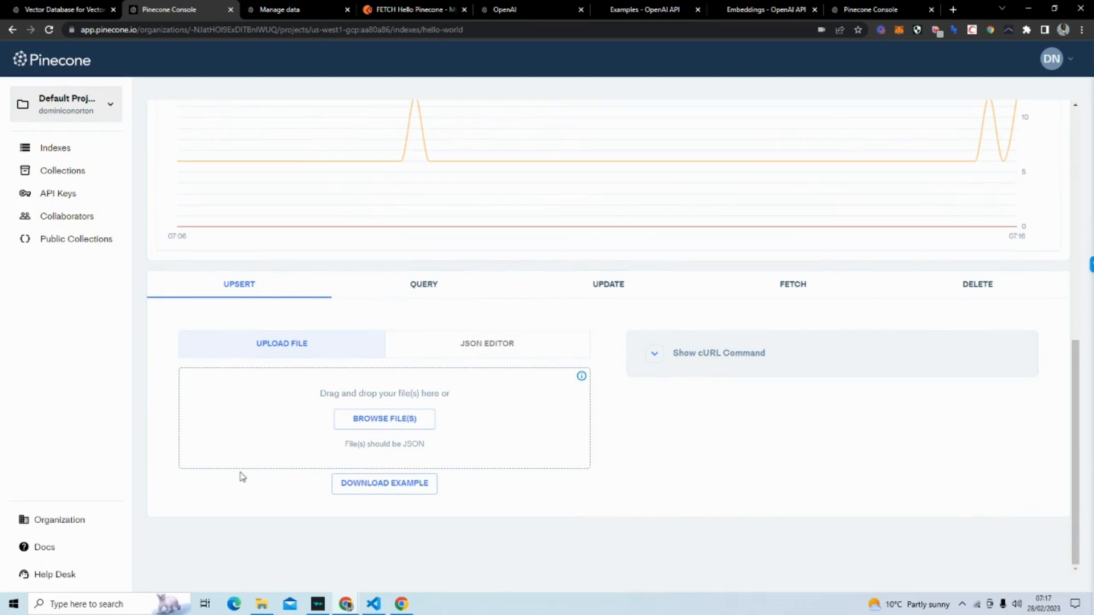
{"action": "mouse_move", "coordinate": [387, 343]}
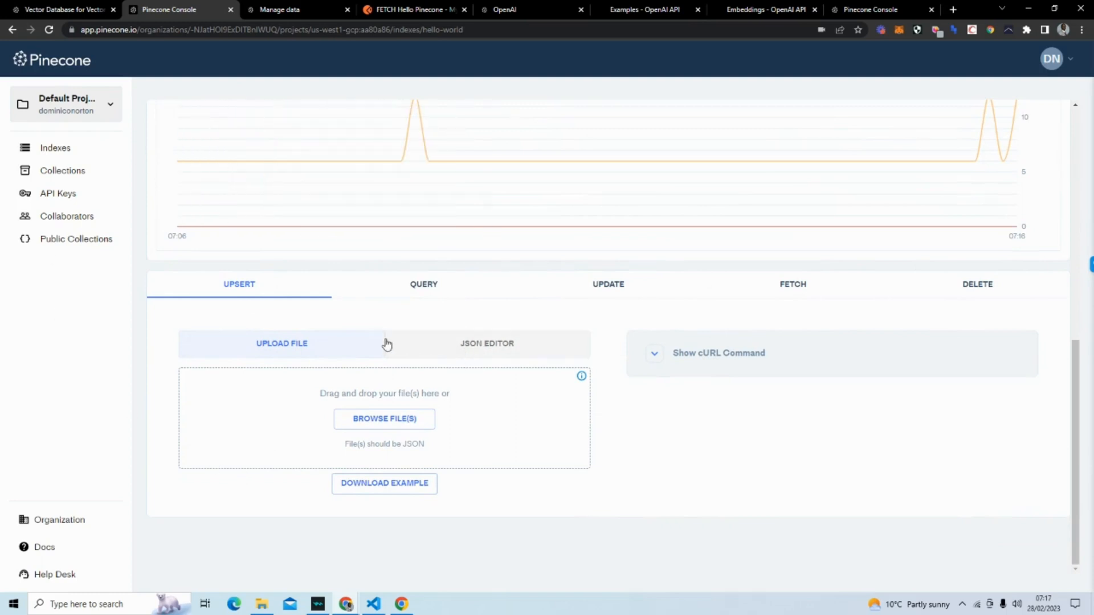
{"action": "mouse_move", "coordinate": [336, 343]}
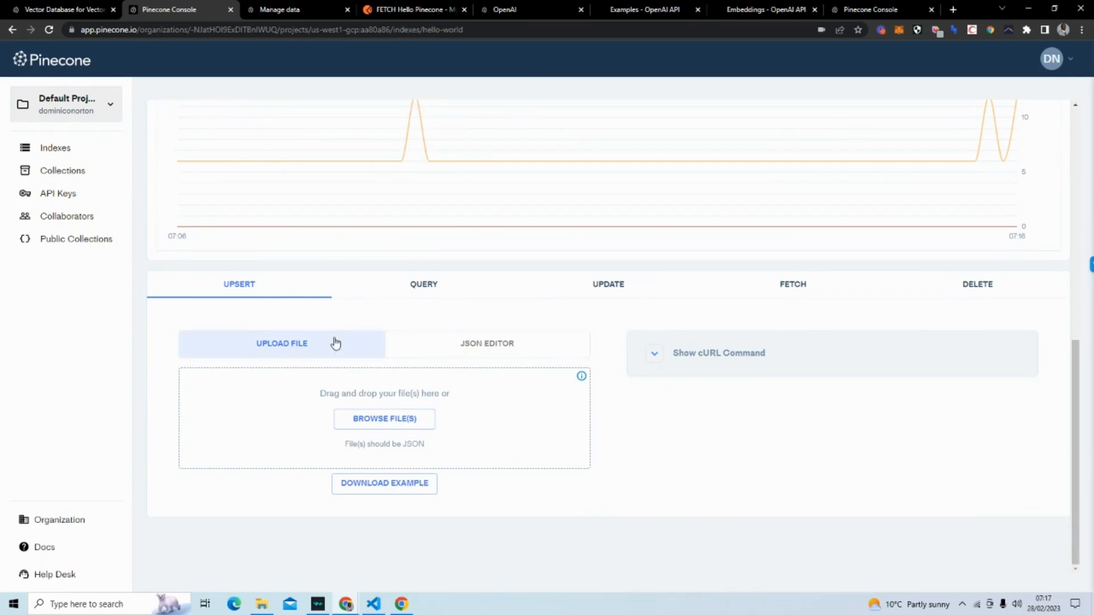
Browse hello-world's Query and Fetch forms, ending on the Delete operation form.
{"action": "left_click", "coordinate": [424, 285]}
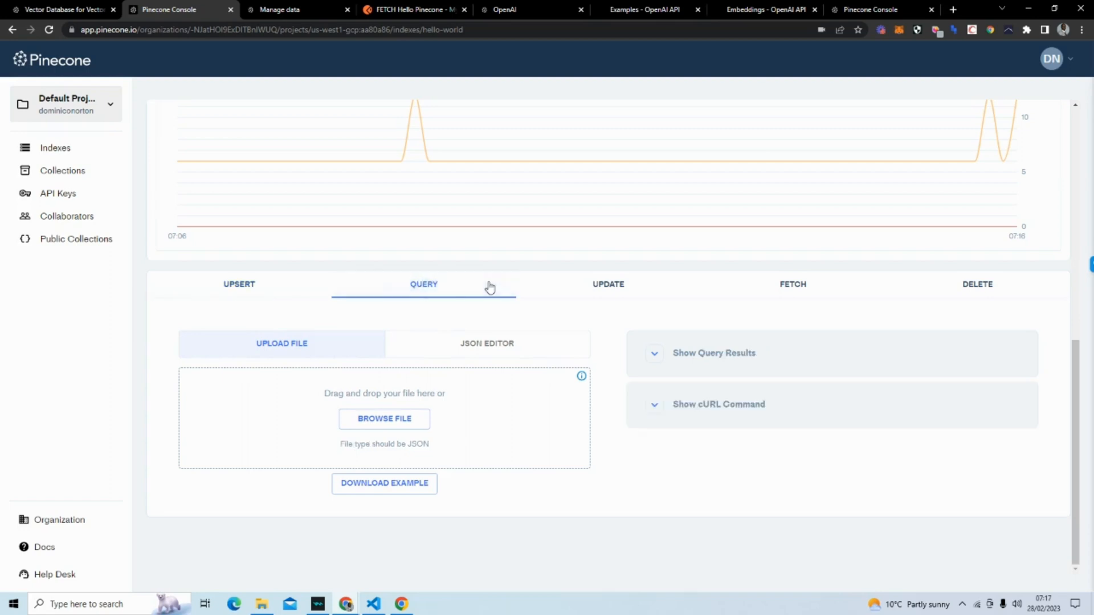
{"action": "mouse_move", "coordinate": [489, 290]}
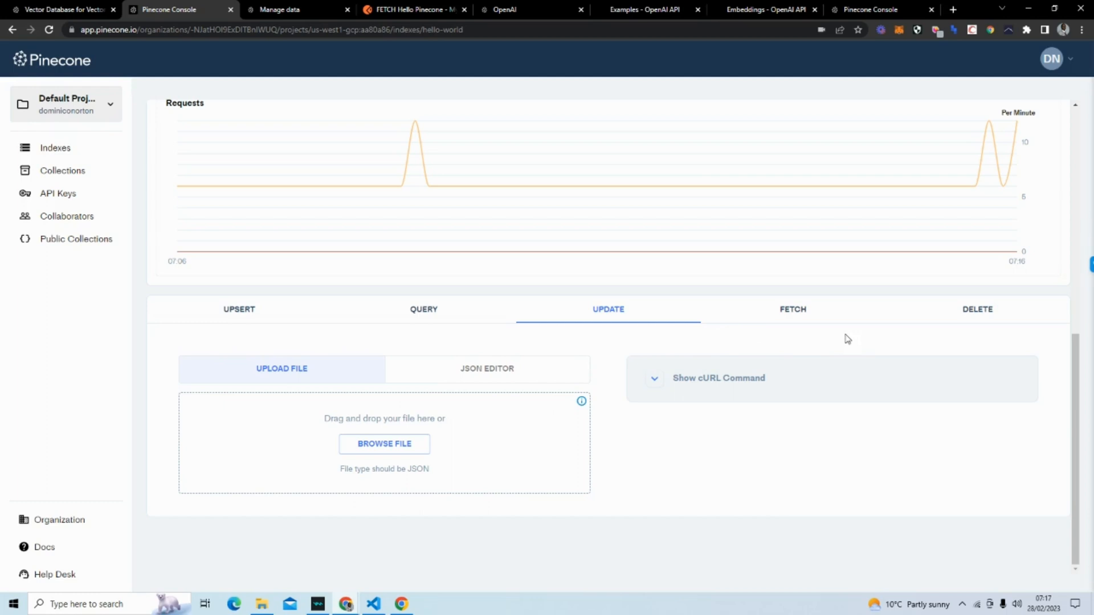
{"action": "mouse_move", "coordinate": [846, 317]}
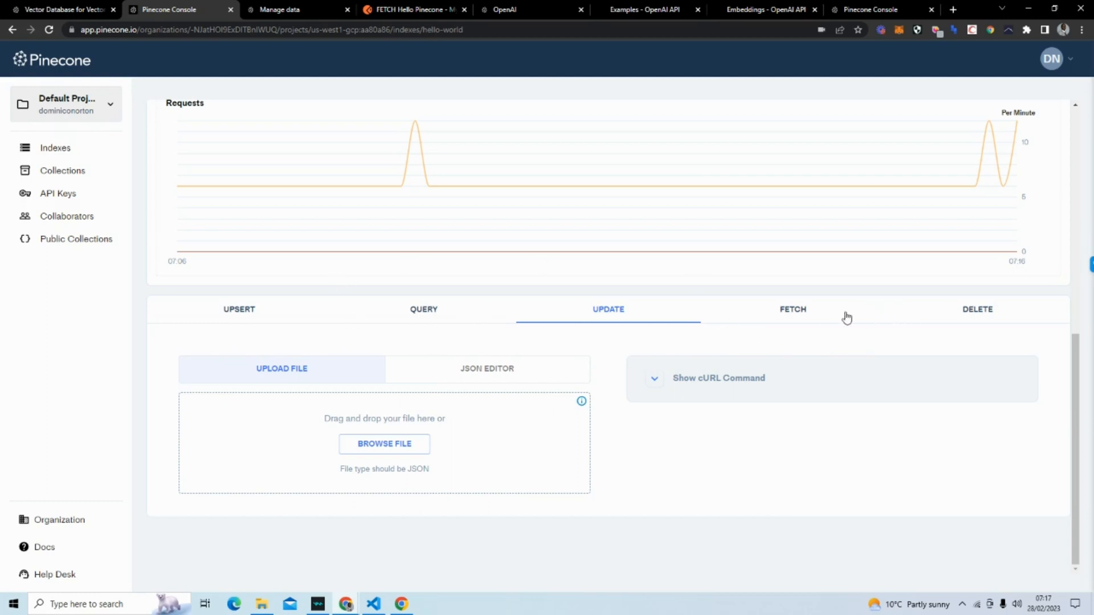
{"action": "left_click", "coordinate": [793, 310]}
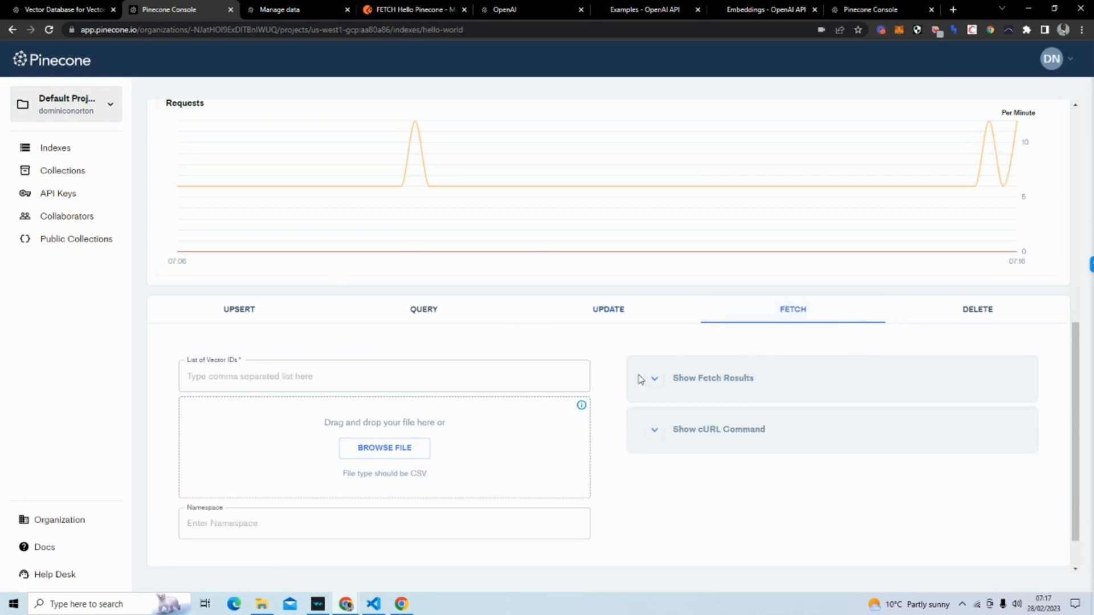
{"action": "mouse_move", "coordinate": [644, 374]}
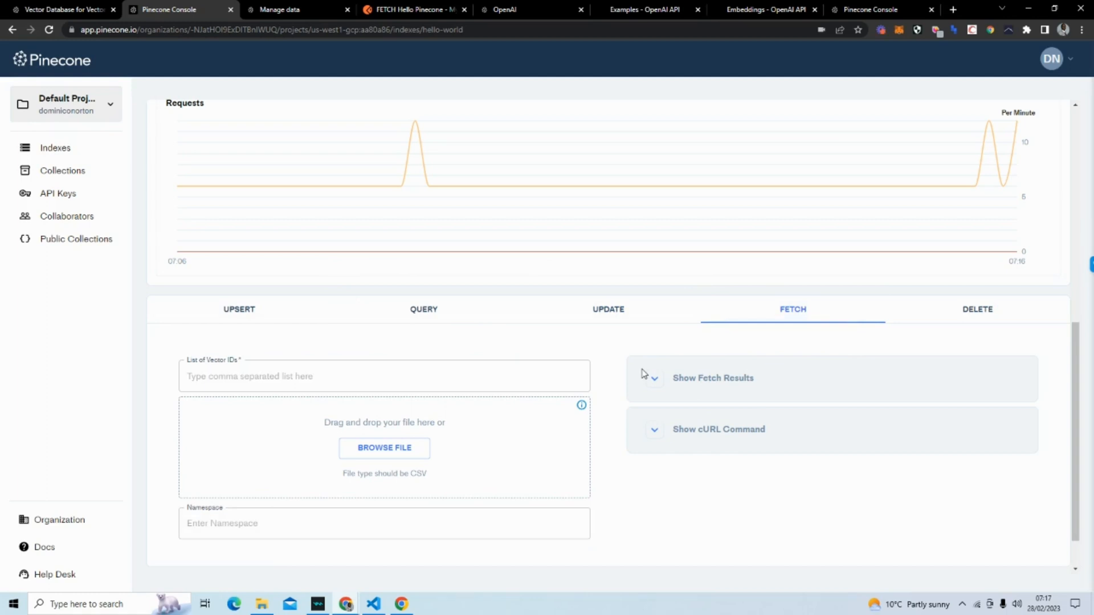
{"action": "mouse_move", "coordinate": [627, 366]}
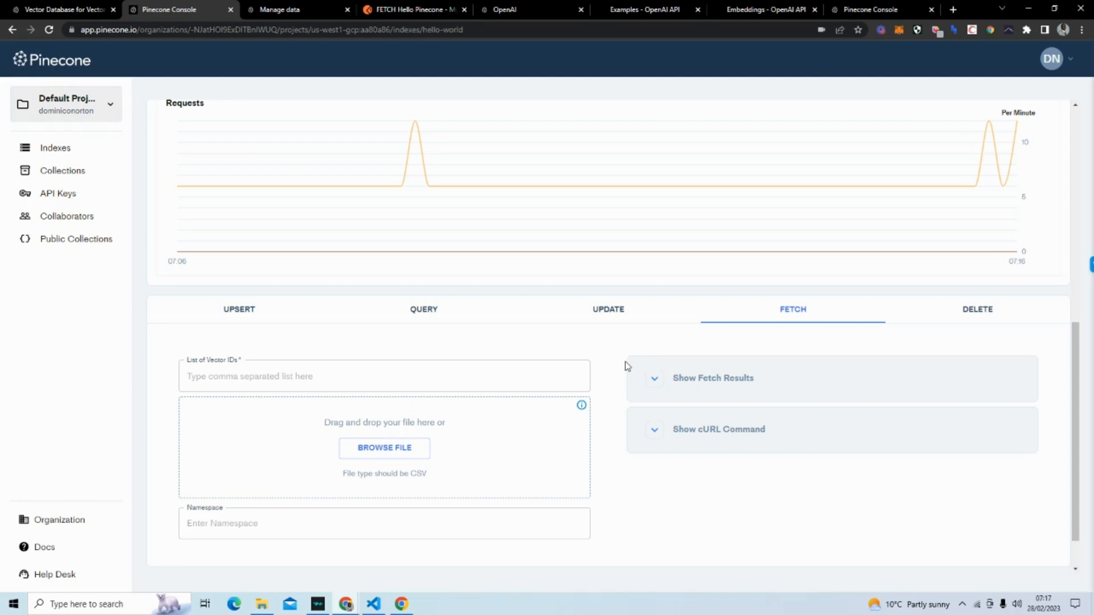
{"action": "left_click", "coordinate": [424, 309]}
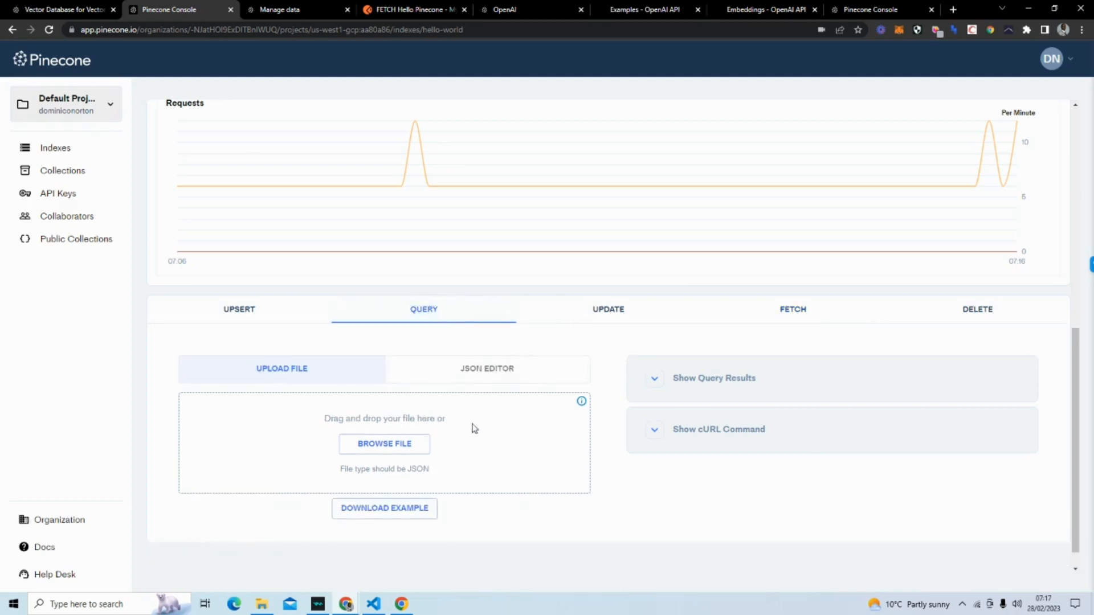
{"action": "left_click", "coordinate": [977, 309]}
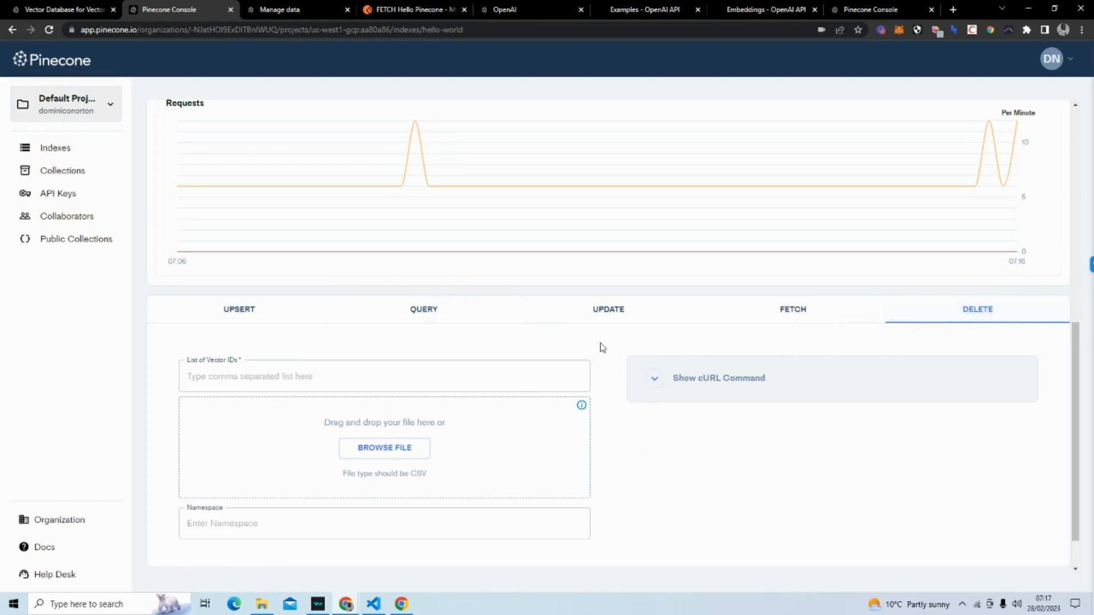
{"action": "mouse_move", "coordinate": [222, 292]}
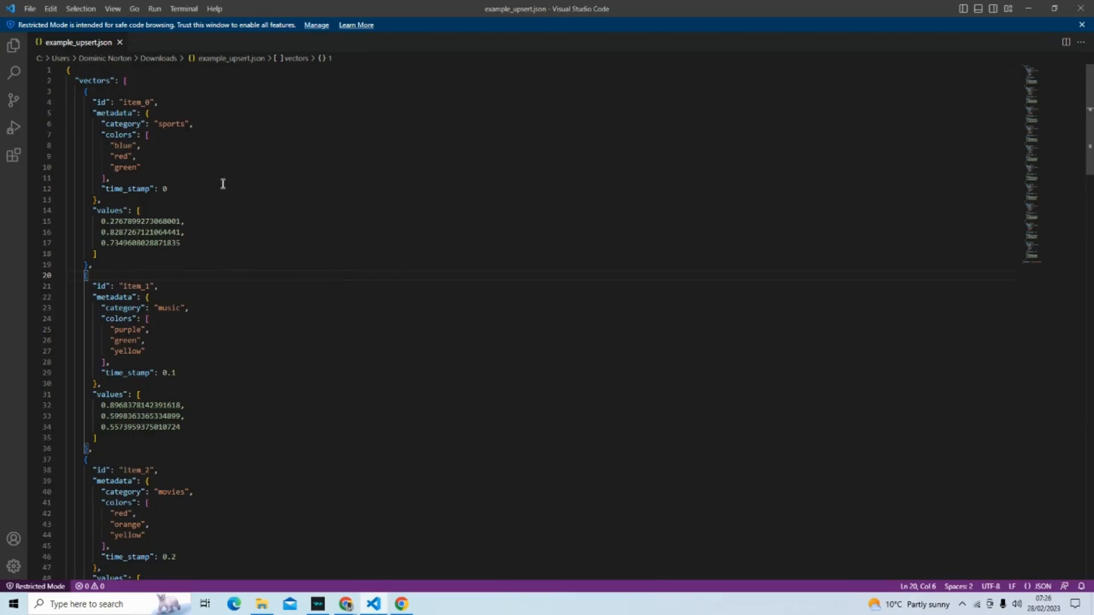
{"action": "mouse_move", "coordinate": [278, 255]}
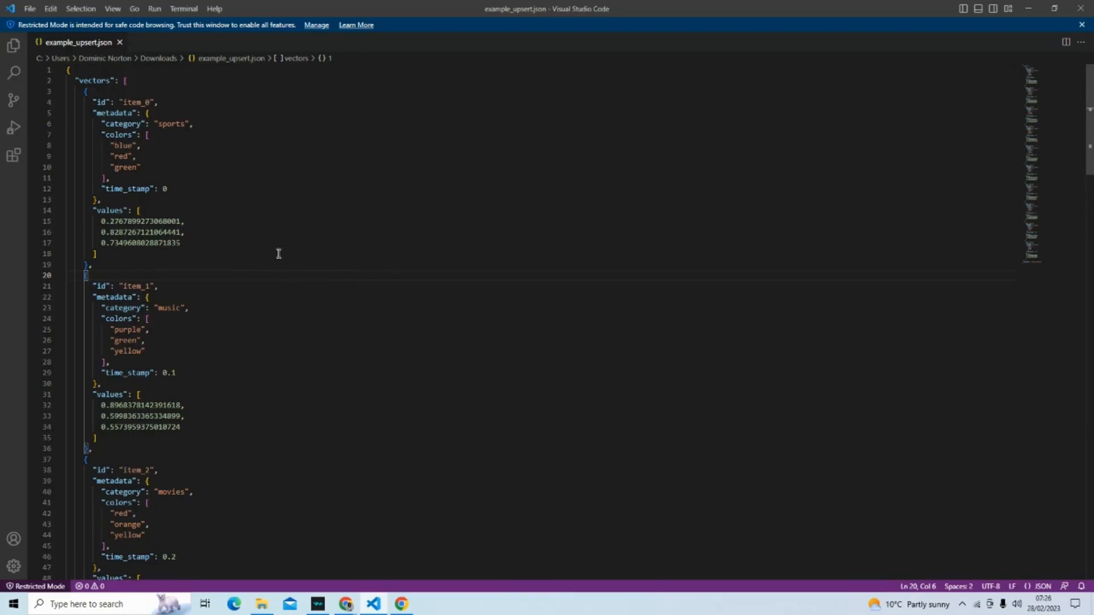
{"action": "mouse_move", "coordinate": [370, 220]}
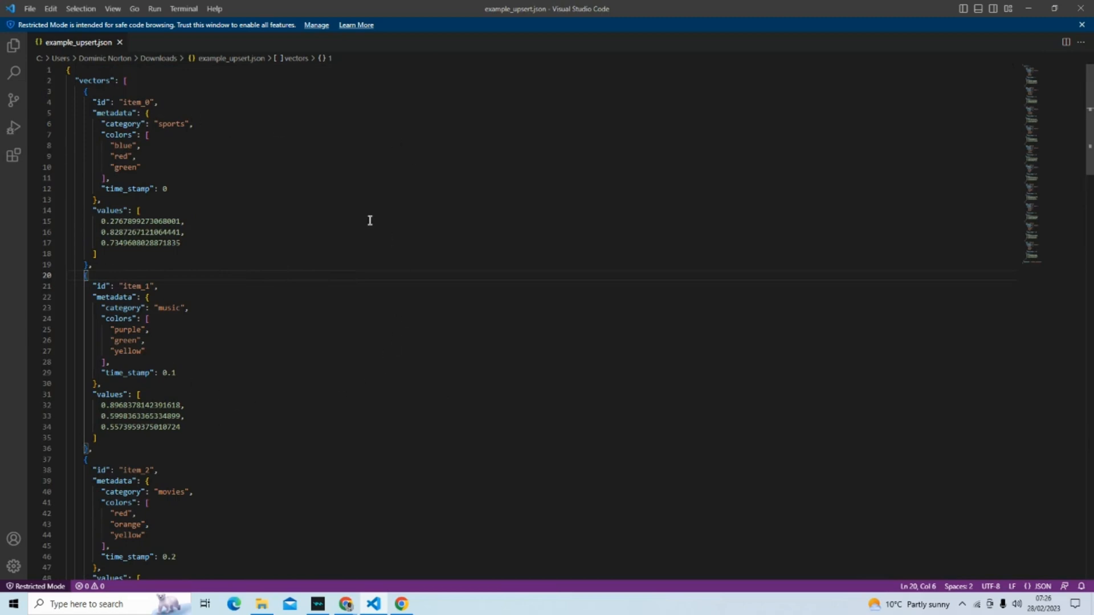
{"action": "mouse_move", "coordinate": [149, 206]}
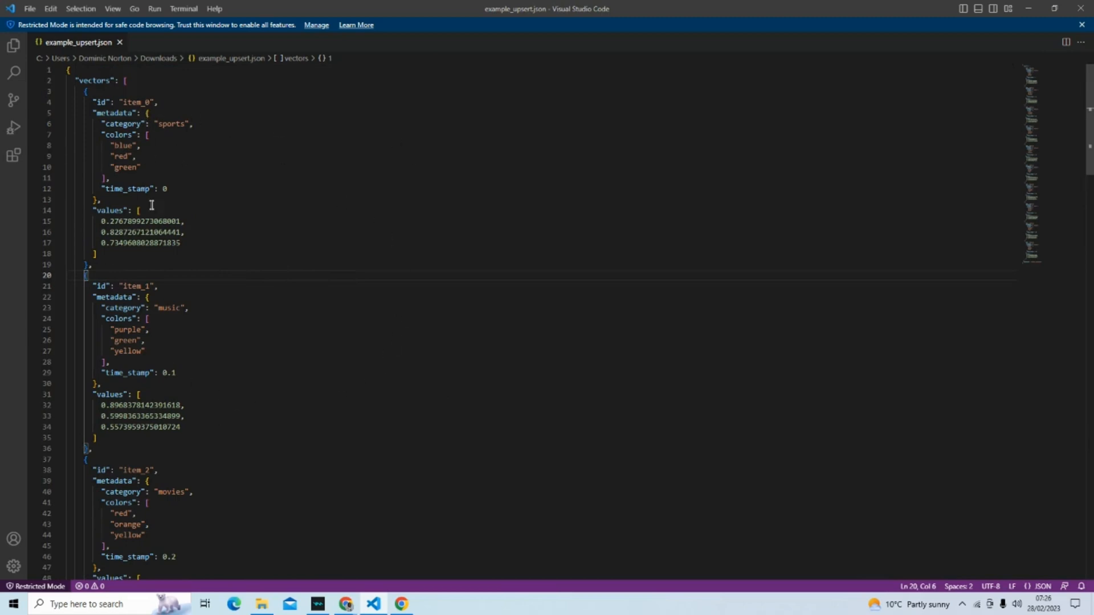
{"action": "mouse_move", "coordinate": [164, 246]}
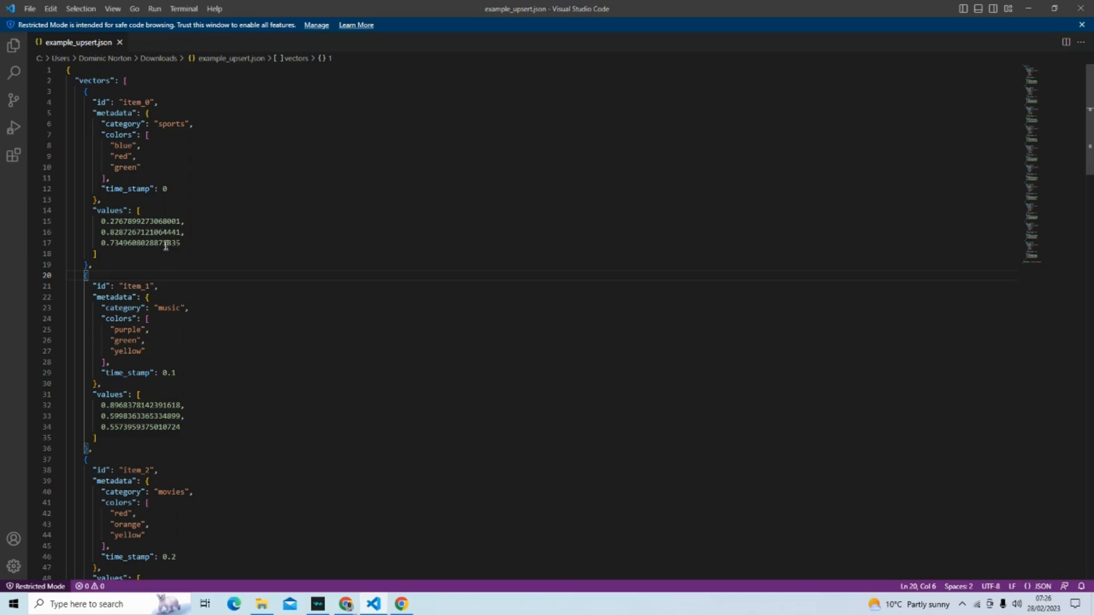
Highlight item_0's three vector values in example_upsert.json, then return to Pinecone Console.
{"action": "left_click_drag", "start_coordinate": [102, 222], "coordinate": [178, 242]}
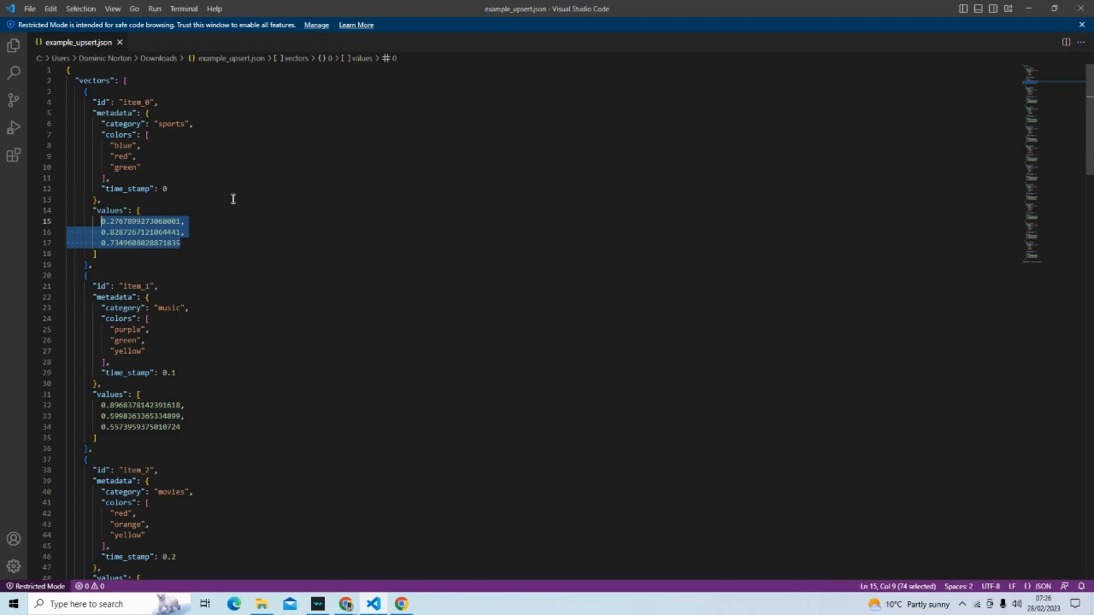
{"action": "mouse_move", "coordinate": [234, 155]}
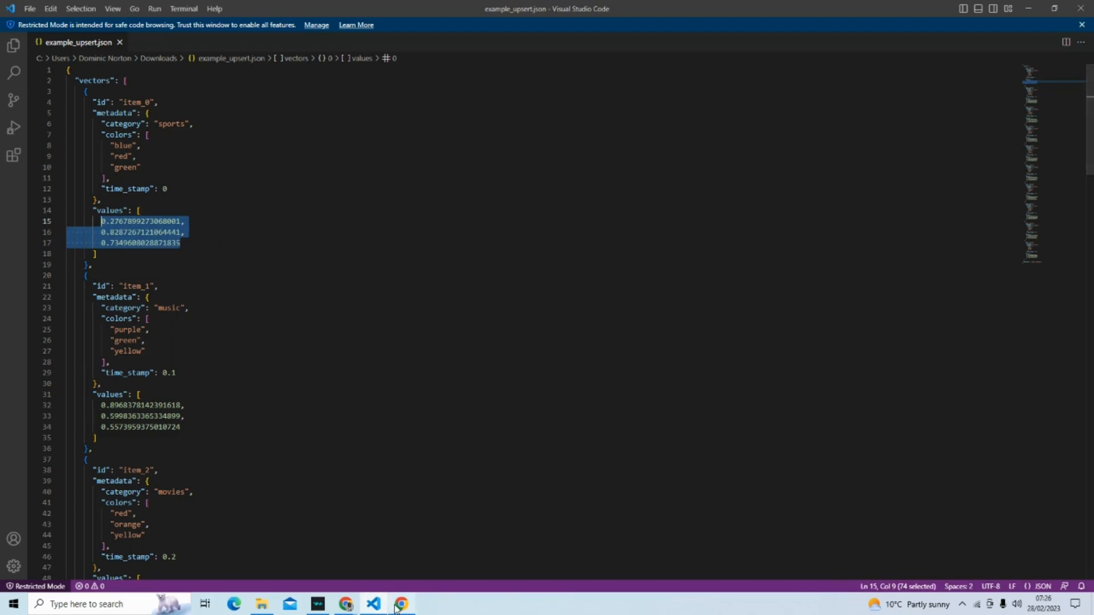
{"action": "mouse_move", "coordinate": [391, 492]}
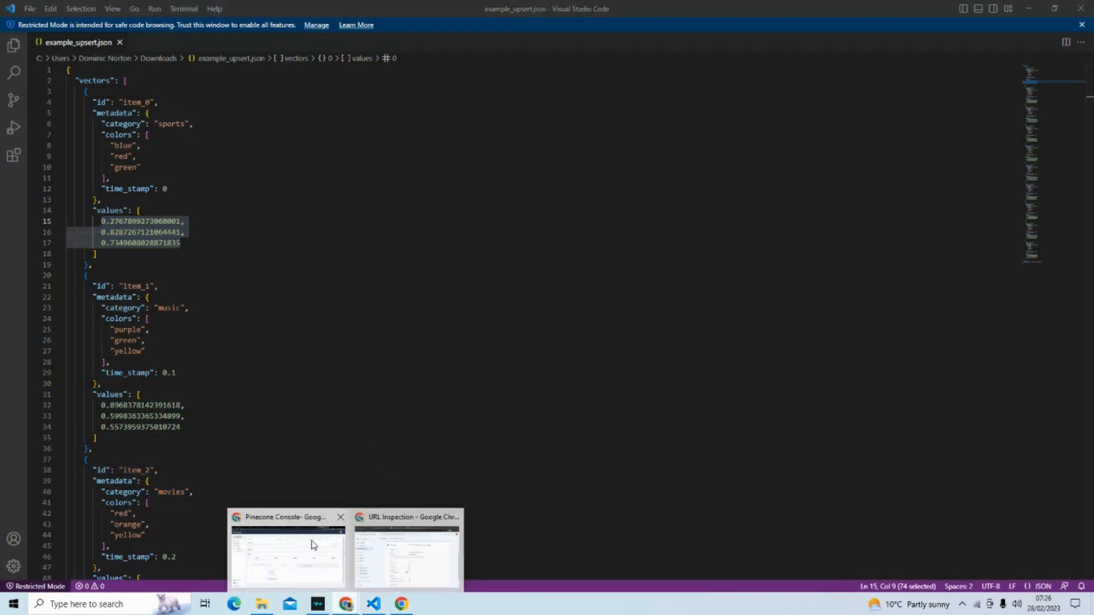
{"action": "left_click", "coordinate": [289, 557]}
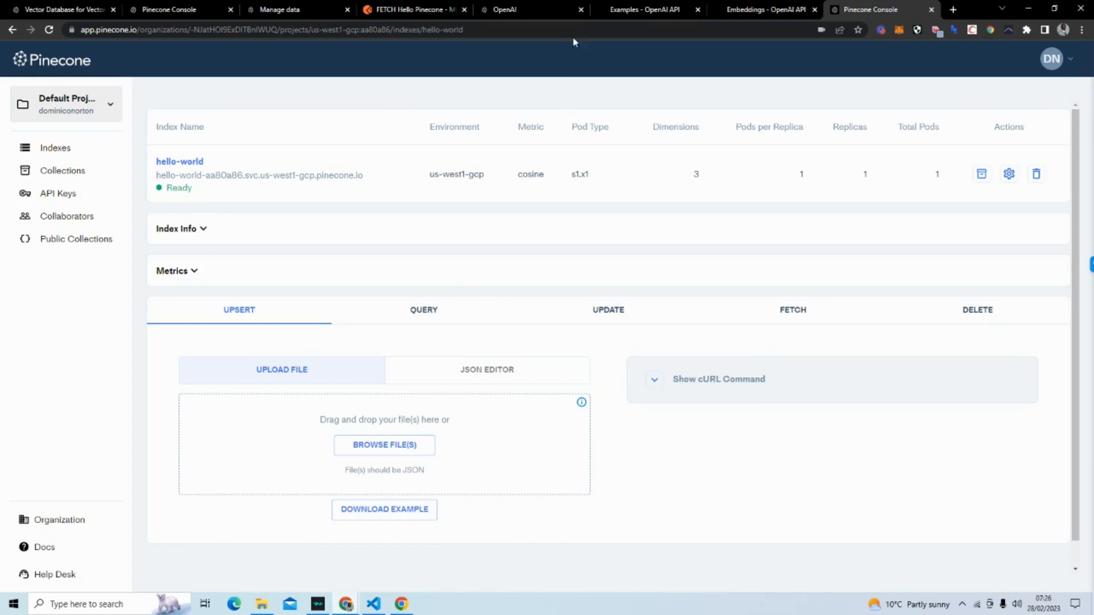
Read the OpenAI Embeddings overview, then return to example_upsert.json in VS Code.
{"action": "left_click", "coordinate": [771, 9]}
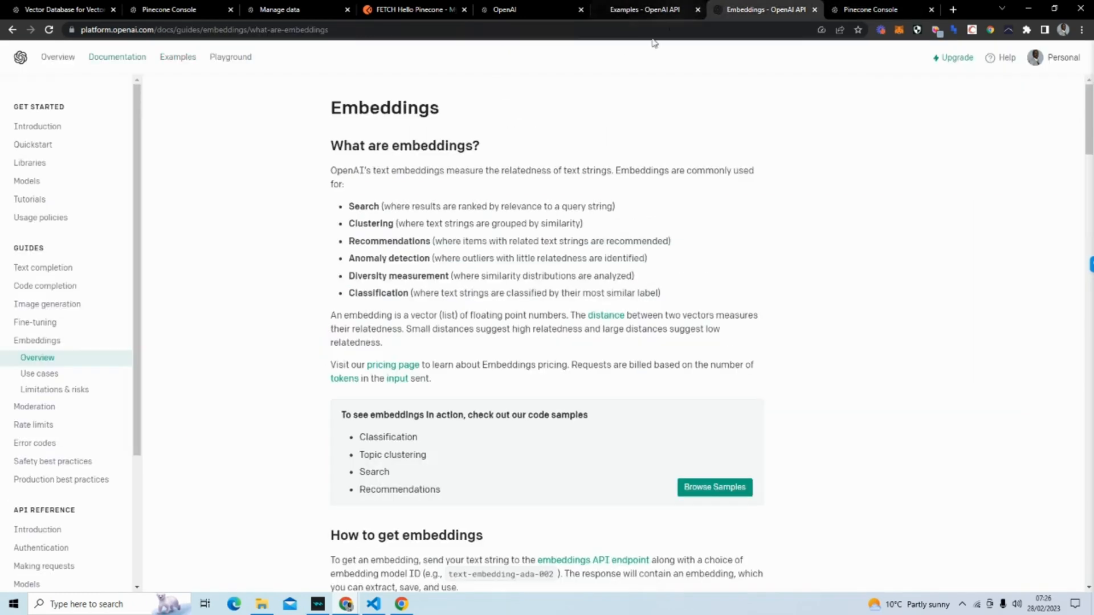
{"action": "mouse_move", "coordinate": [497, 200]}
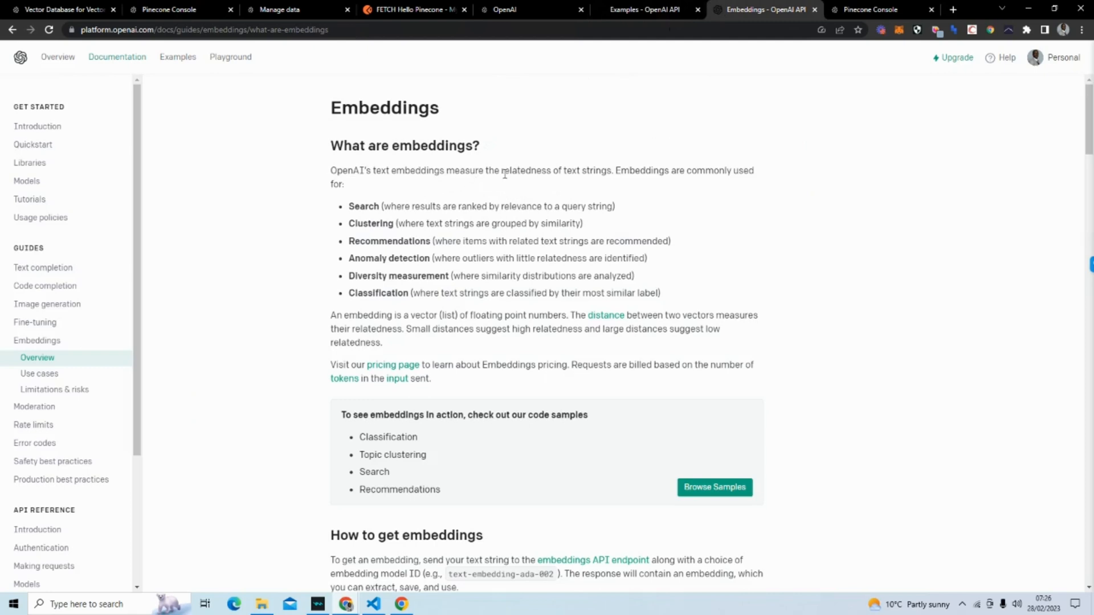
{"action": "mouse_move", "coordinate": [607, 183]}
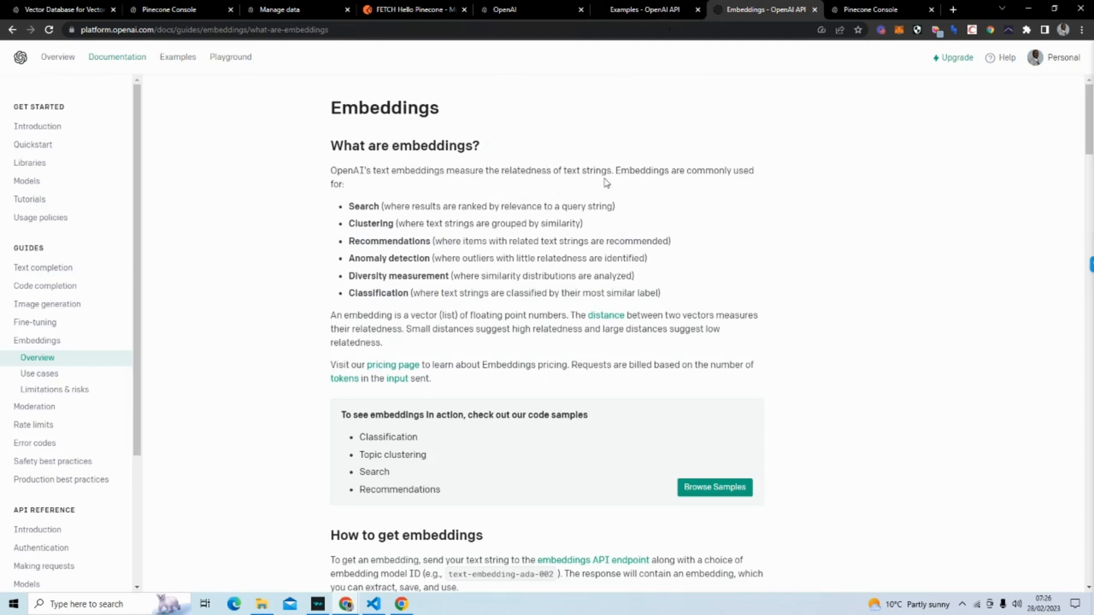
{"action": "mouse_move", "coordinate": [661, 172]}
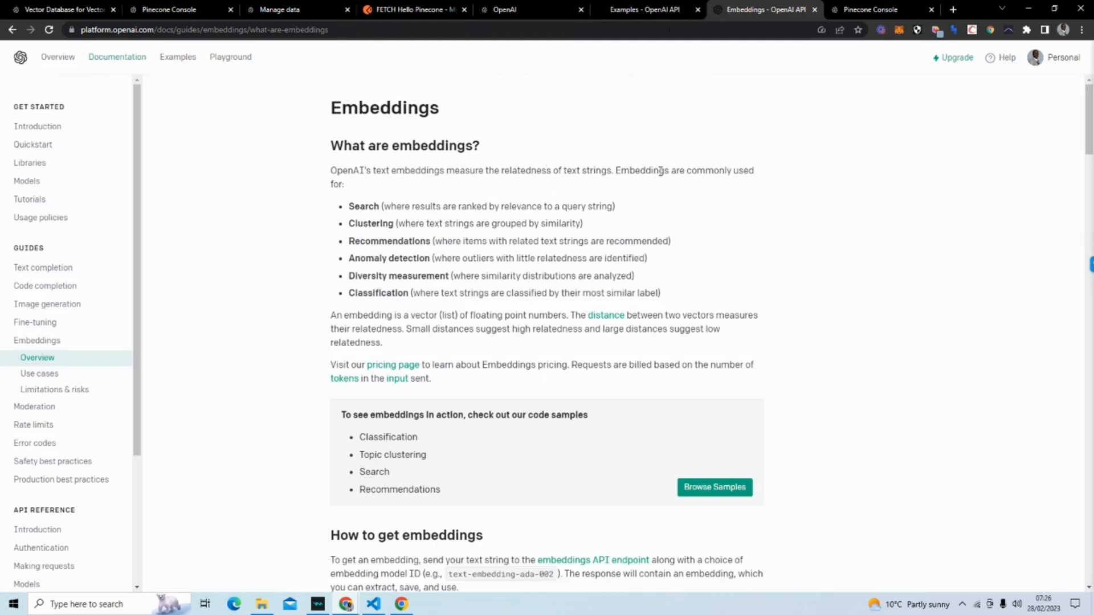
{"action": "mouse_move", "coordinate": [474, 329]}
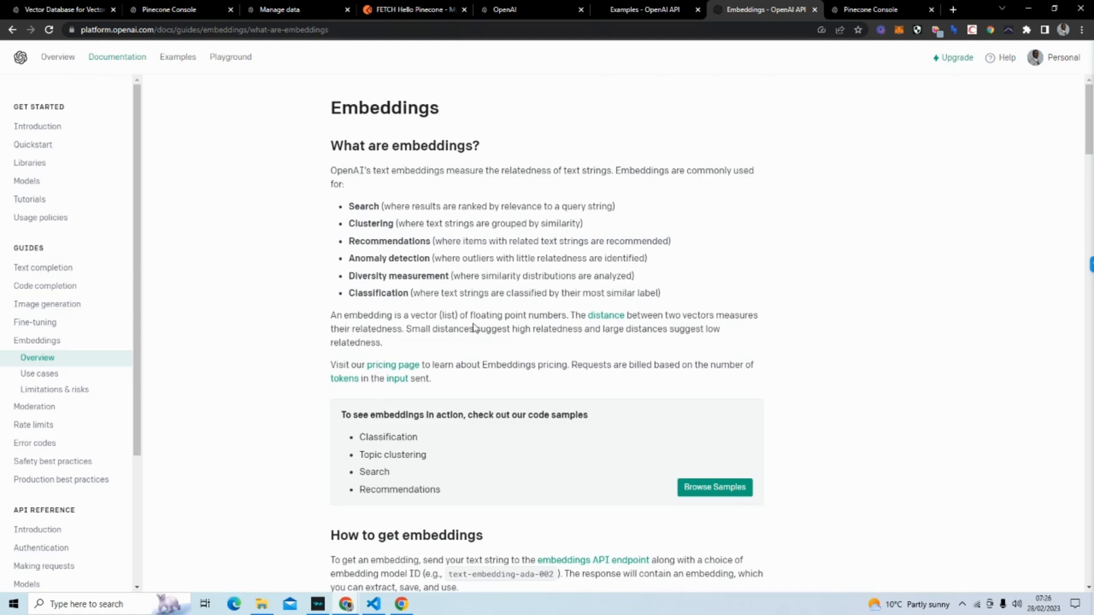
{"action": "mouse_move", "coordinate": [478, 329]}
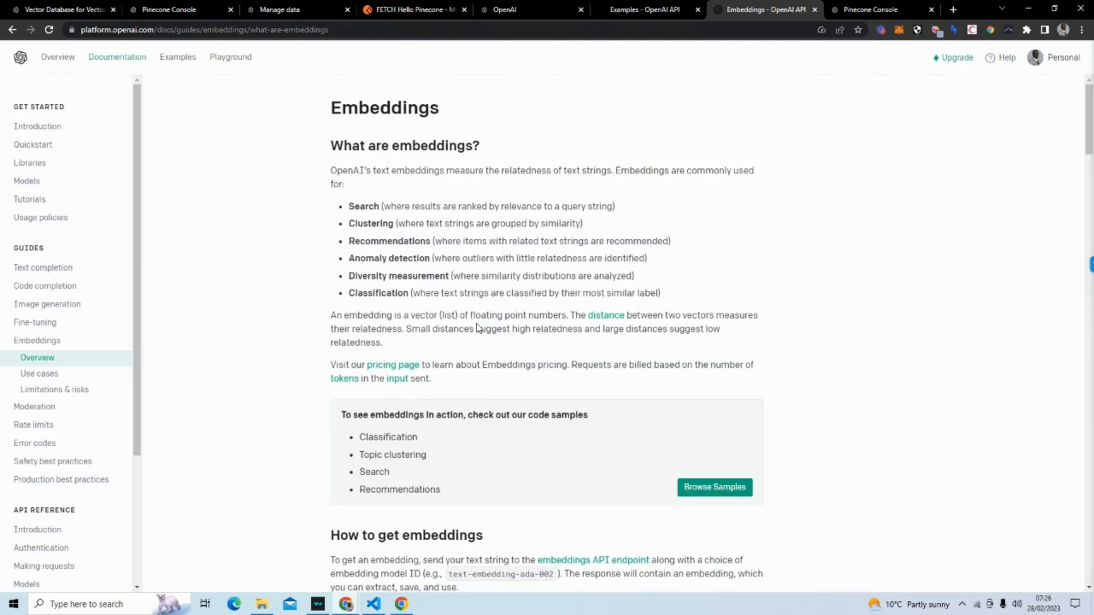
{"action": "mouse_move", "coordinate": [432, 278]}
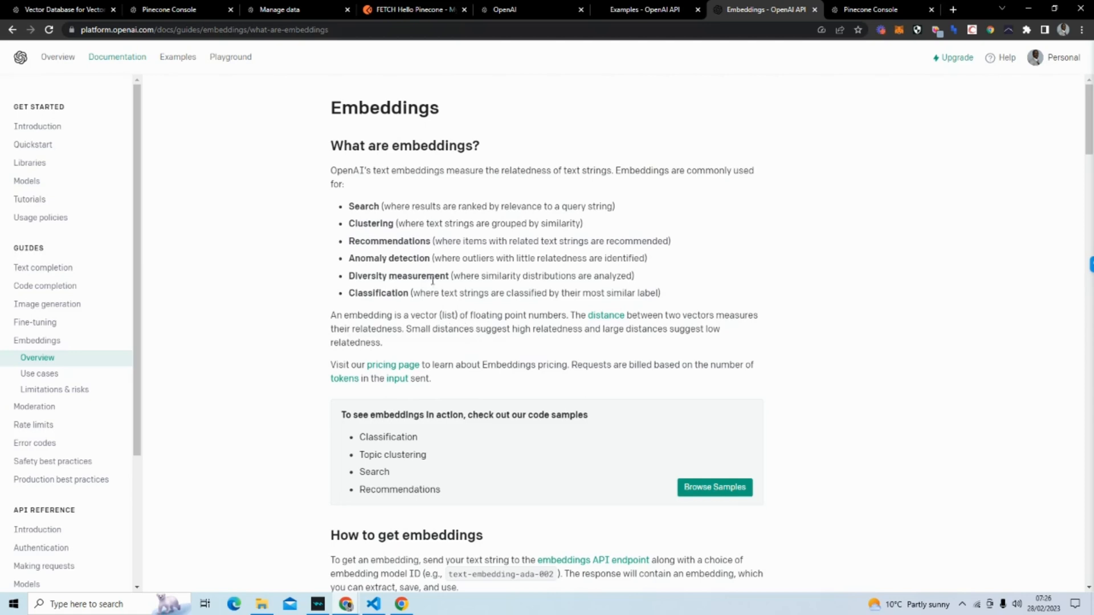
{"action": "mouse_move", "coordinate": [397, 588]}
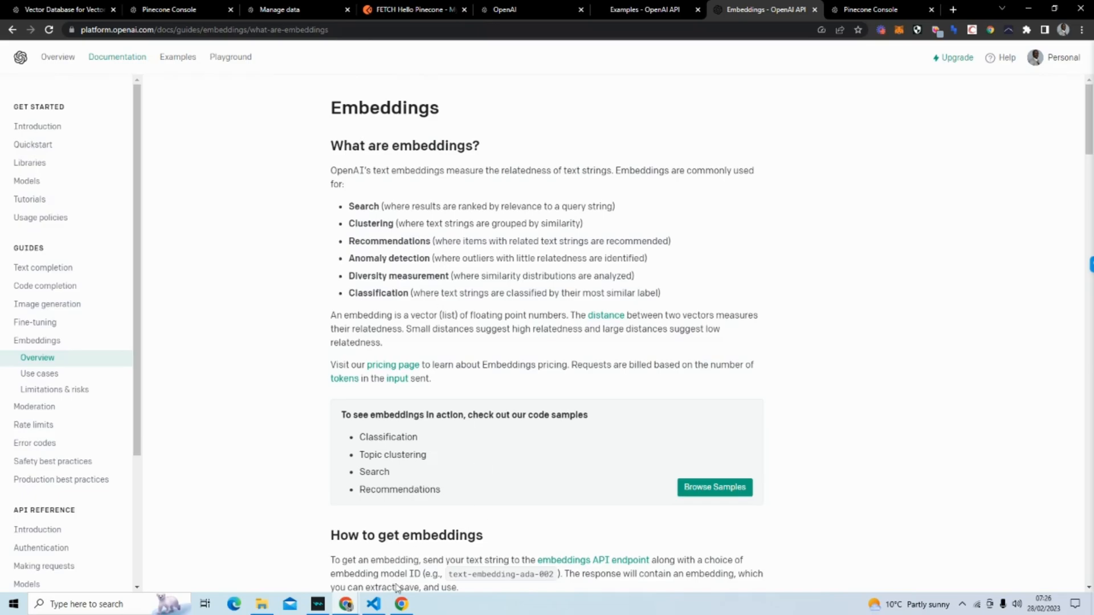
{"action": "left_click", "coordinate": [373, 605]}
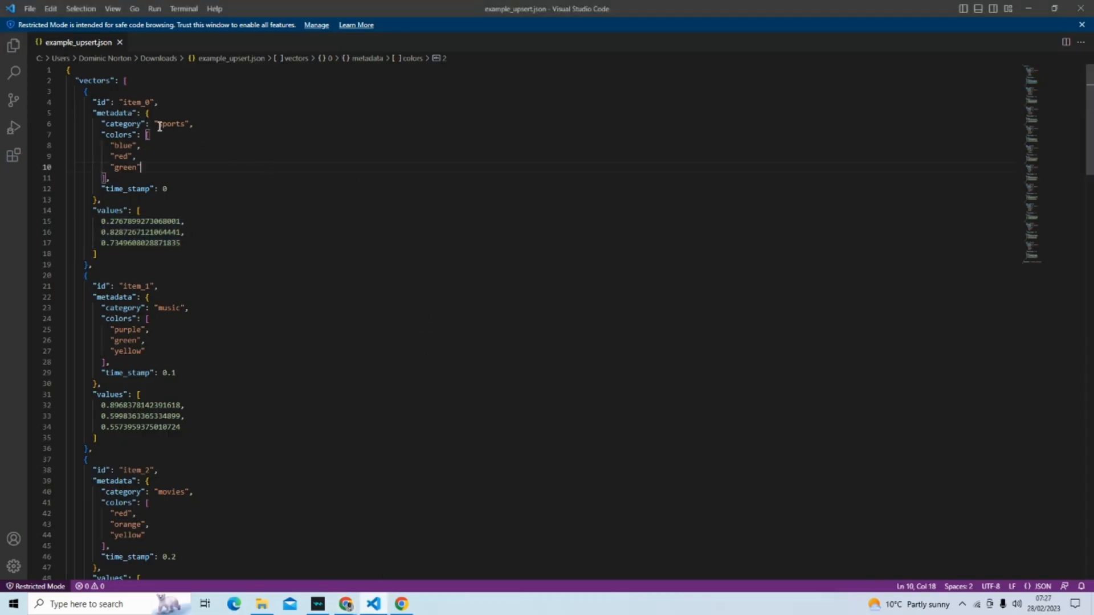
Highlight item_0's three color values in example_upsert.json.
{"action": "left_click_drag", "start_coordinate": [112, 146], "coordinate": [133, 156]}
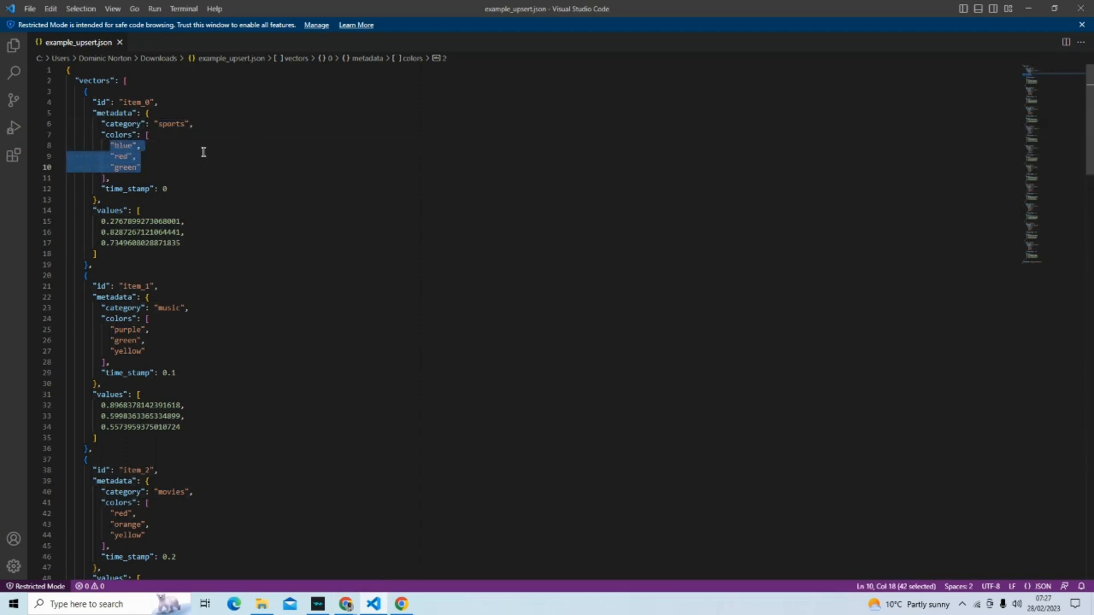
{"action": "mouse_move", "coordinate": [173, 135]}
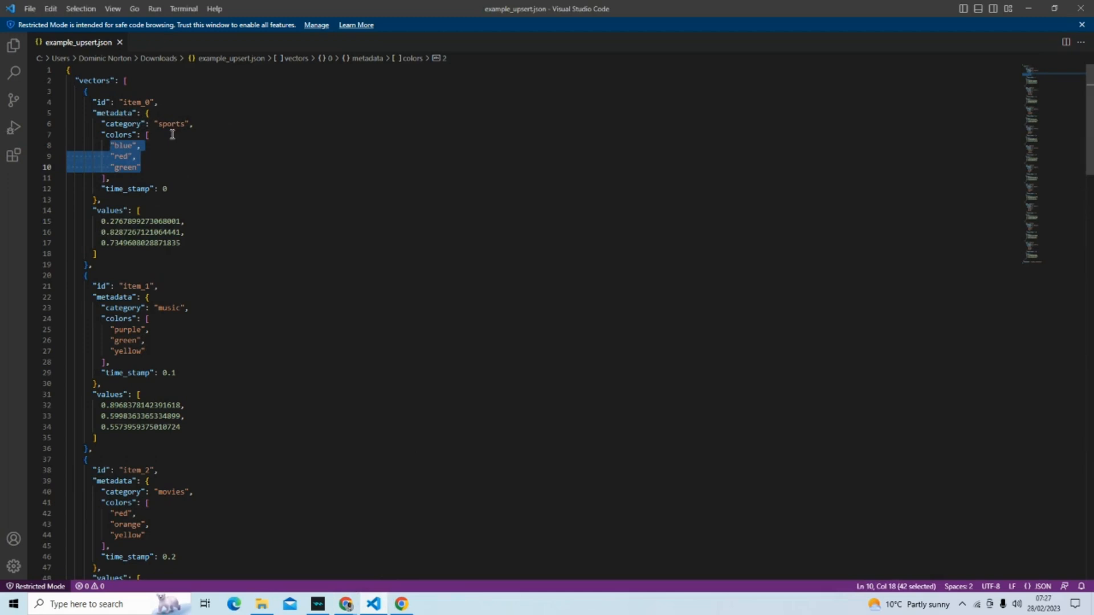
{"action": "mouse_move", "coordinate": [161, 125]}
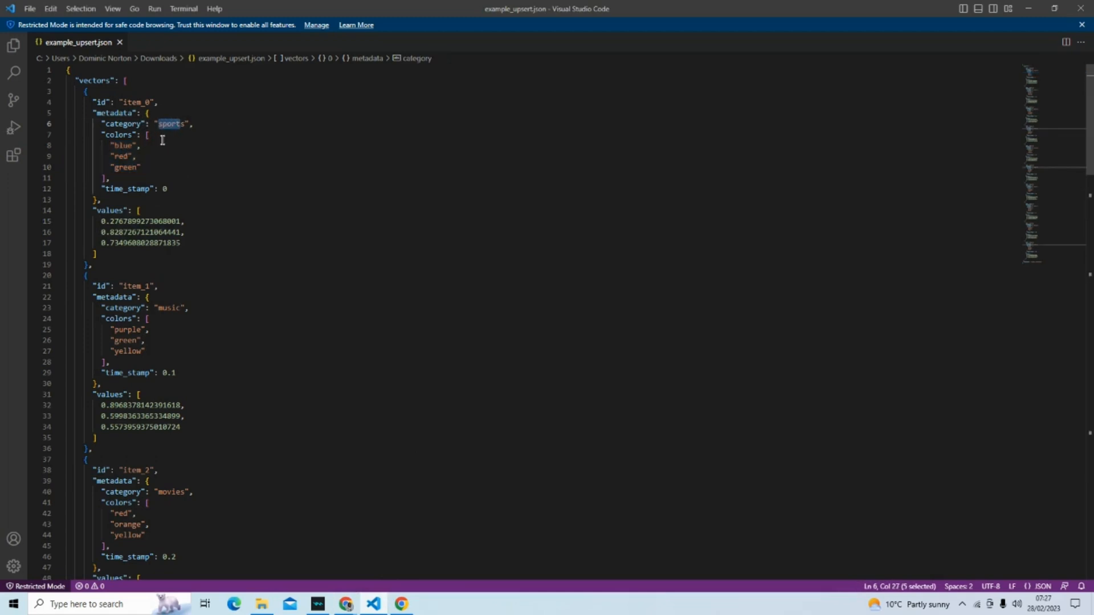
{"action": "mouse_move", "coordinate": [344, 150]}
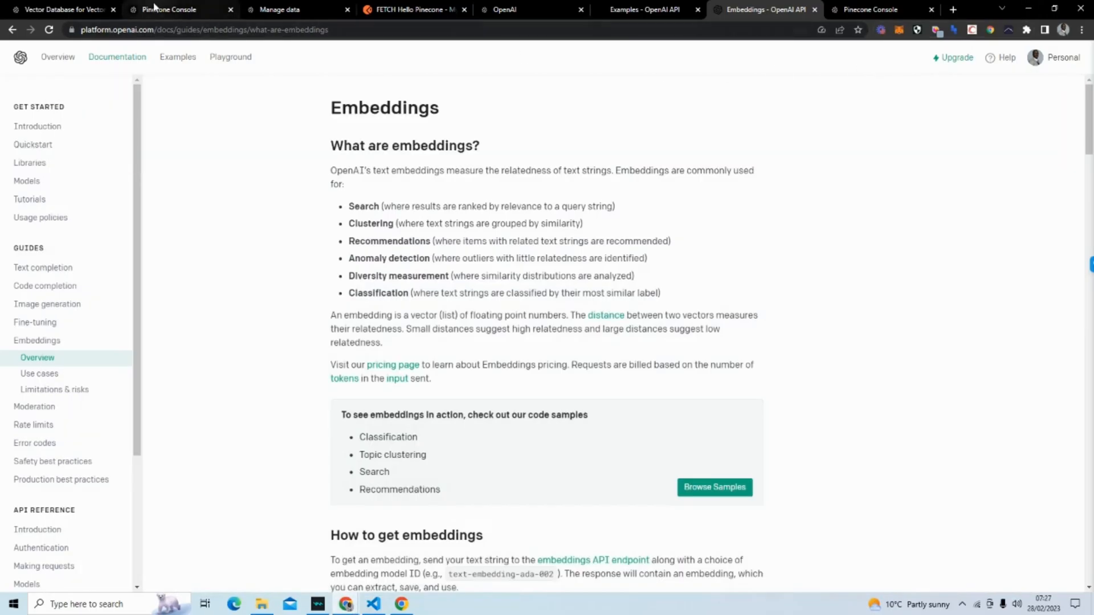
Upload example_upsert.json and upsert its 10 vectors into the hello-world index.
{"action": "left_click", "coordinate": [165, 9]}
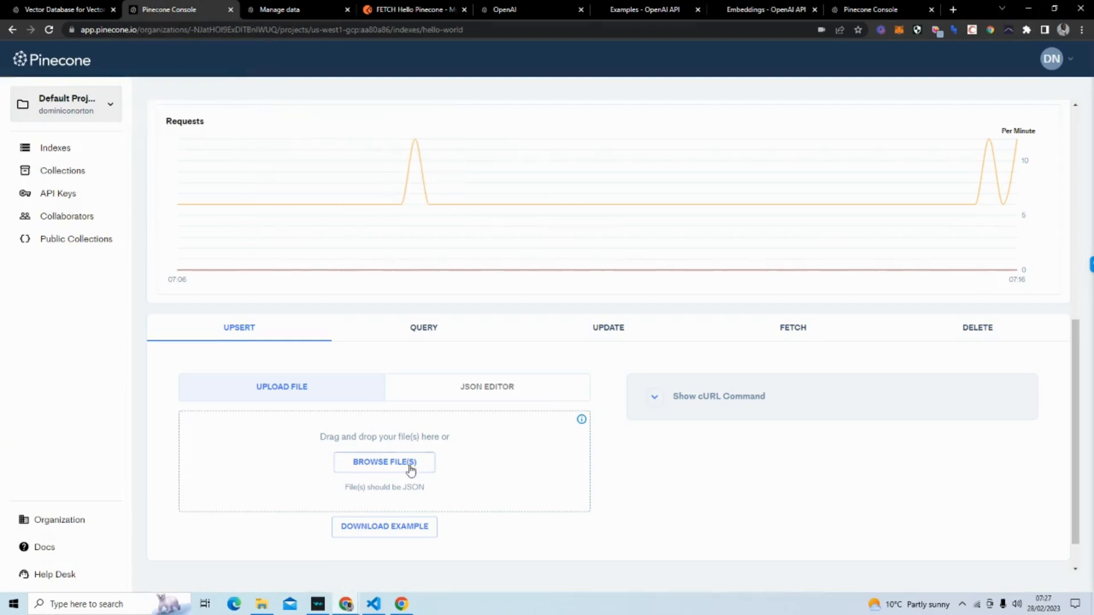
{"action": "left_click", "coordinate": [384, 462]}
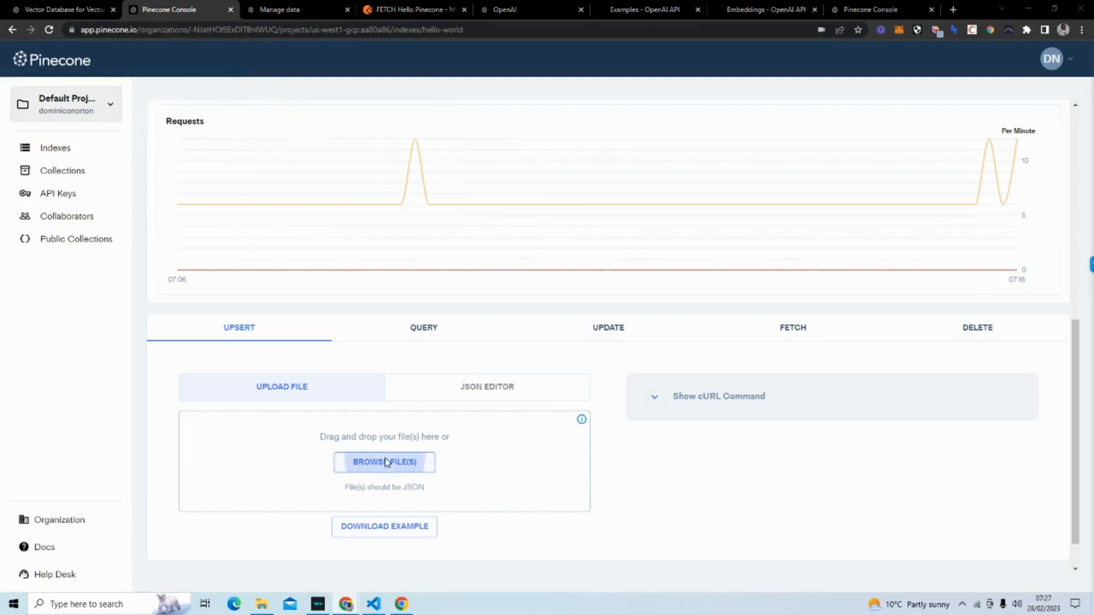
{"action": "left_click", "coordinate": [384, 462]}
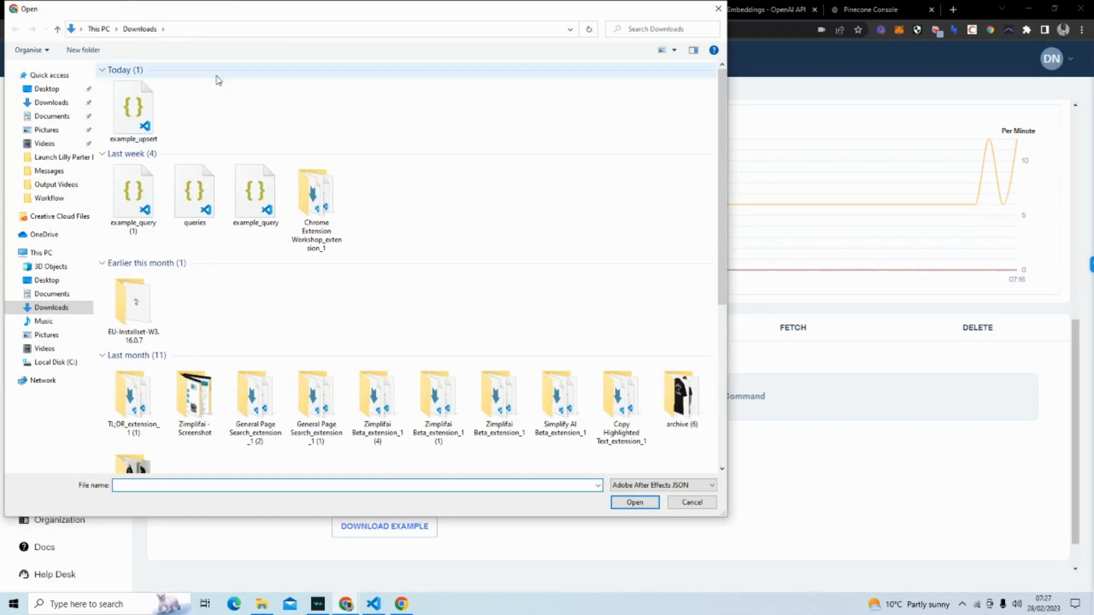
{"action": "left_click", "coordinate": [133, 110]}
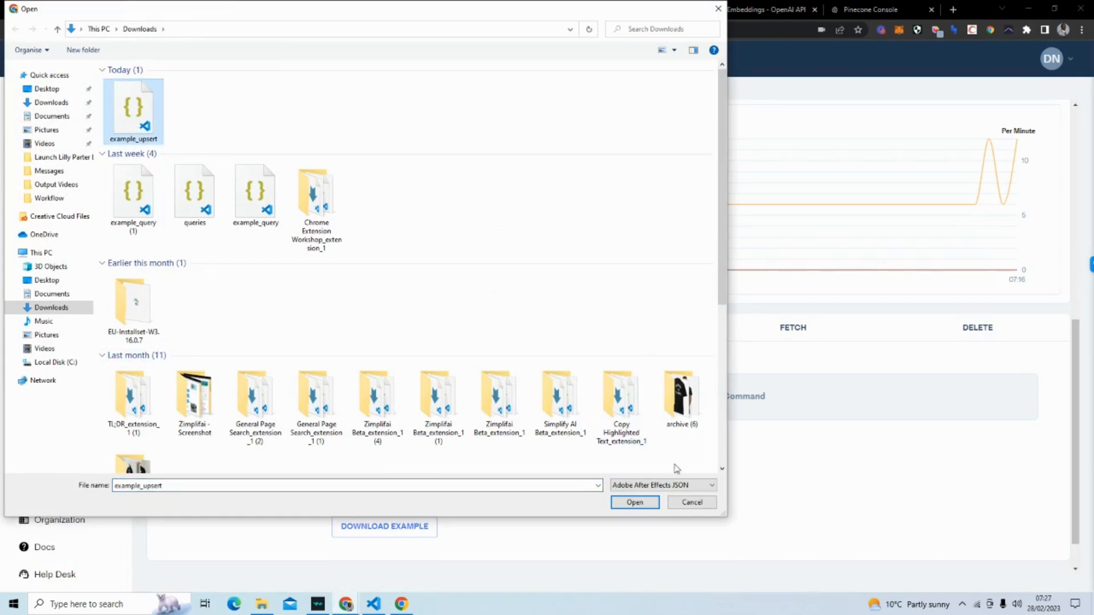
{"action": "left_click", "coordinate": [634, 502]}
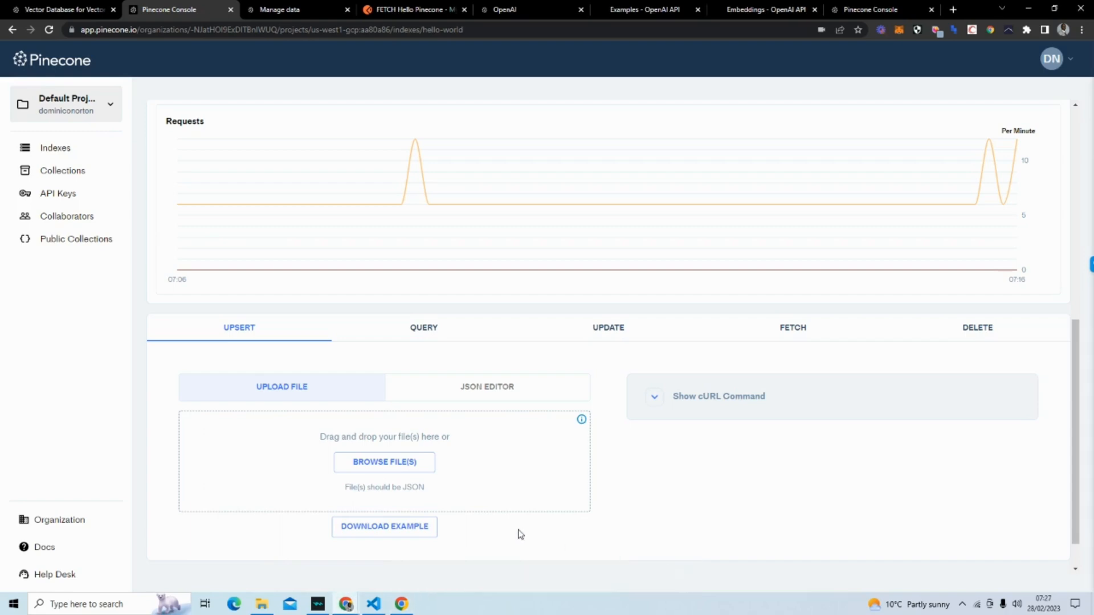
{"action": "left_click", "coordinate": [384, 462]}
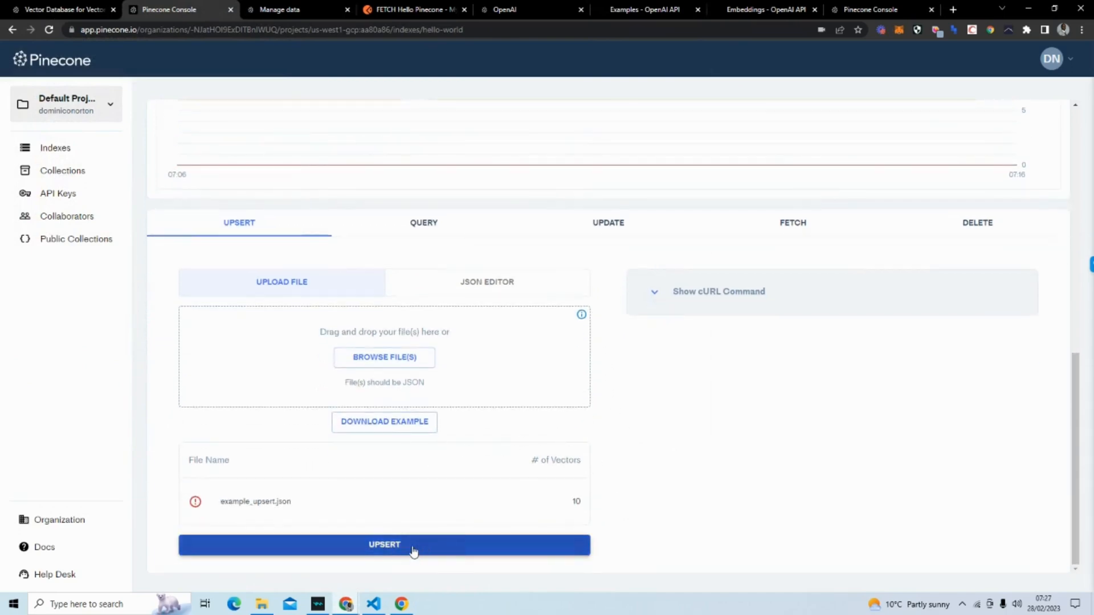
{"action": "left_click", "coordinate": [384, 545]}
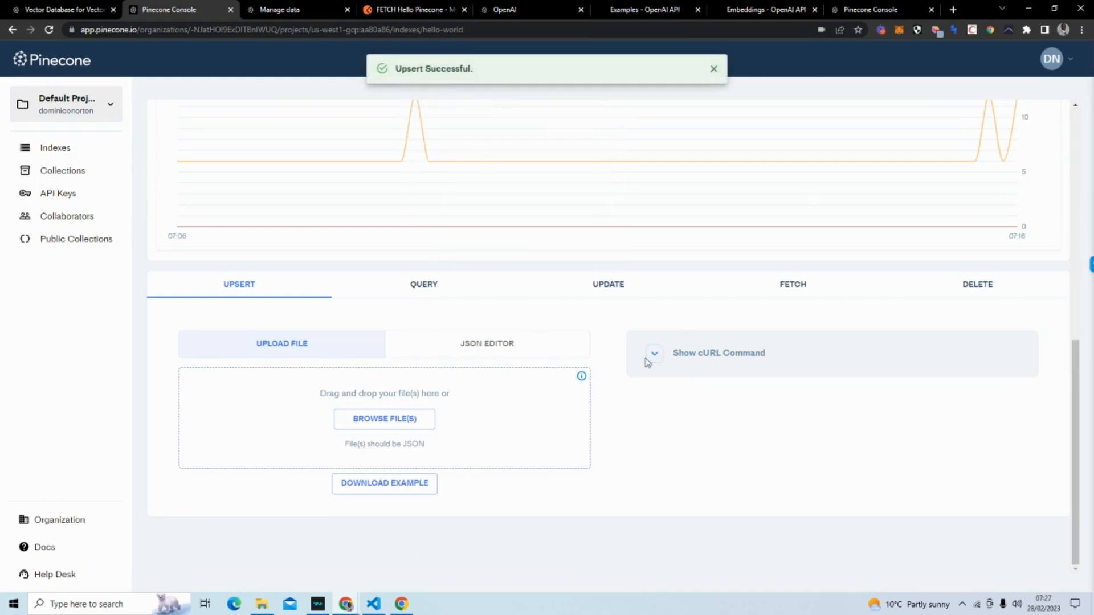
Load example_upsert.json into the upsert form and scroll through the revealed cURL command.
{"action": "left_click", "coordinate": [654, 354]}
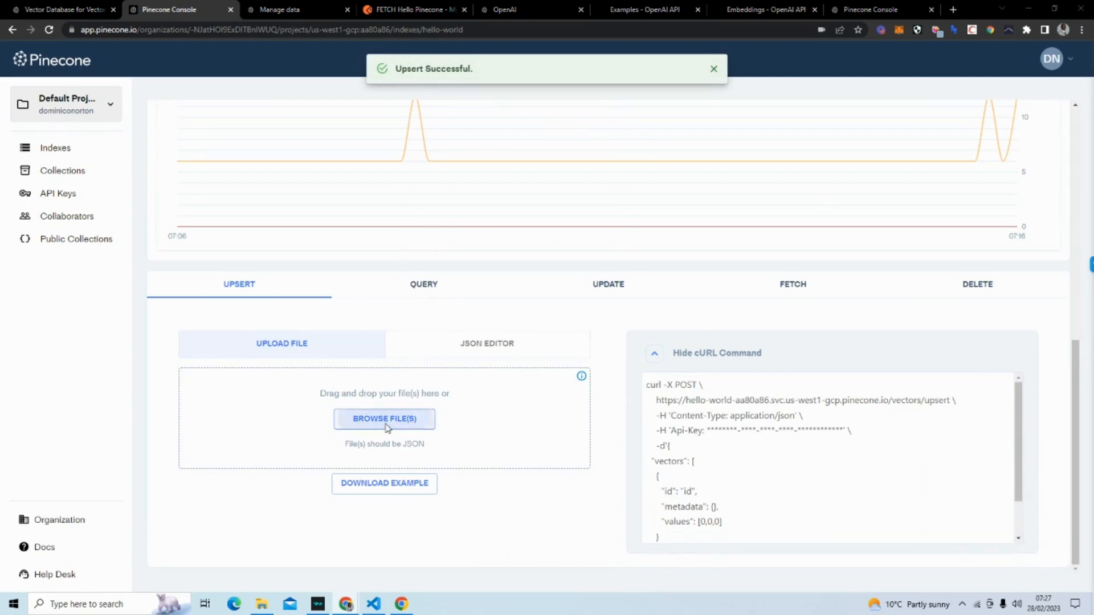
{"action": "left_click", "coordinate": [384, 419]}
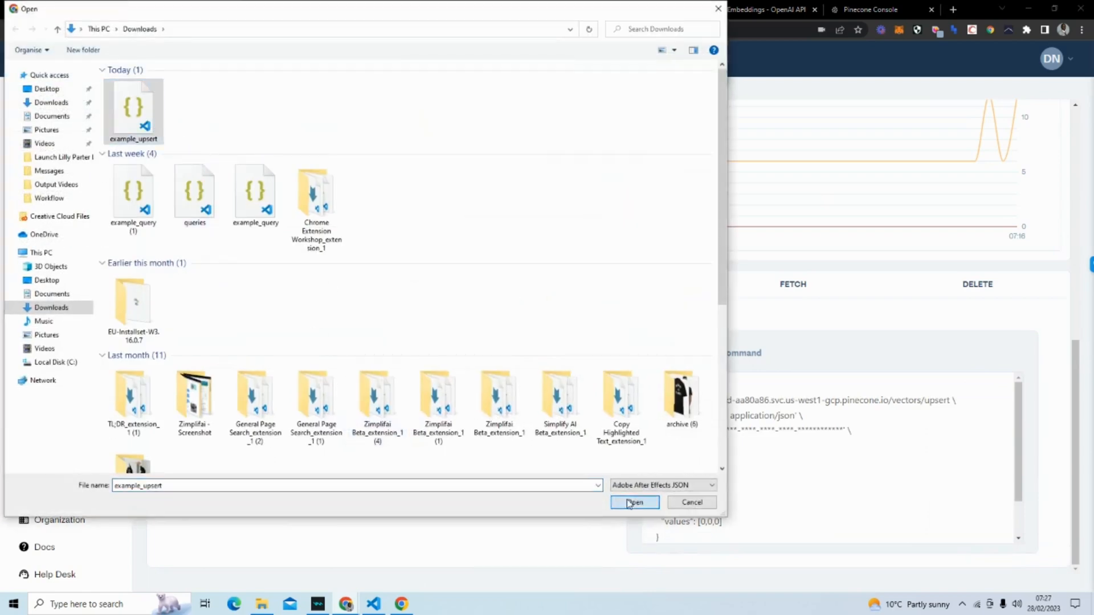
{"action": "left_click", "coordinate": [634, 503]}
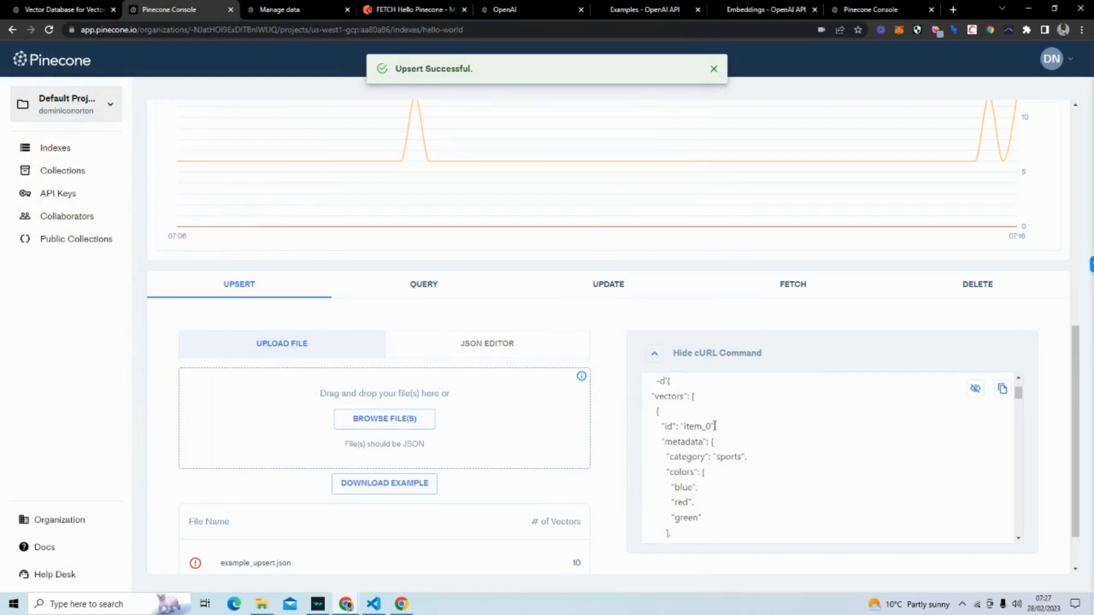
{"action": "scroll", "scroll_direction": "down", "scroll_amount": 3}
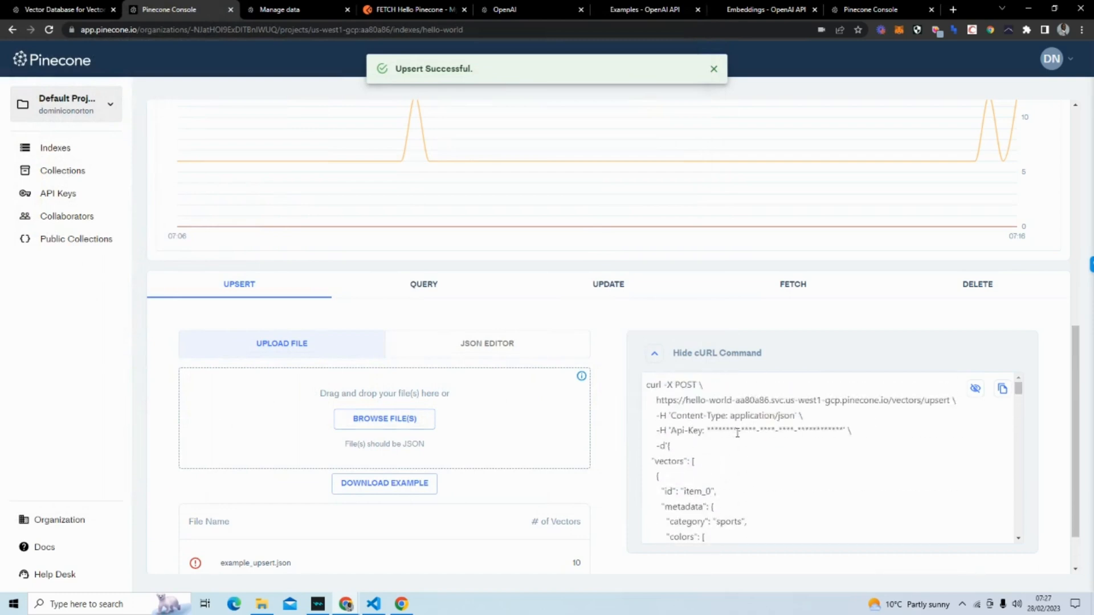
{"action": "scroll", "scroll_direction": "down", "scroll_amount": 3}
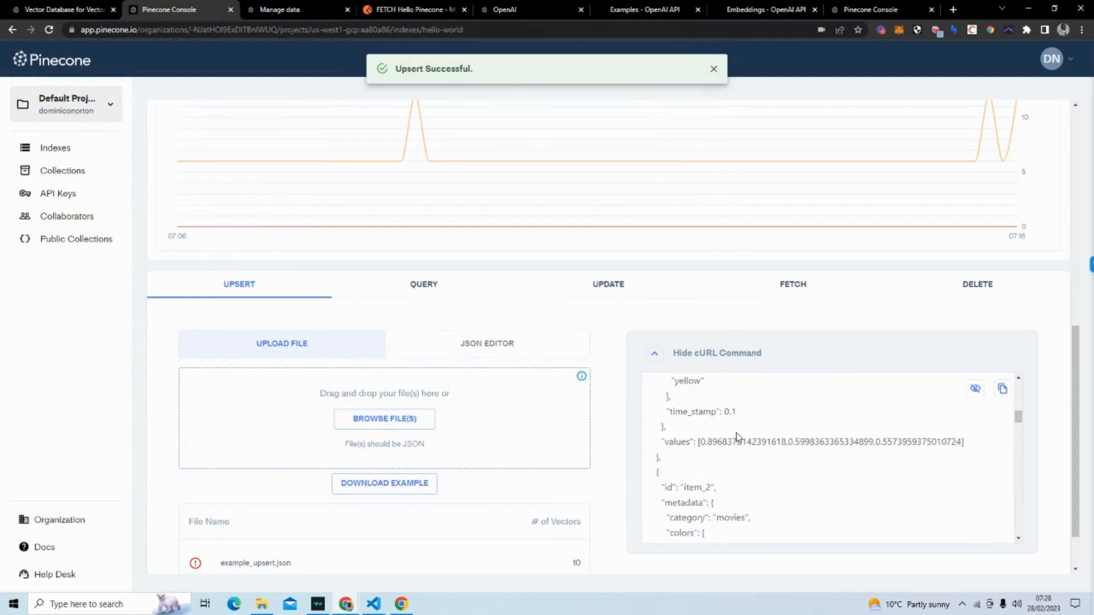
{"action": "scroll", "scroll_direction": "down", "scroll_amount": 3}
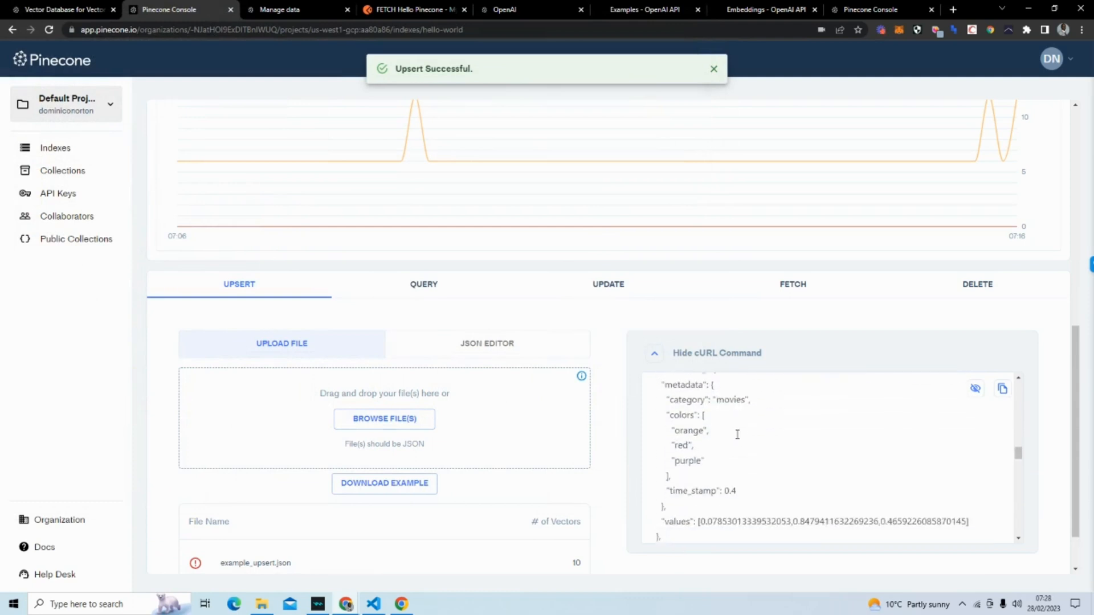
{"action": "scroll", "scroll_direction": "down", "scroll_amount": 3}
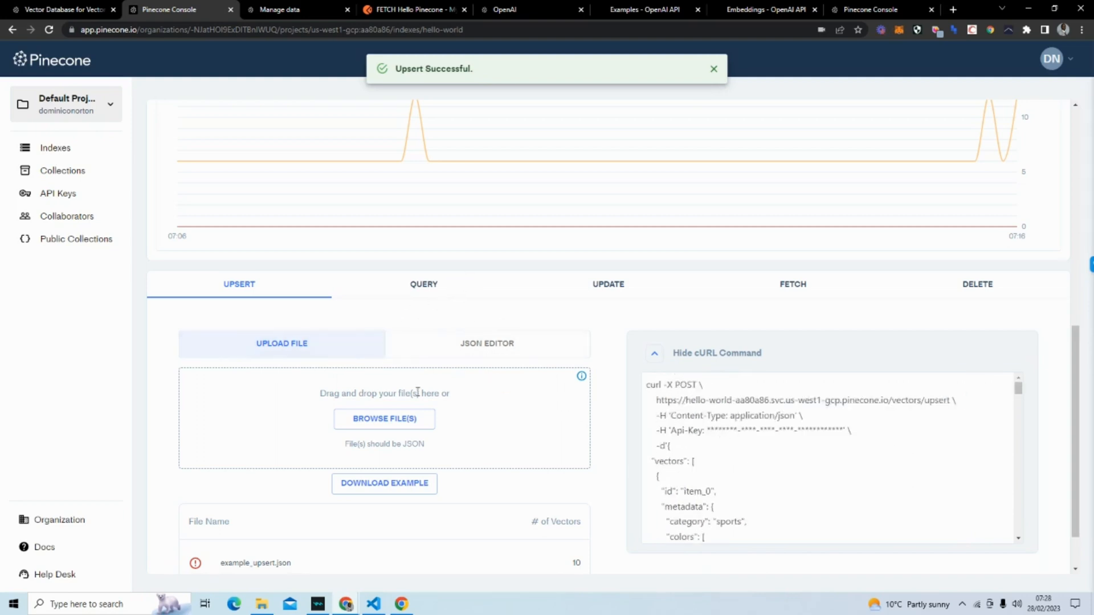
{"action": "left_click", "coordinate": [423, 284]}
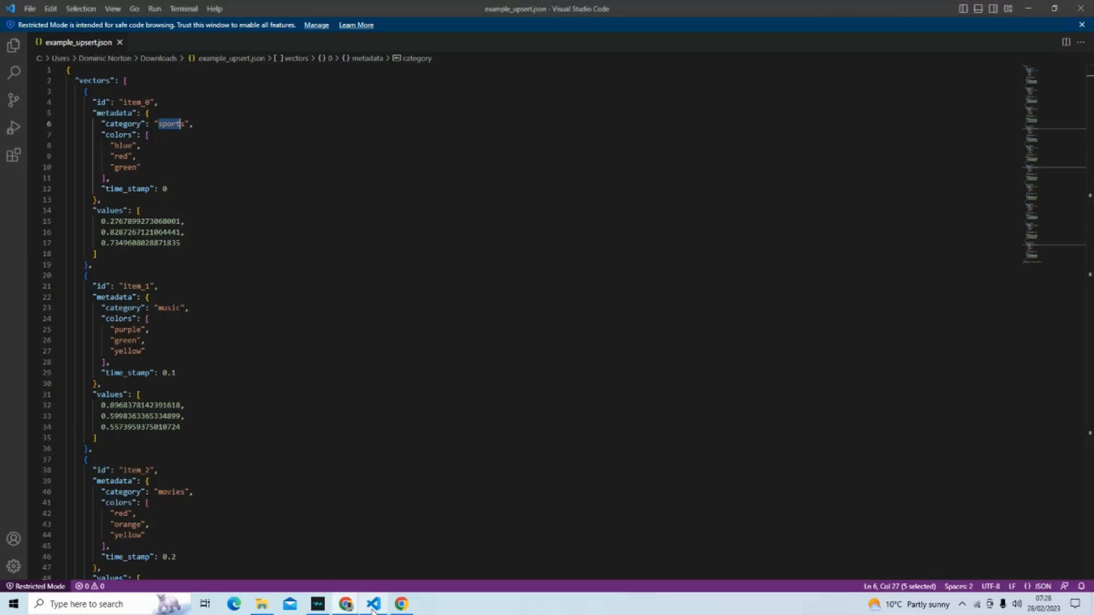
Open example_query (1).json and highlight its example_namespace value.
{"action": "left_click", "coordinate": [32, 9]}
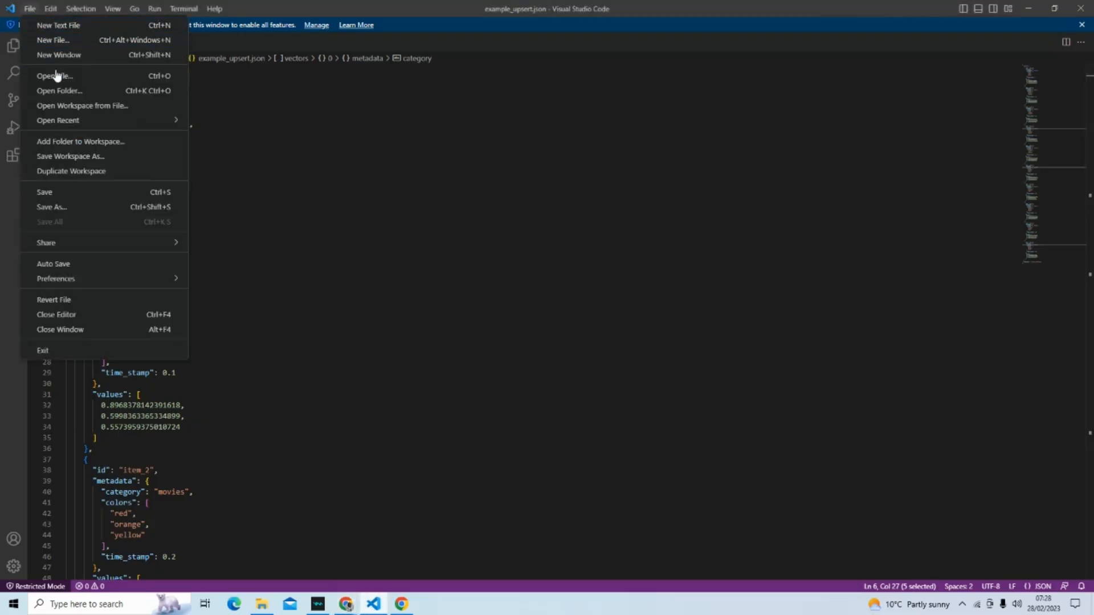
{"action": "left_click", "coordinate": [50, 75]}
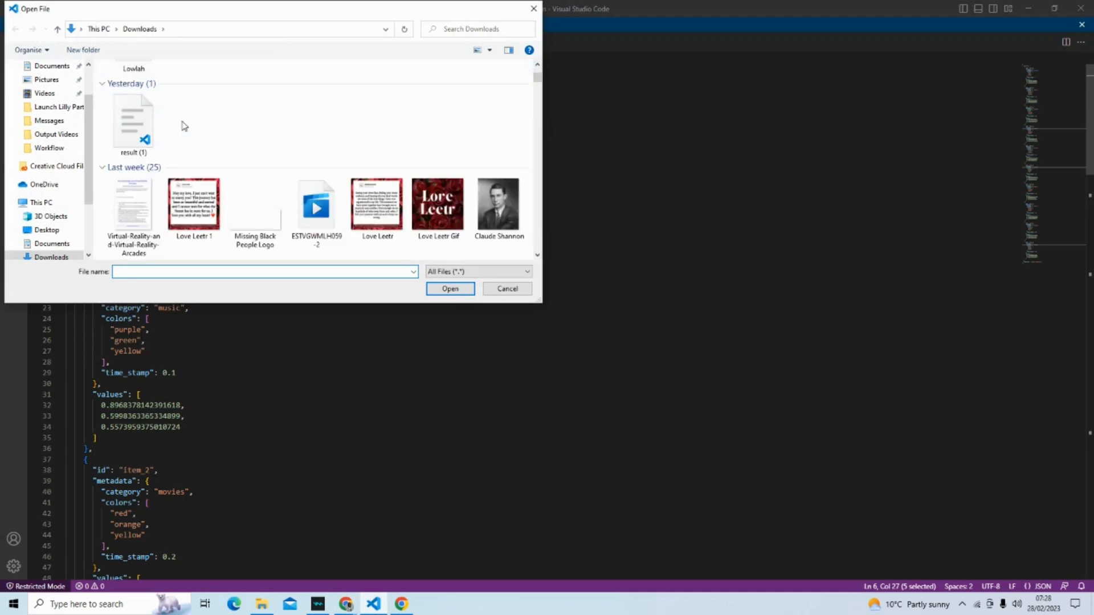
{"action": "scroll", "scroll_direction": "down", "scroll_amount": 3}
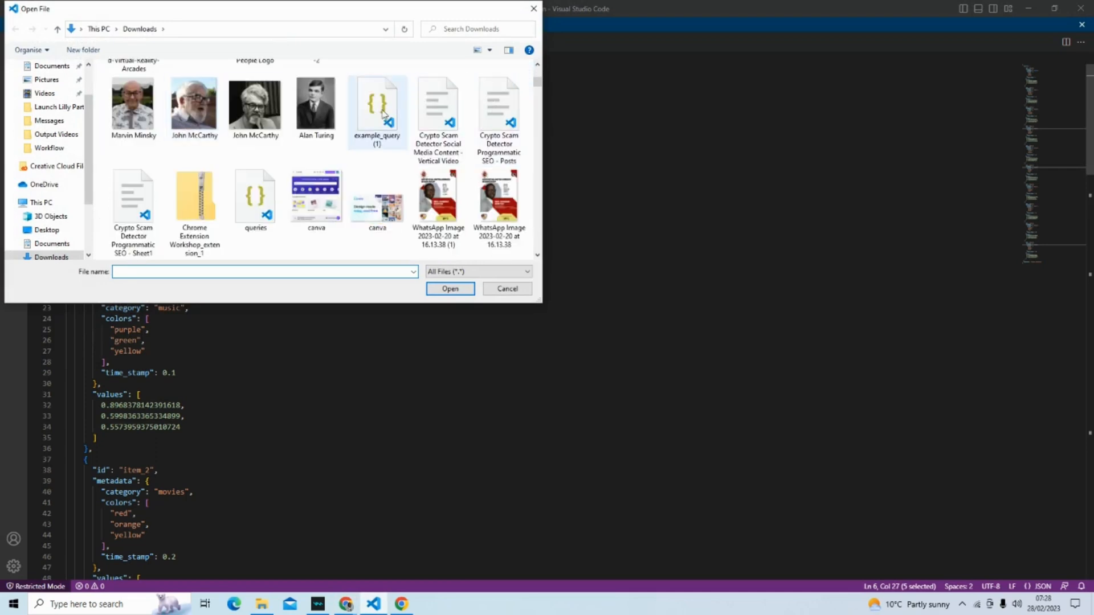
{"action": "double_click", "coordinate": [377, 105]}
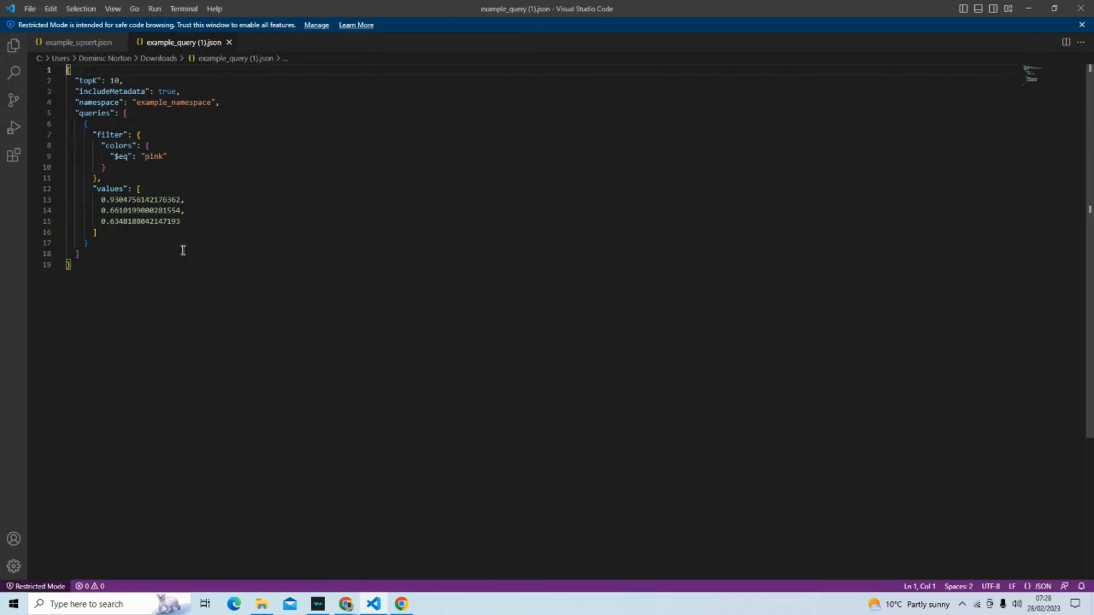
{"action": "key", "text": "Ctrl+a"}
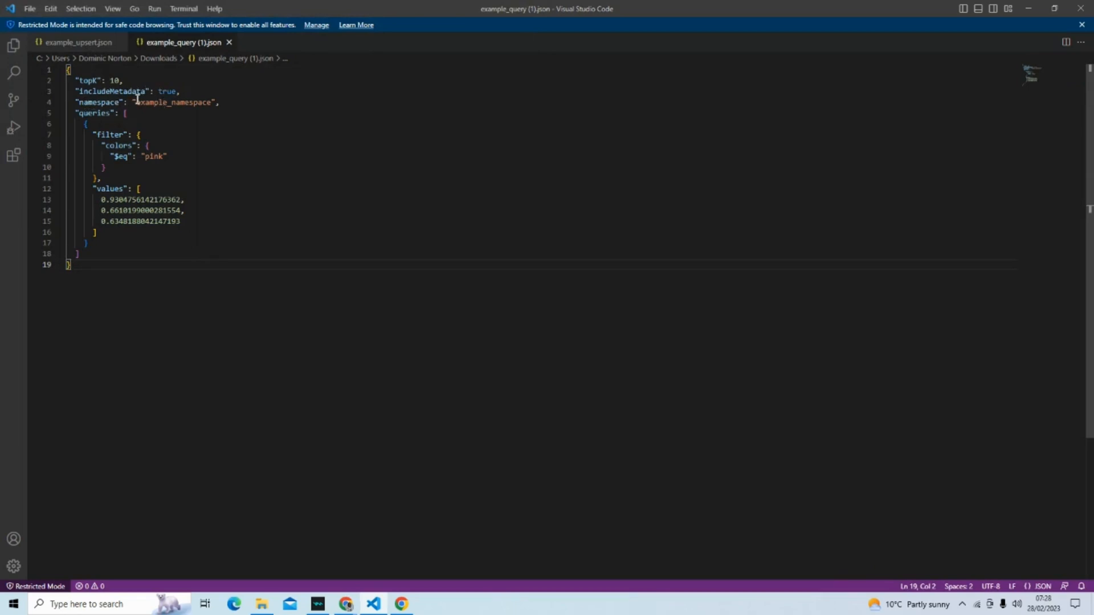
{"action": "double_click", "coordinate": [171, 102]}
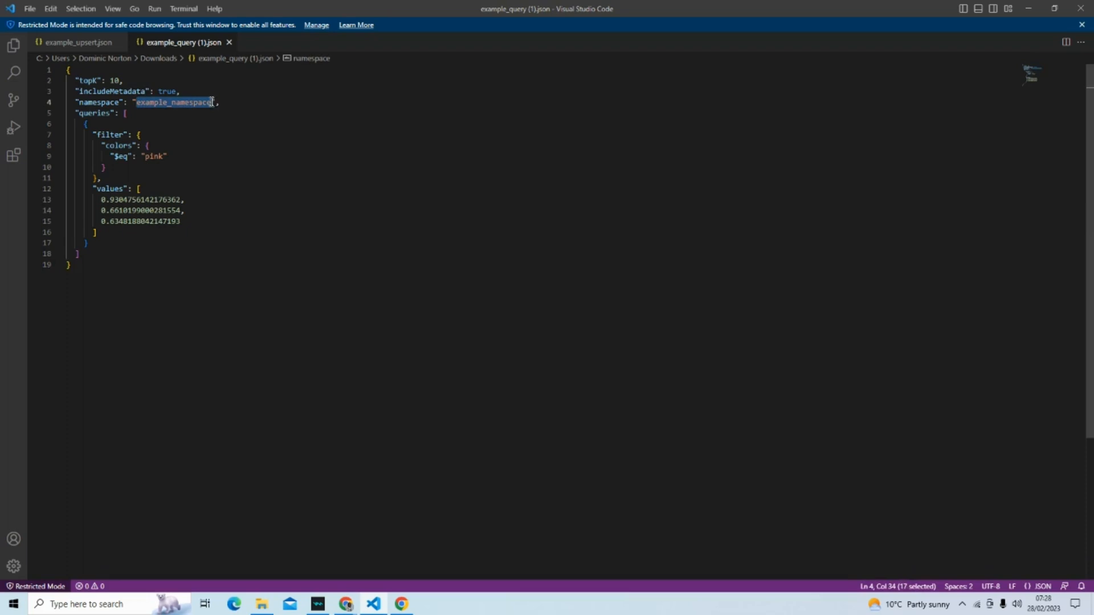
Scroll example_upsert.json's vectors and compare them against the query file's pink colors filter.
{"action": "left_click", "coordinate": [70, 42]}
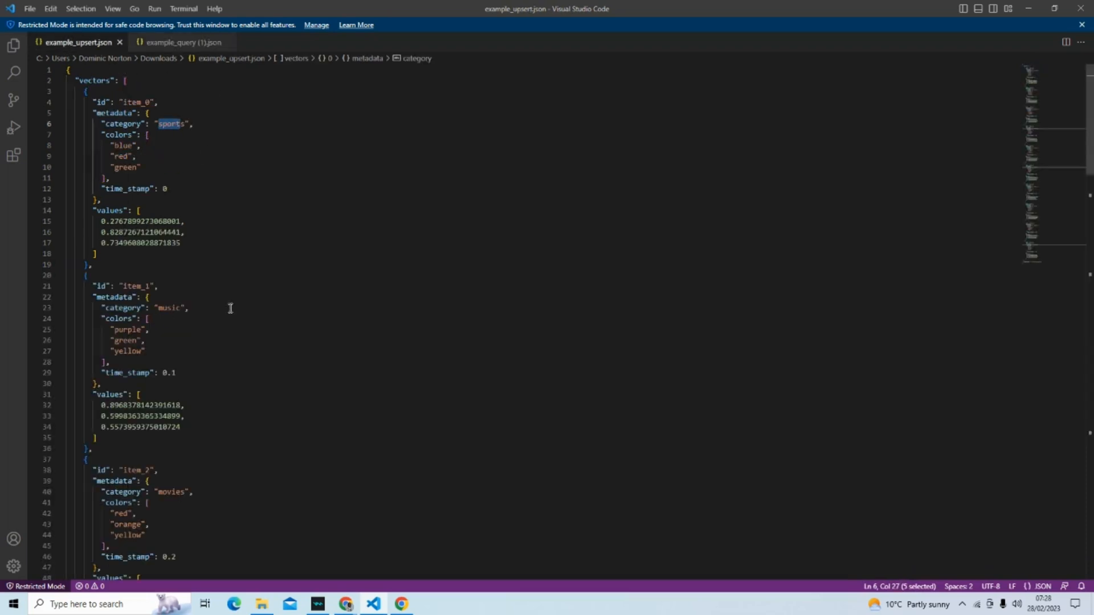
{"action": "scroll", "scroll_direction": "down", "scroll_amount": 3}
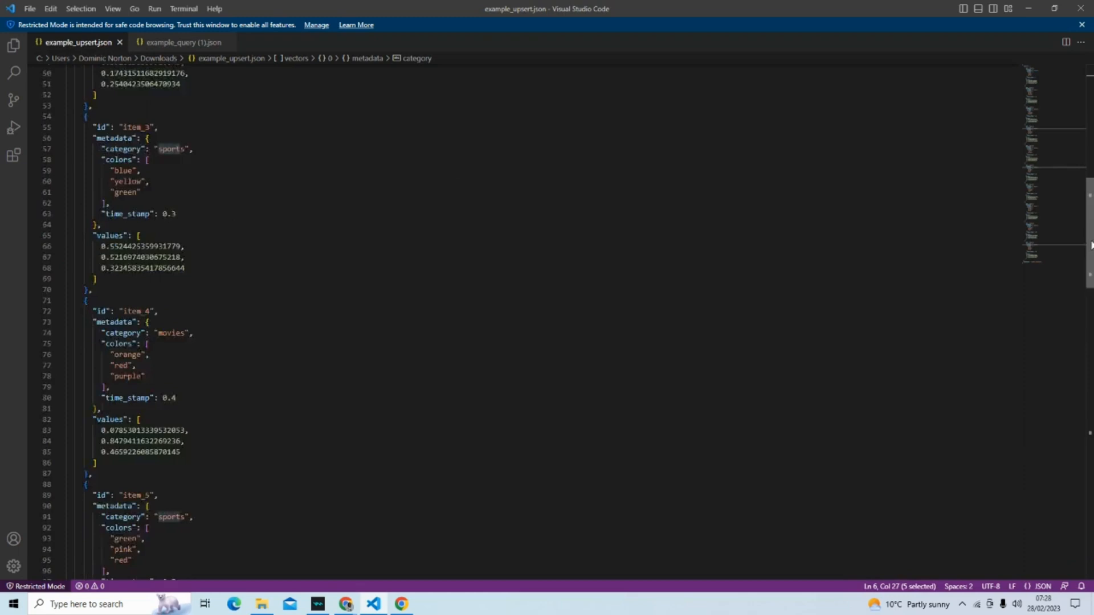
{"action": "scroll", "scroll_direction": "down", "scroll_amount": 3}
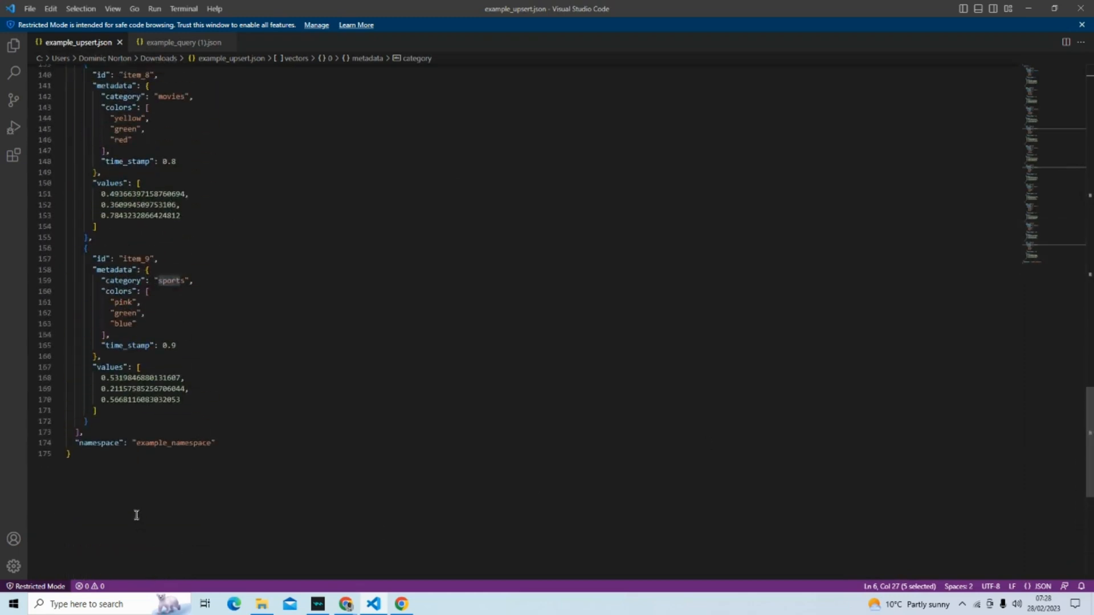
{"action": "mouse_move", "coordinate": [152, 447]}
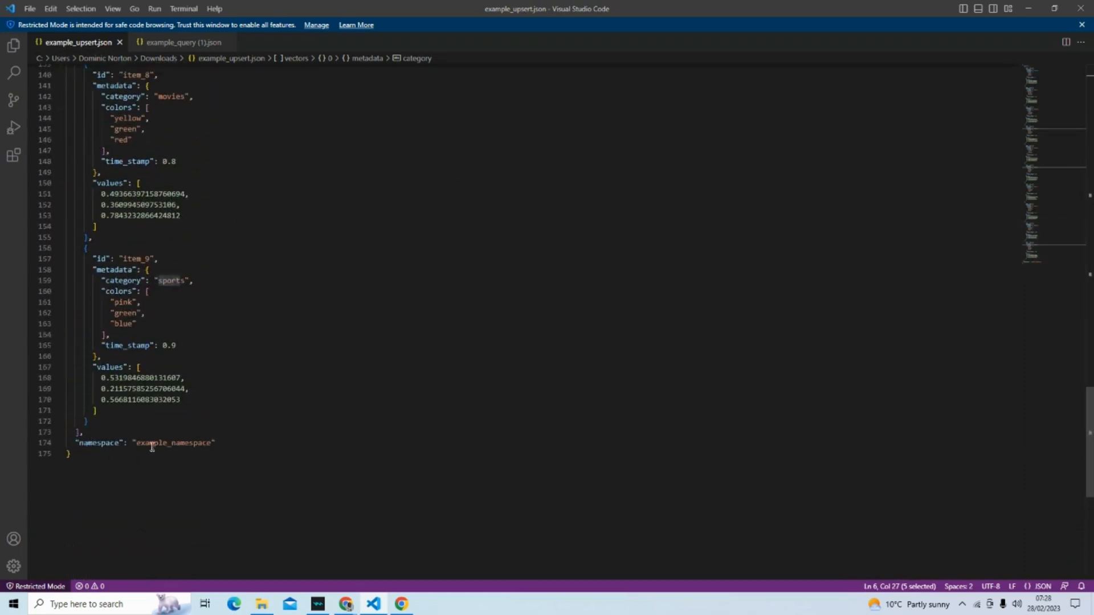
{"action": "left_click", "coordinate": [180, 43]}
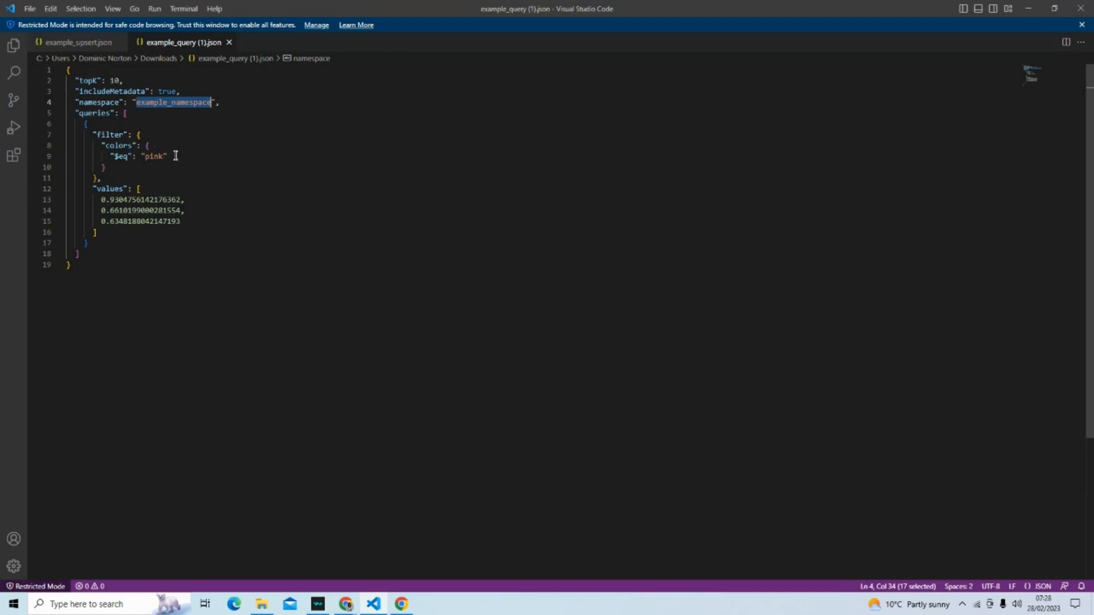
{"action": "mouse_move", "coordinate": [75, 45]}
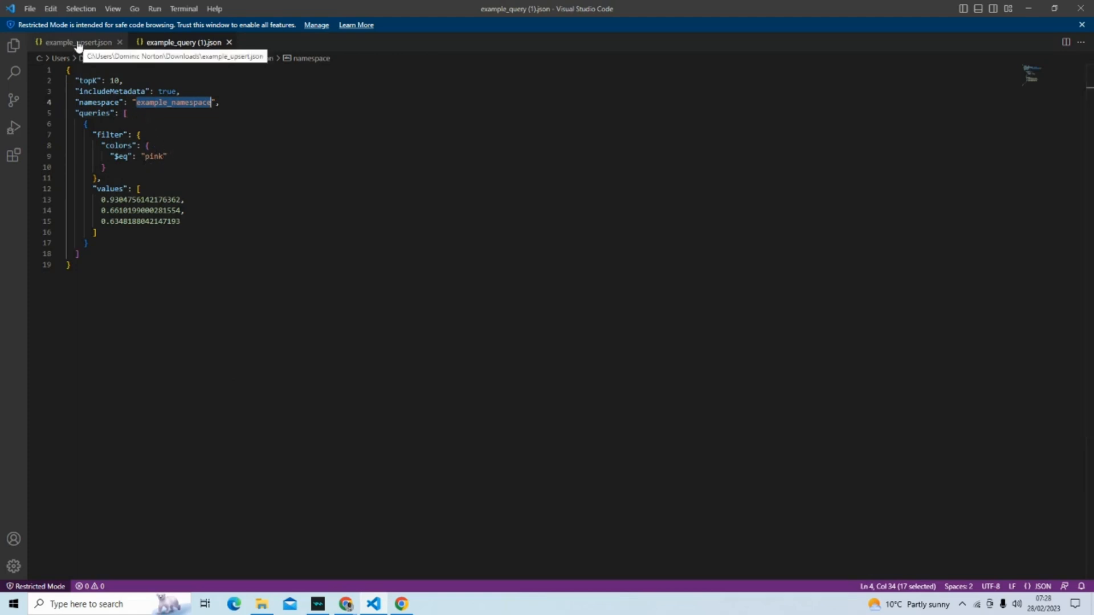
{"action": "left_click", "coordinate": [68, 42]}
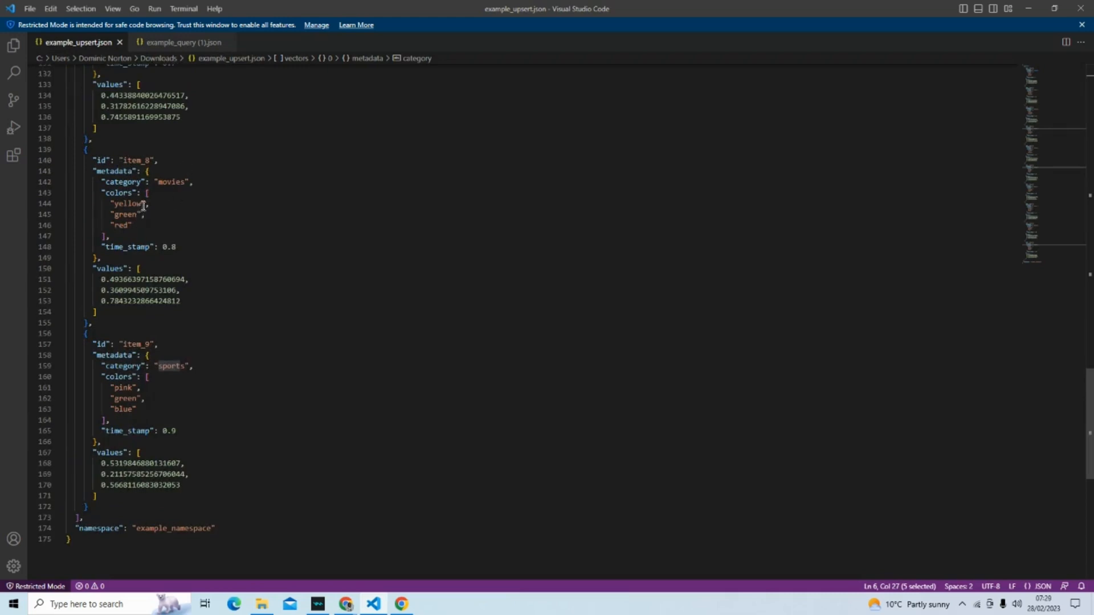
{"action": "mouse_move", "coordinate": [194, 323]}
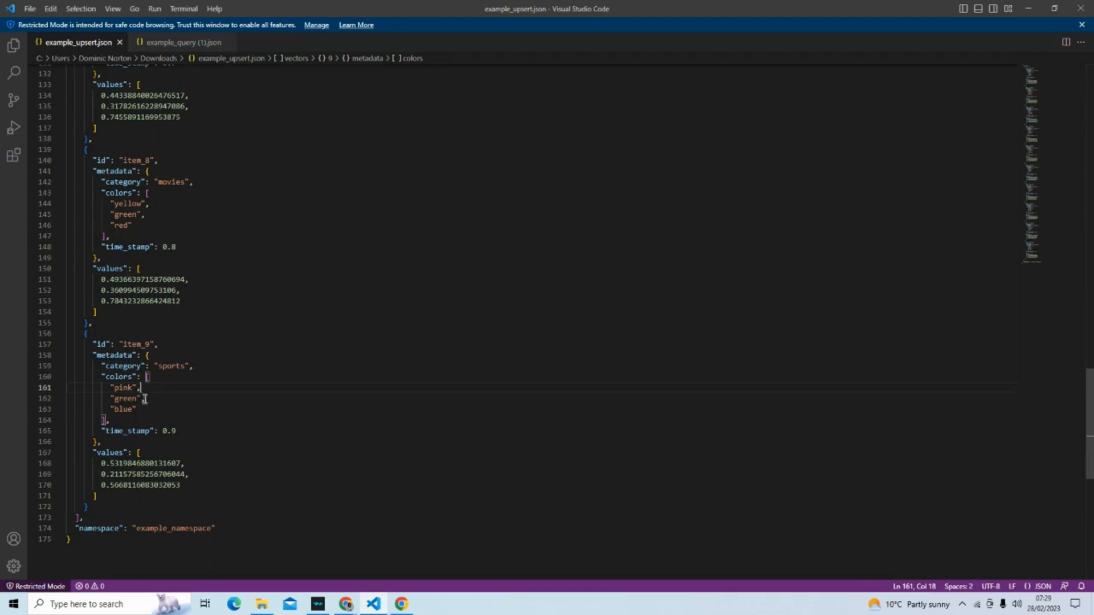
{"action": "left_click", "coordinate": [178, 42]}
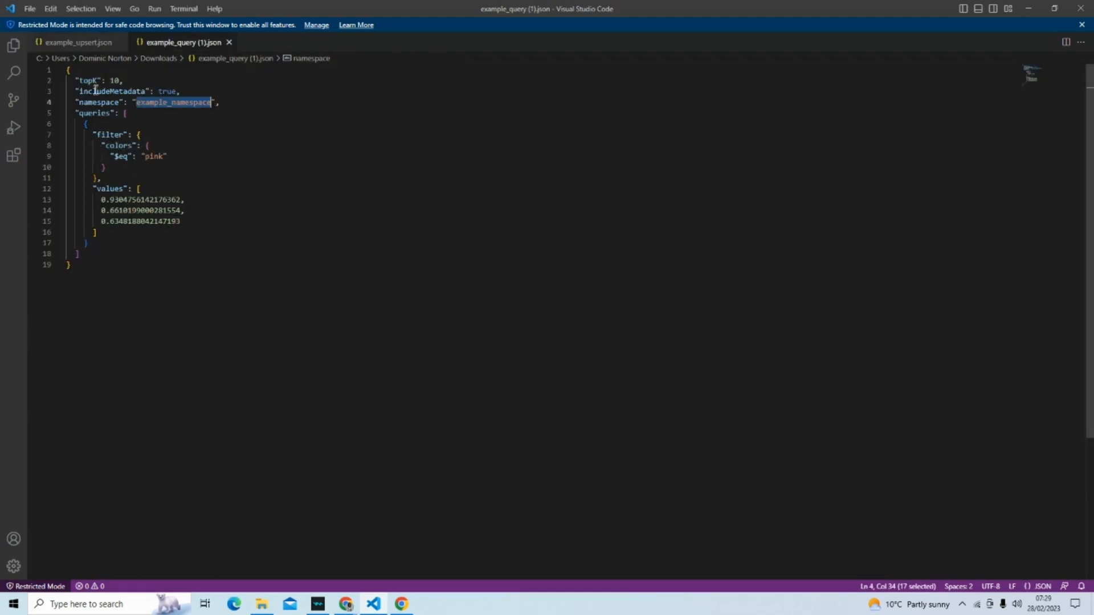
{"action": "left_click", "coordinate": [68, 42]}
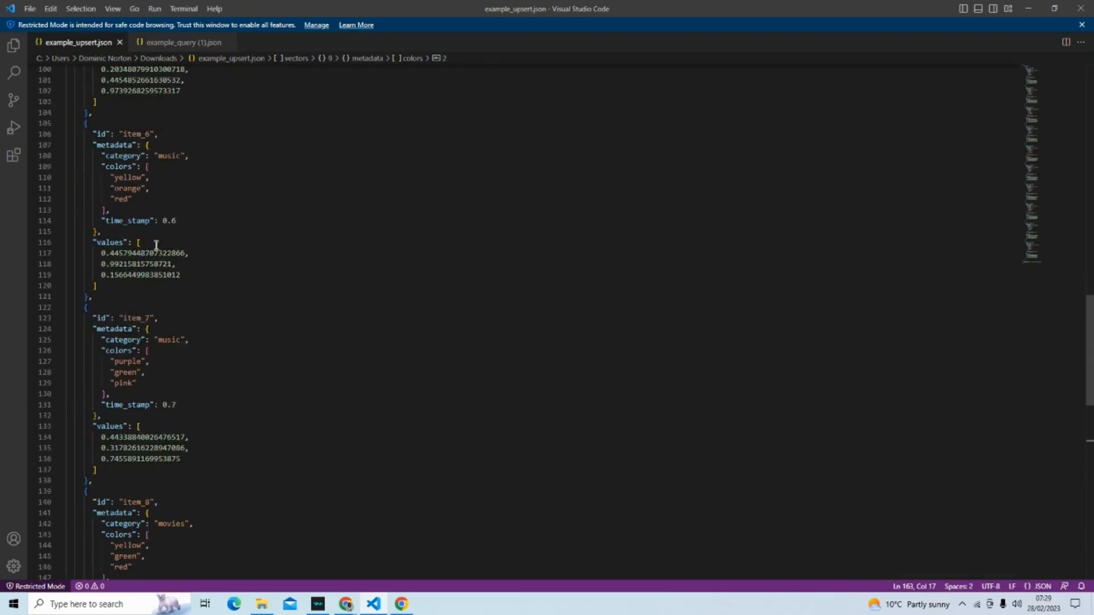
{"action": "mouse_move", "coordinate": [342, 494]}
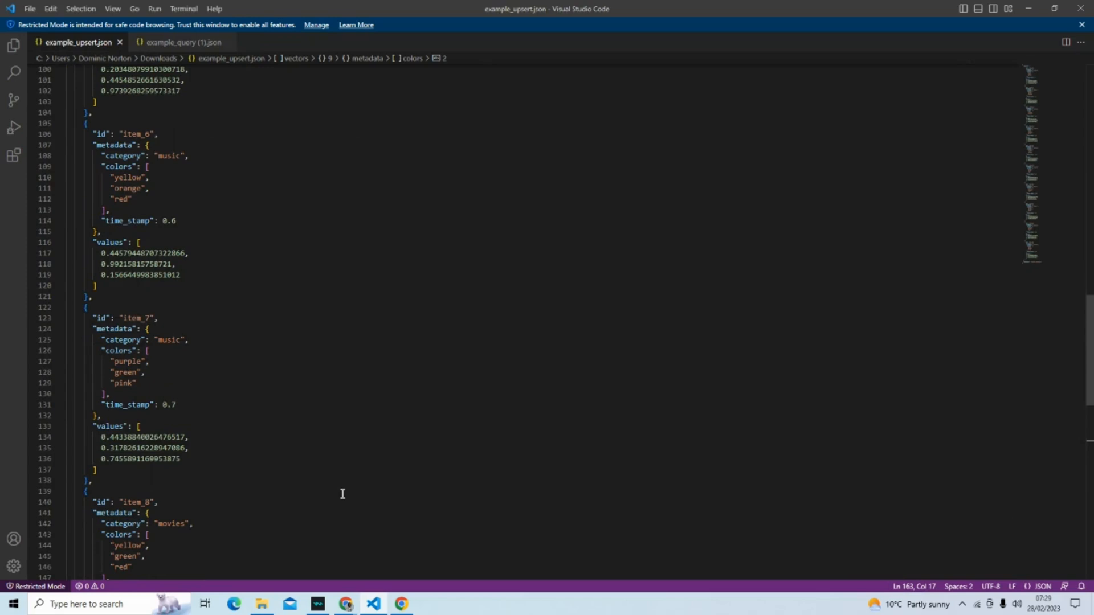
{"action": "mouse_move", "coordinate": [348, 604]}
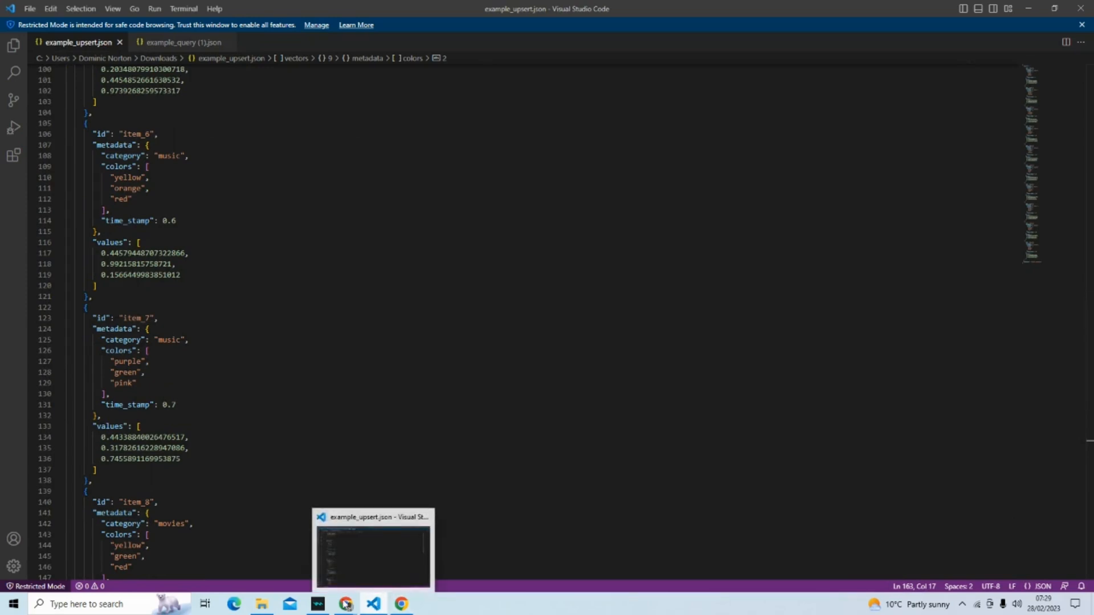
Back in the console, upload example_query (1).json as the query file.
{"action": "left_click", "coordinate": [342, 604]}
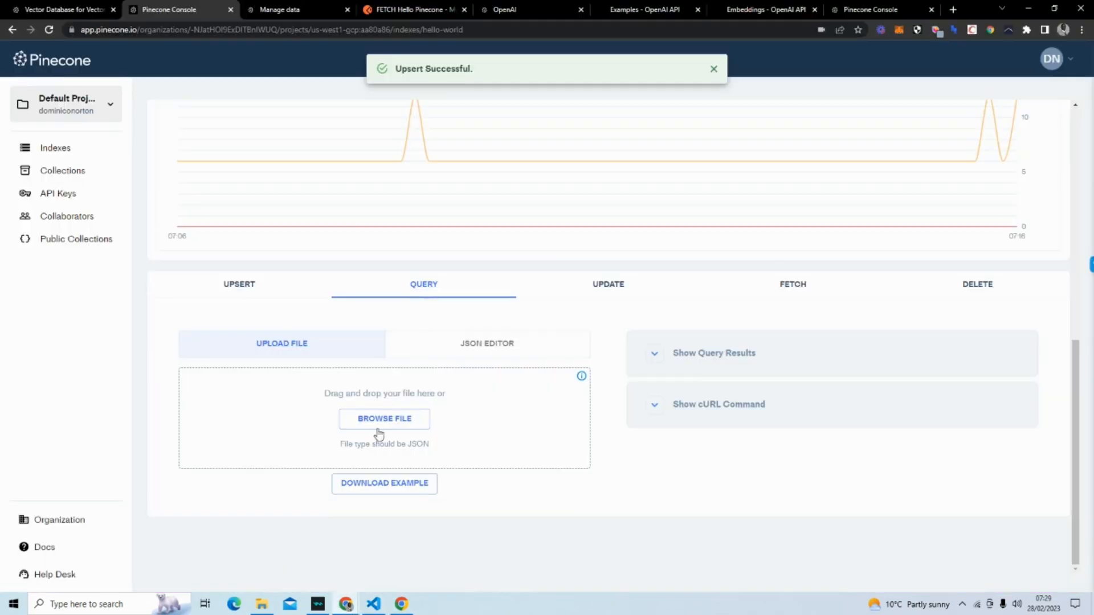
{"action": "left_click", "coordinate": [384, 419]}
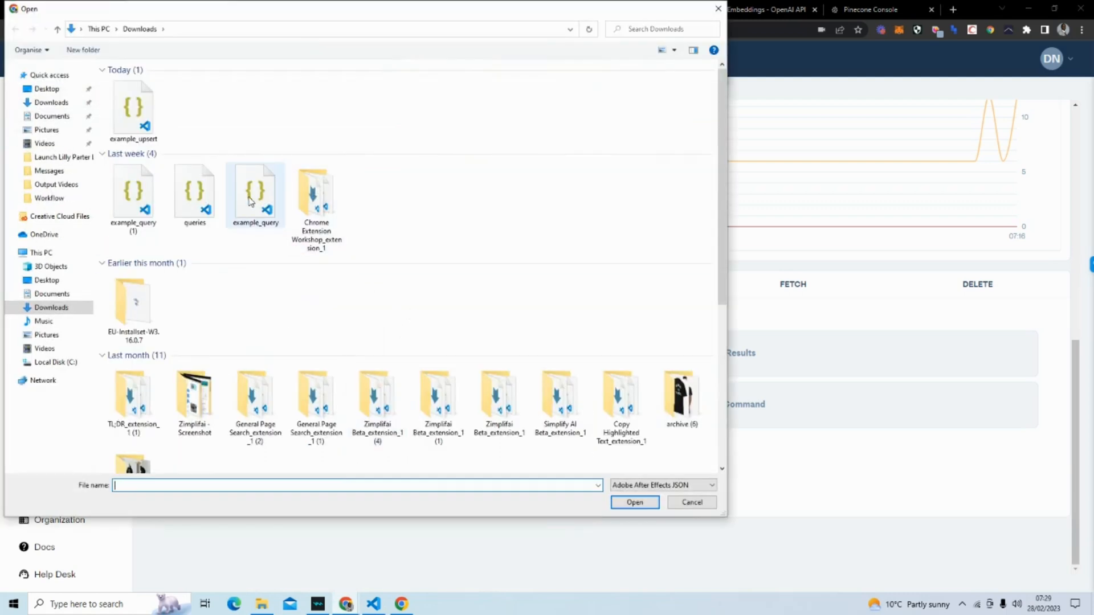
{"action": "left_click", "coordinate": [132, 193]}
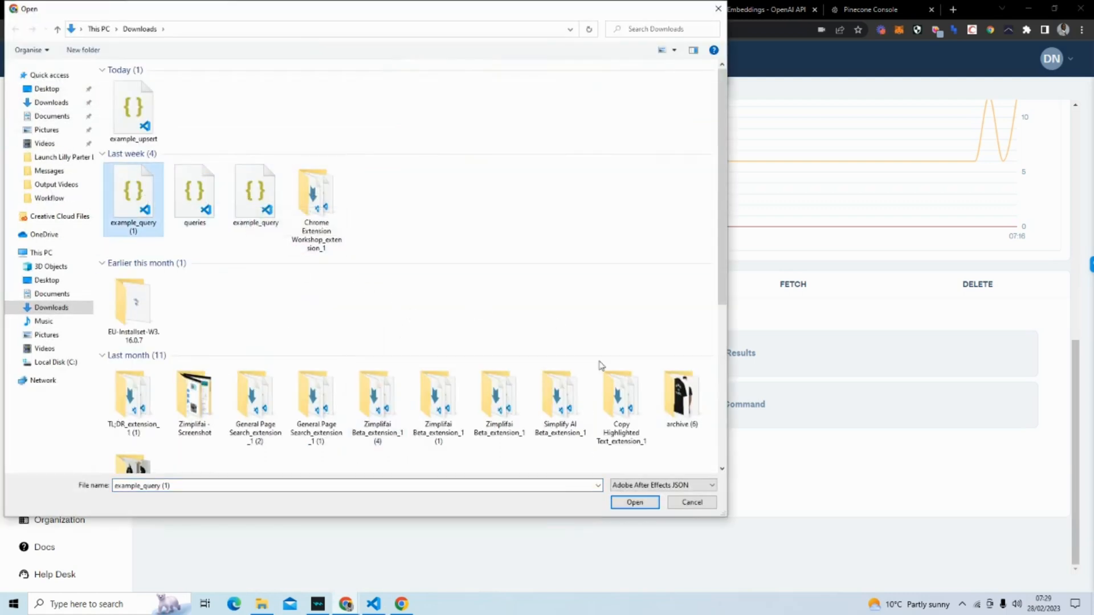
{"action": "left_click", "coordinate": [634, 503]}
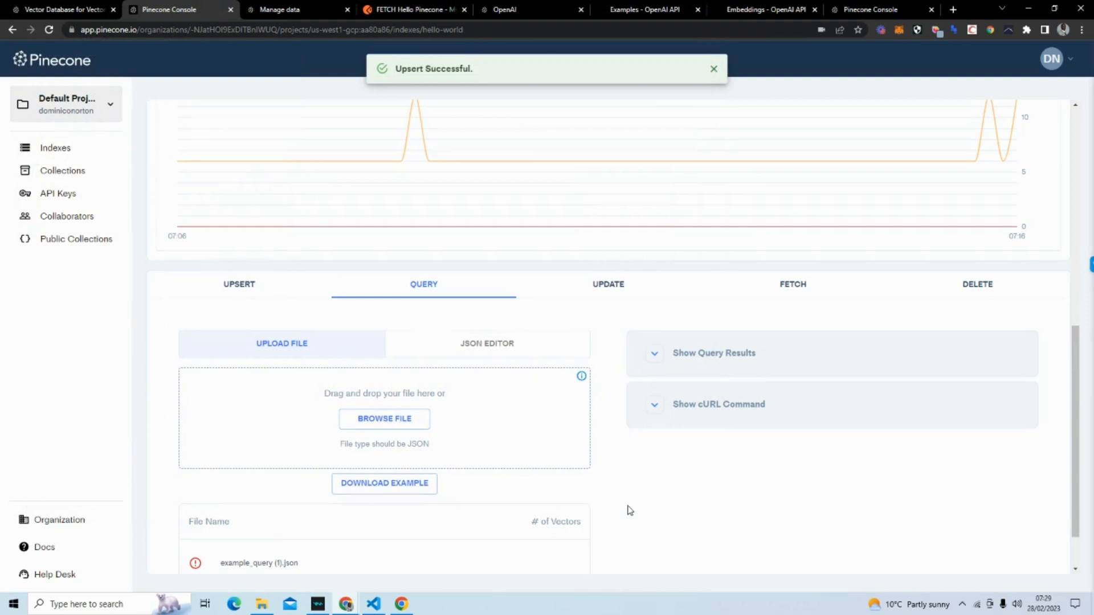
{"action": "mouse_move", "coordinate": [563, 529]}
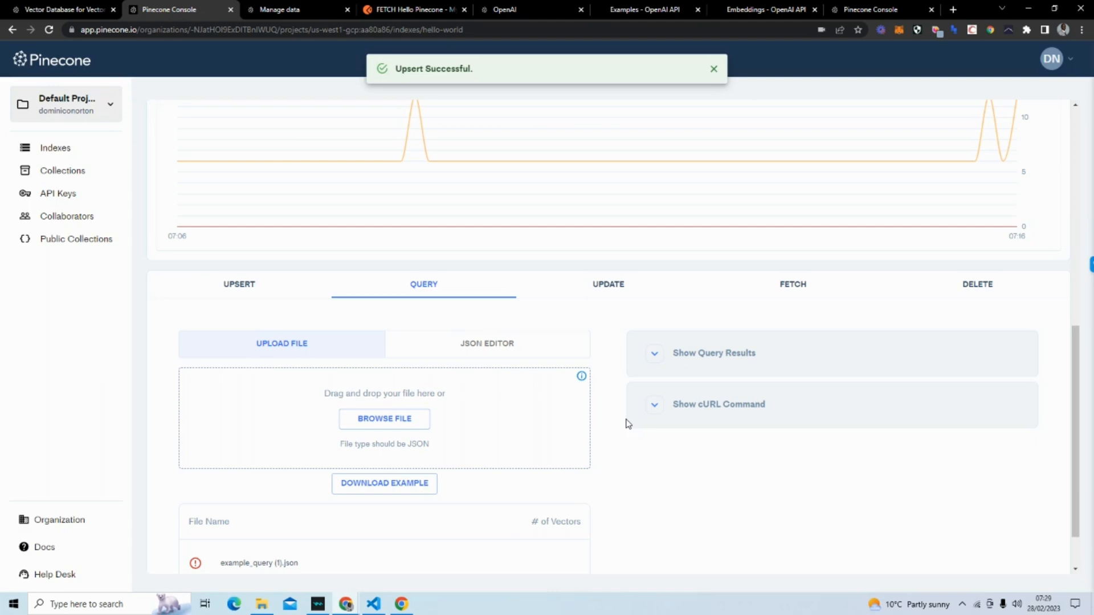
{"action": "mouse_move", "coordinate": [600, 387]}
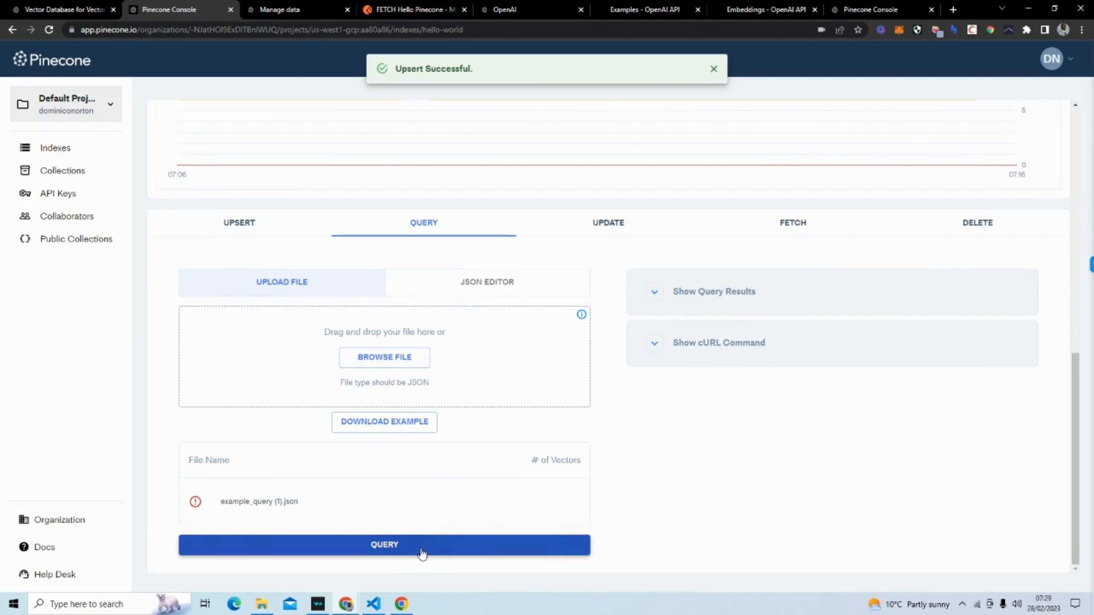
Run the query and expand the item_9 and item_7 matches with their metadata.
{"action": "left_click", "coordinate": [384, 544]}
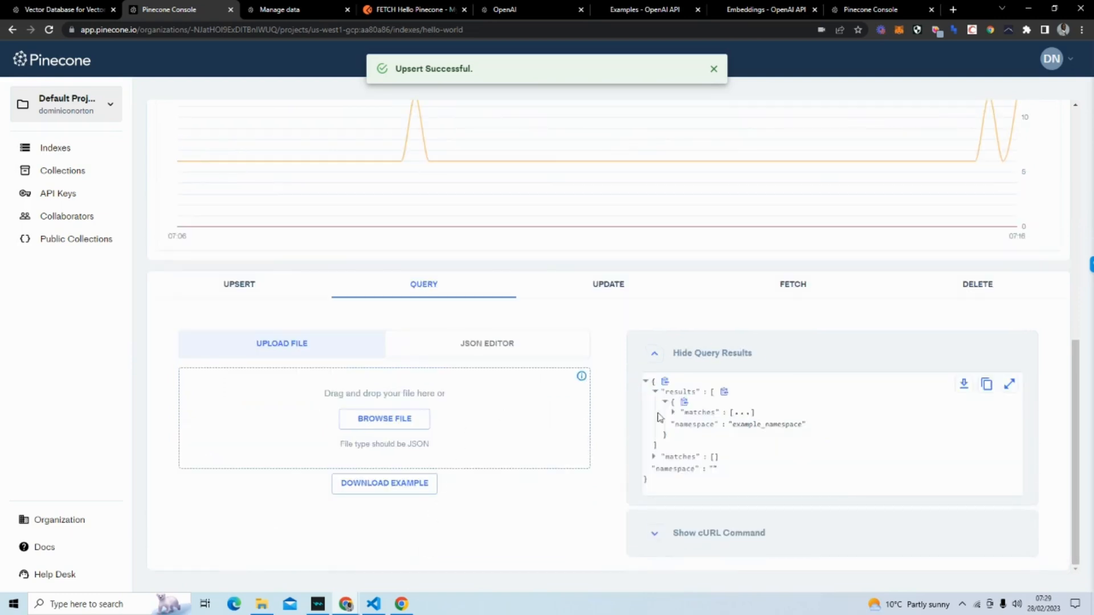
{"action": "mouse_move", "coordinate": [673, 417]}
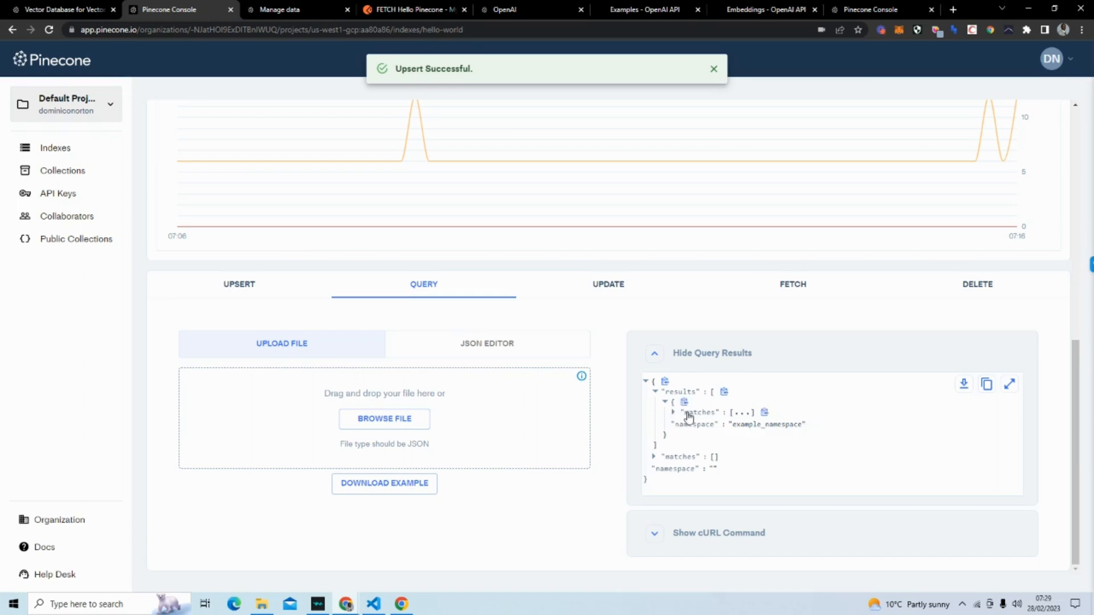
{"action": "left_click", "coordinate": [675, 413]}
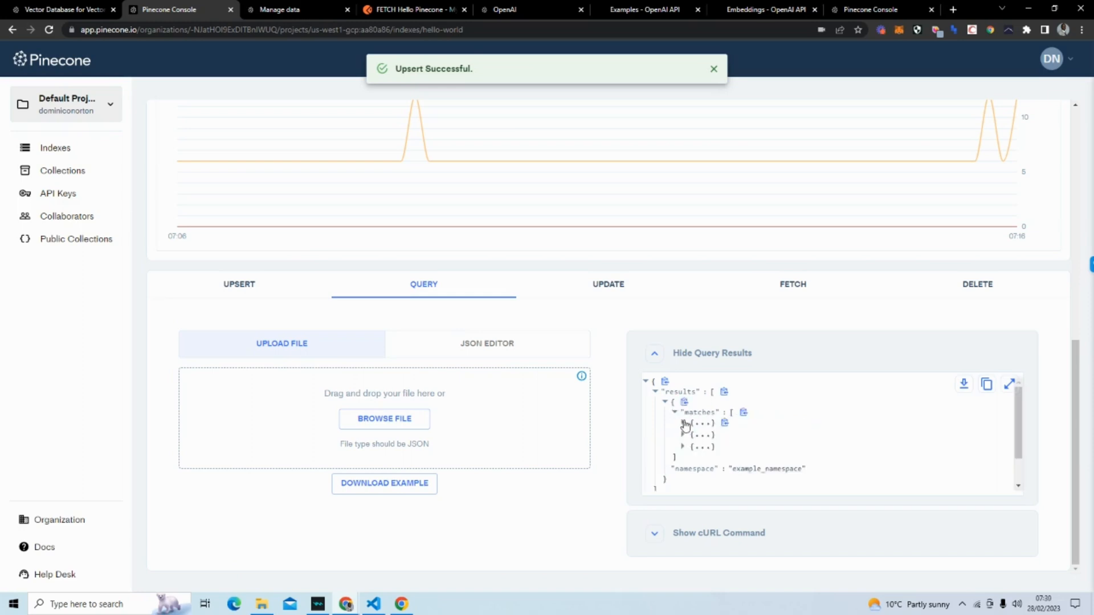
{"action": "left_click", "coordinate": [685, 425]}
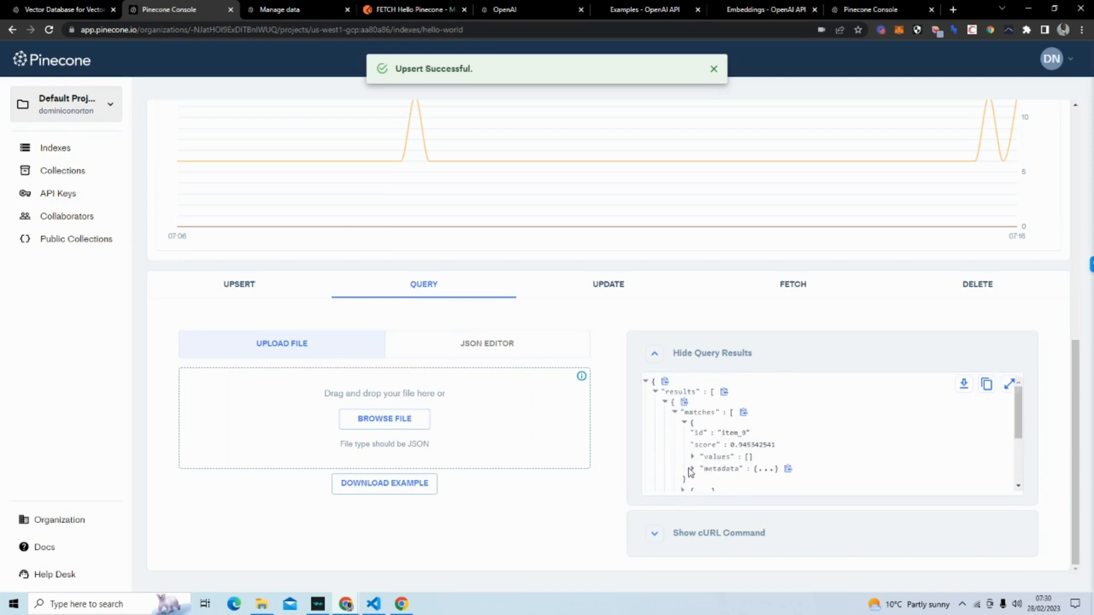
{"action": "left_click", "coordinate": [684, 456]}
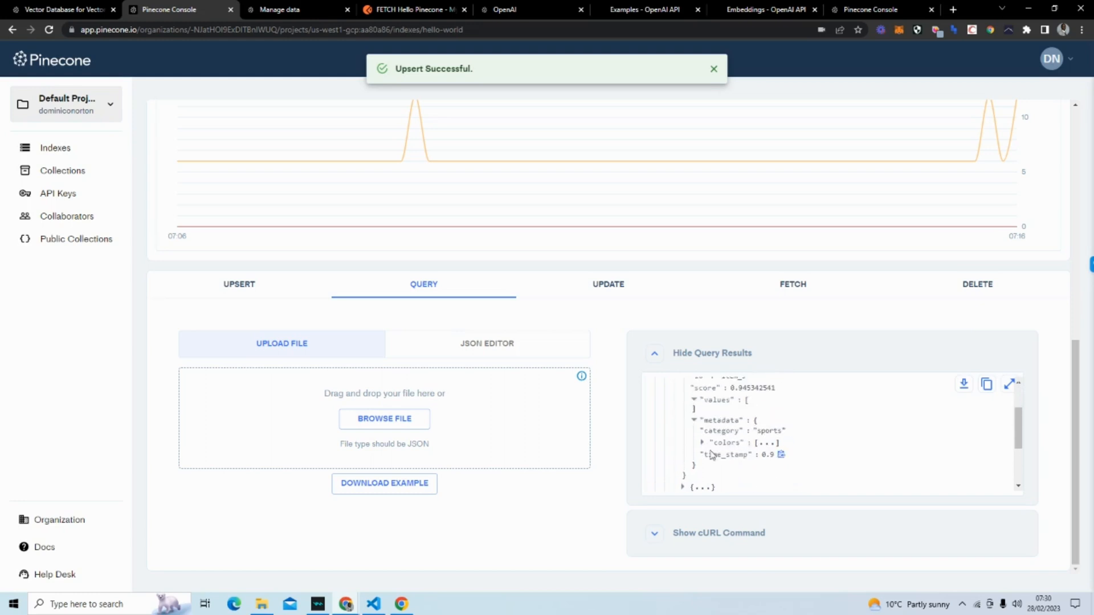
{"action": "left_click", "coordinate": [702, 443]}
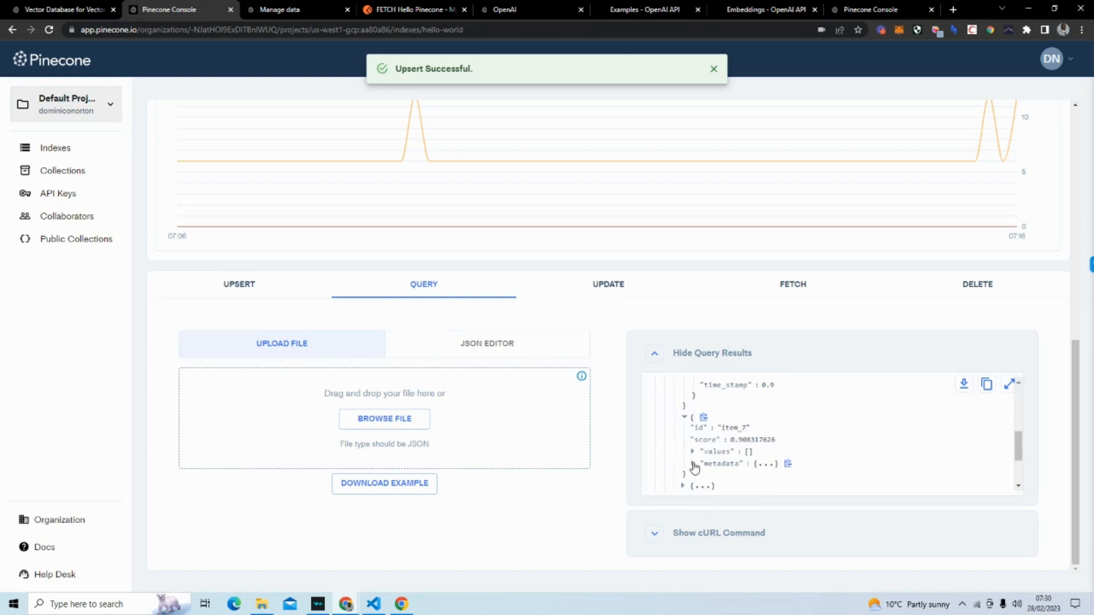
{"action": "left_click", "coordinate": [693, 464]}
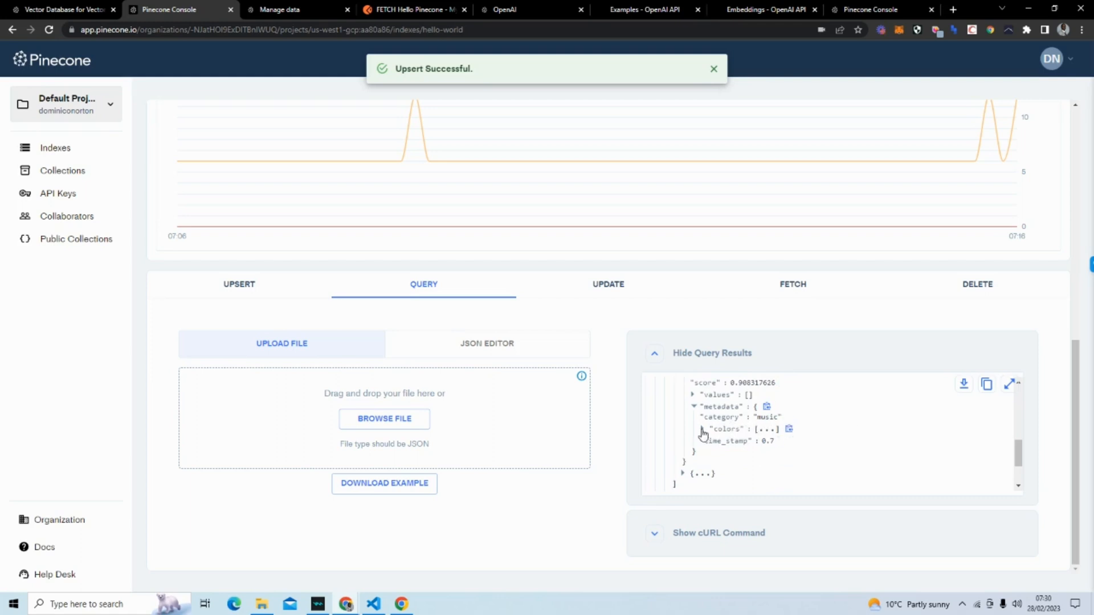
{"action": "scroll", "scroll_direction": "down", "scroll_amount": 3}
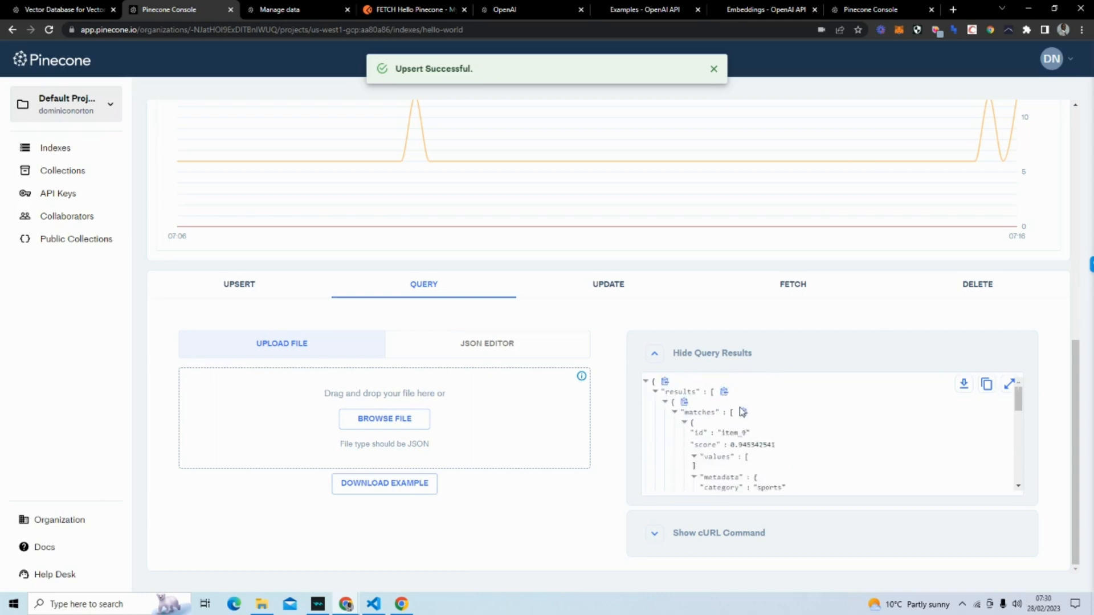
{"action": "mouse_move", "coordinate": [788, 457]}
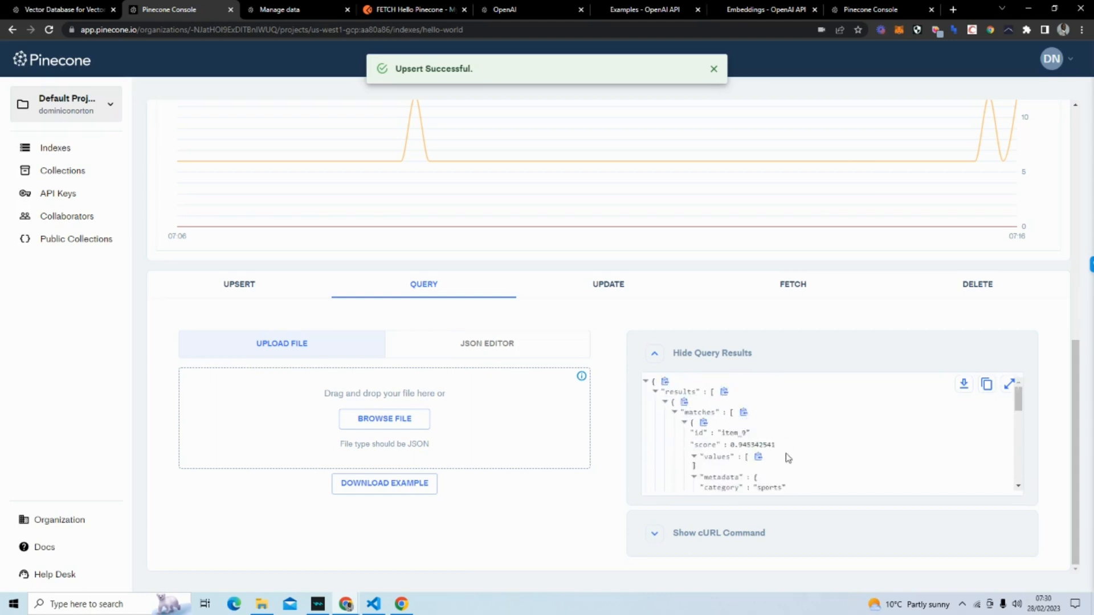
{"action": "scroll", "scroll_direction": "down", "scroll_amount": 3}
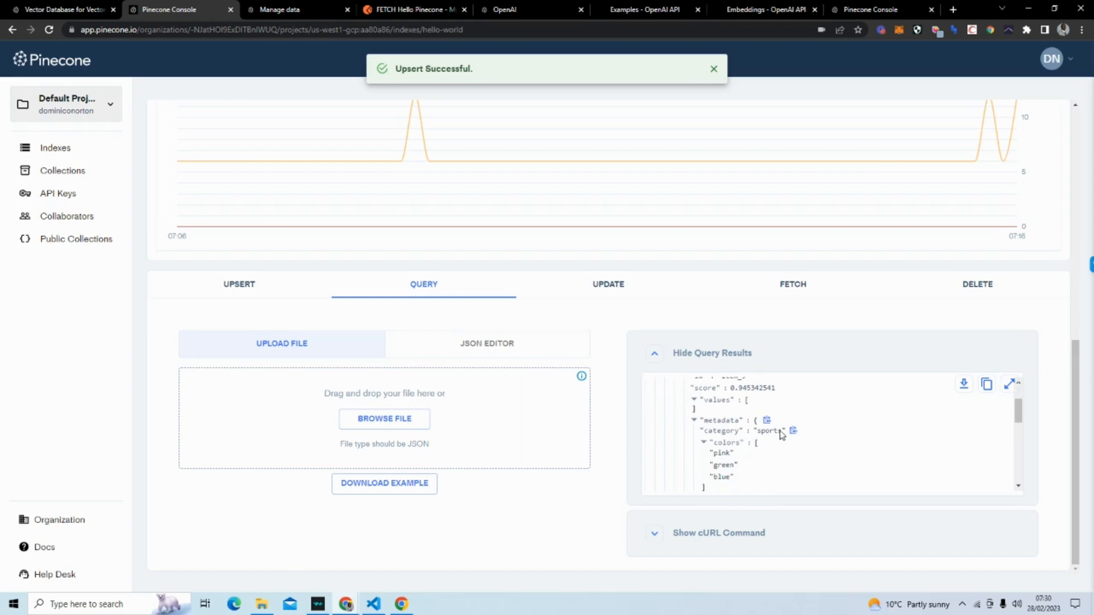
{"action": "scroll", "scroll_direction": "down", "scroll_amount": 3}
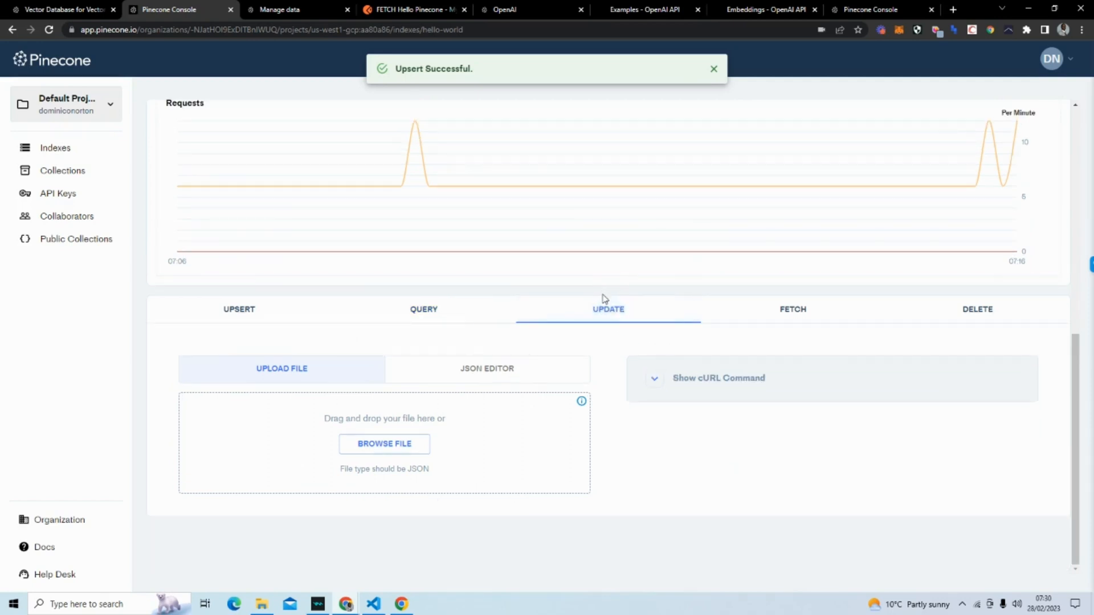
{"action": "mouse_move", "coordinate": [631, 313]}
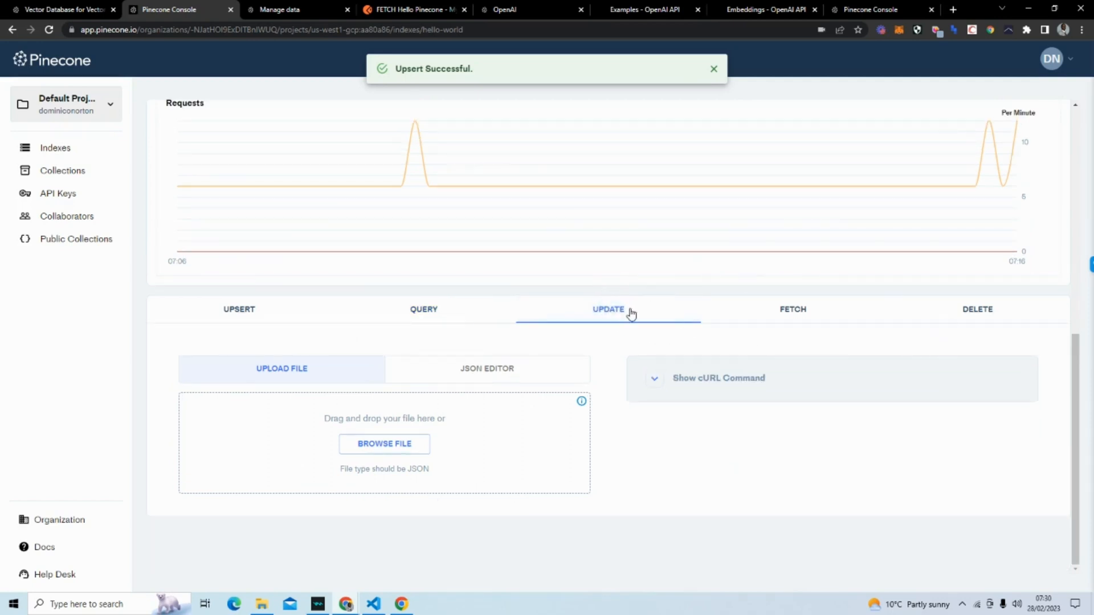
On the Fetch tab, enter ids item_0,item_1 and namespace example_namespace.
{"action": "left_click", "coordinate": [793, 309]}
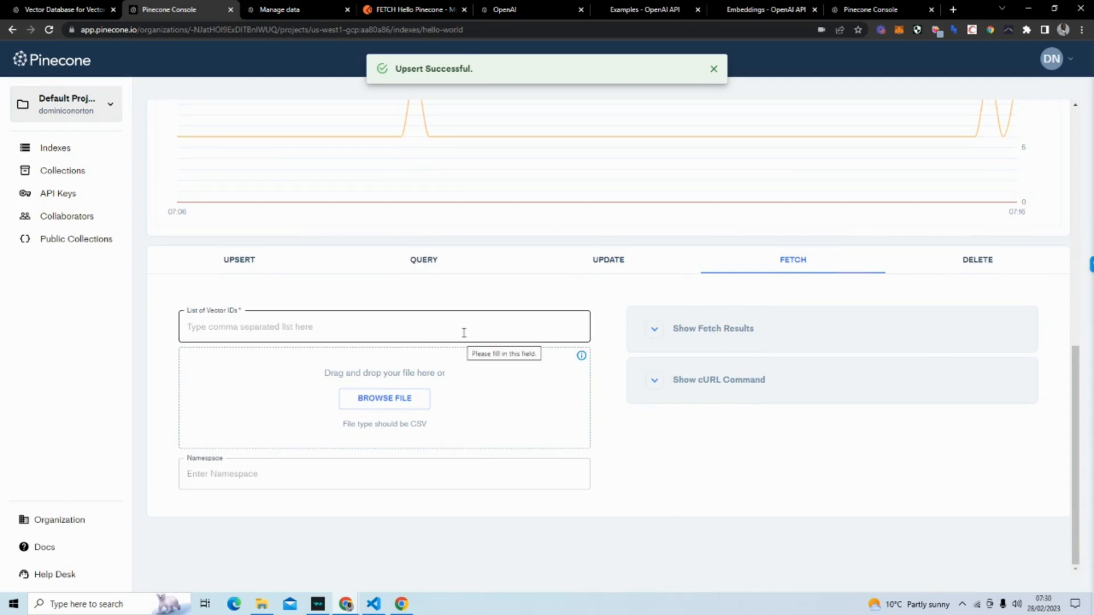
{"action": "left_click", "coordinate": [384, 326]}
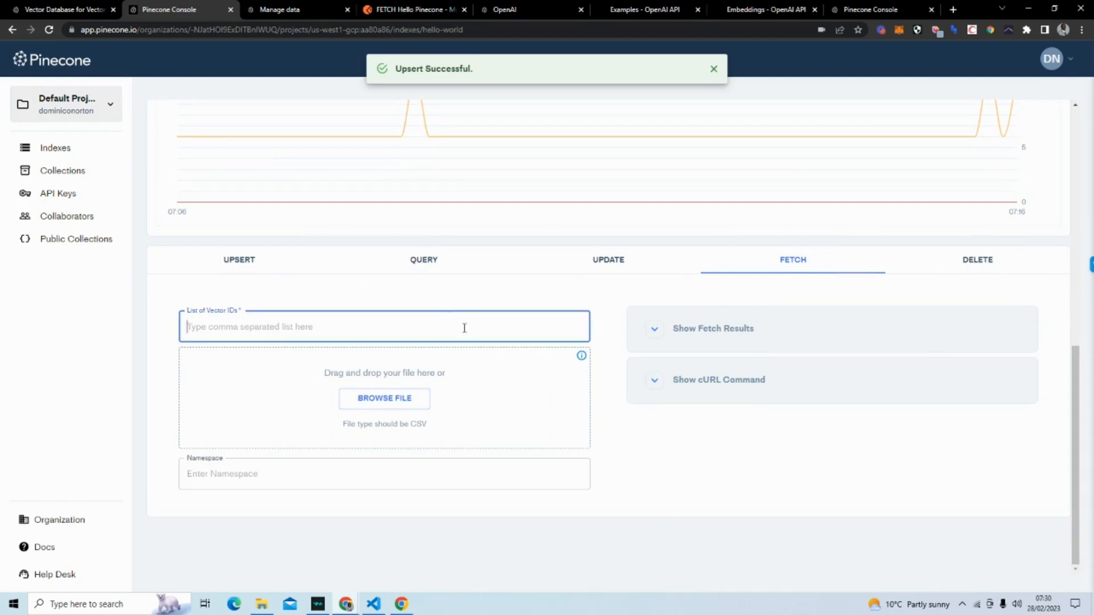
{"action": "type", "text": "item_0"}
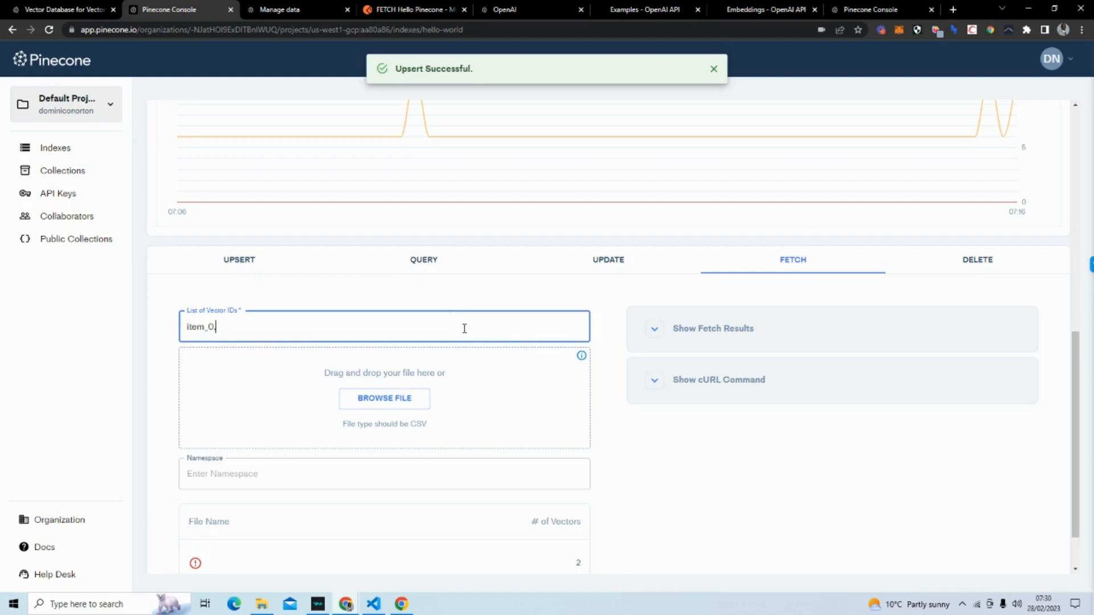
{"action": "type", "text": ",item_"}
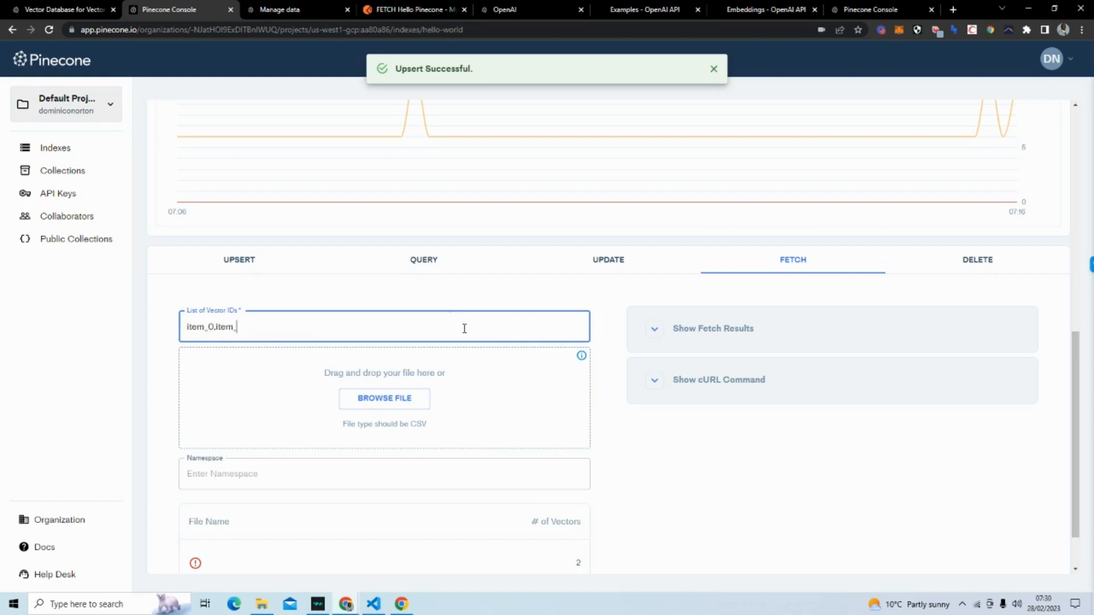
{"action": "type", "text": "1"}
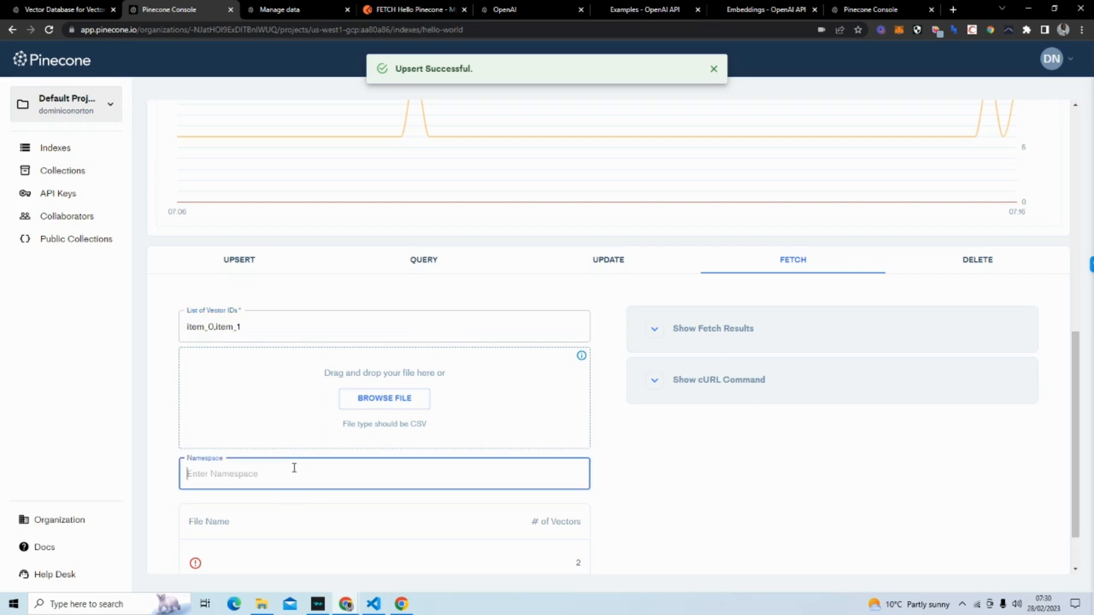
{"action": "type", "text": "example."}
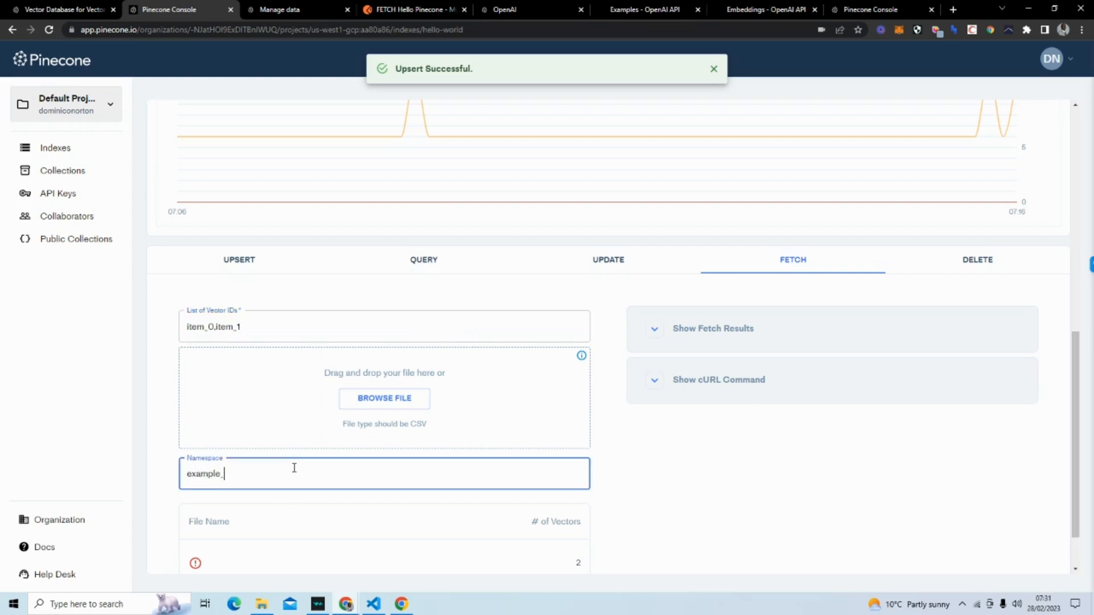
{"action": "type", "text": "_namesp"}
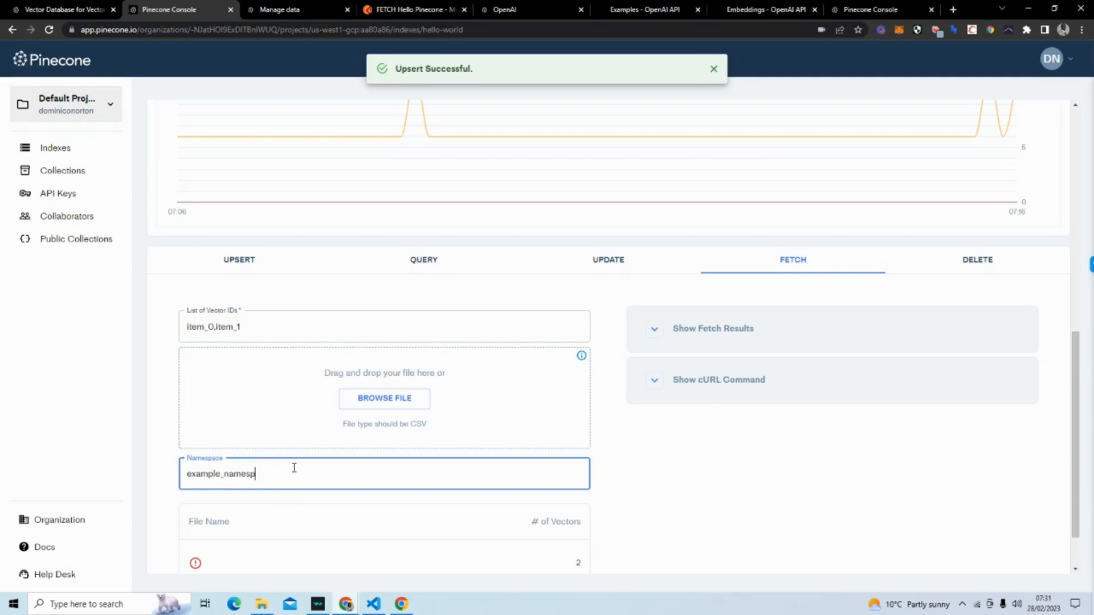
{"action": "type", "text": "ace"}
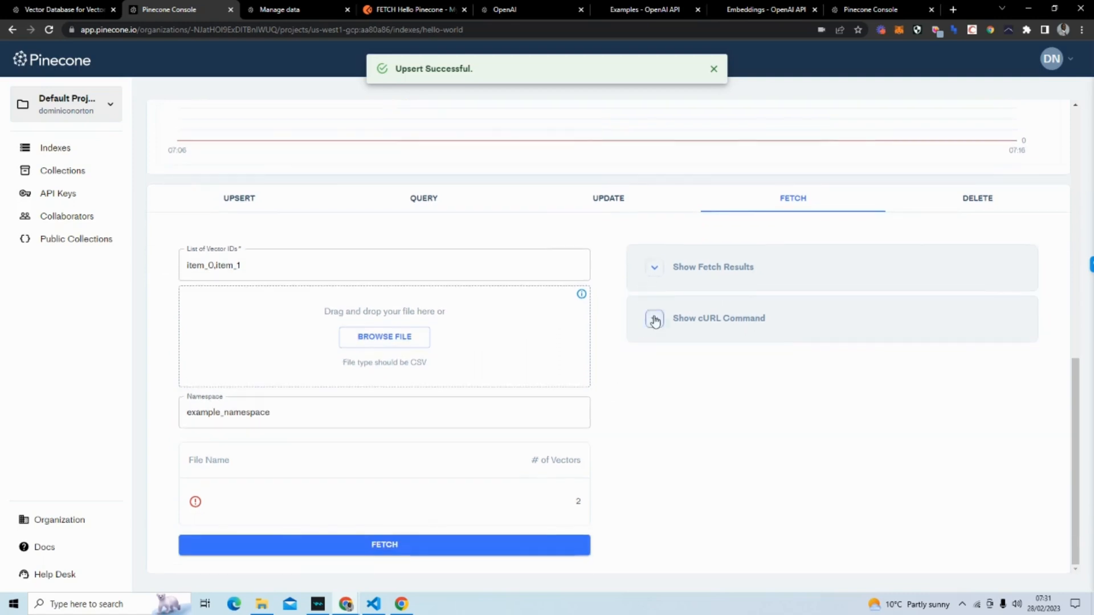
Display and scroll through the fetch cURL command, then run the fetch.
{"action": "left_click", "coordinate": [655, 319]}
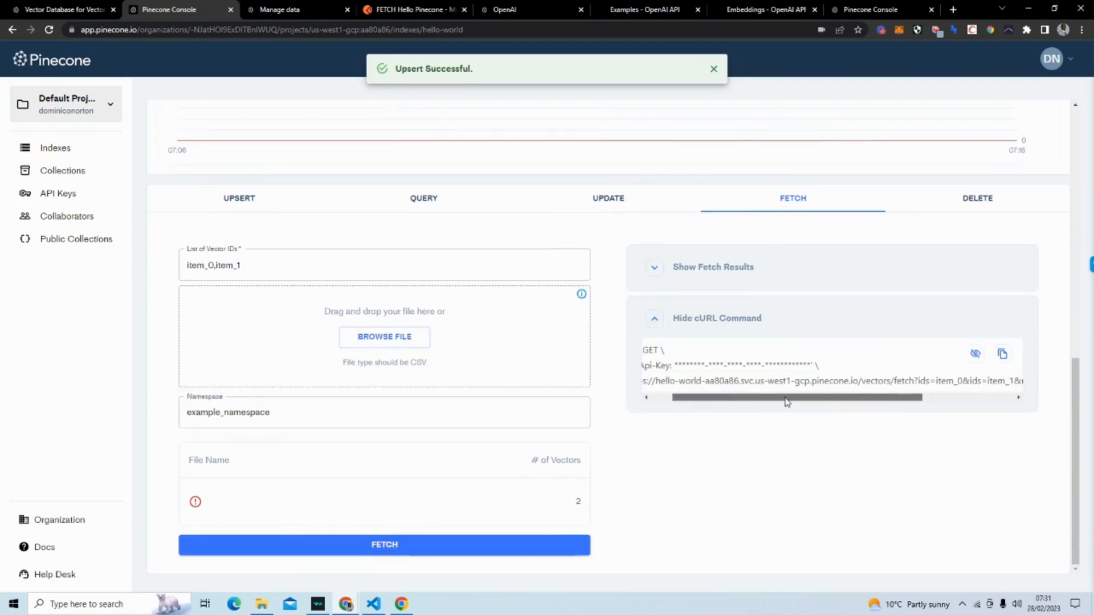
{"action": "left_click_drag", "start_coordinate": [786, 397], "coordinate": [948, 397]}
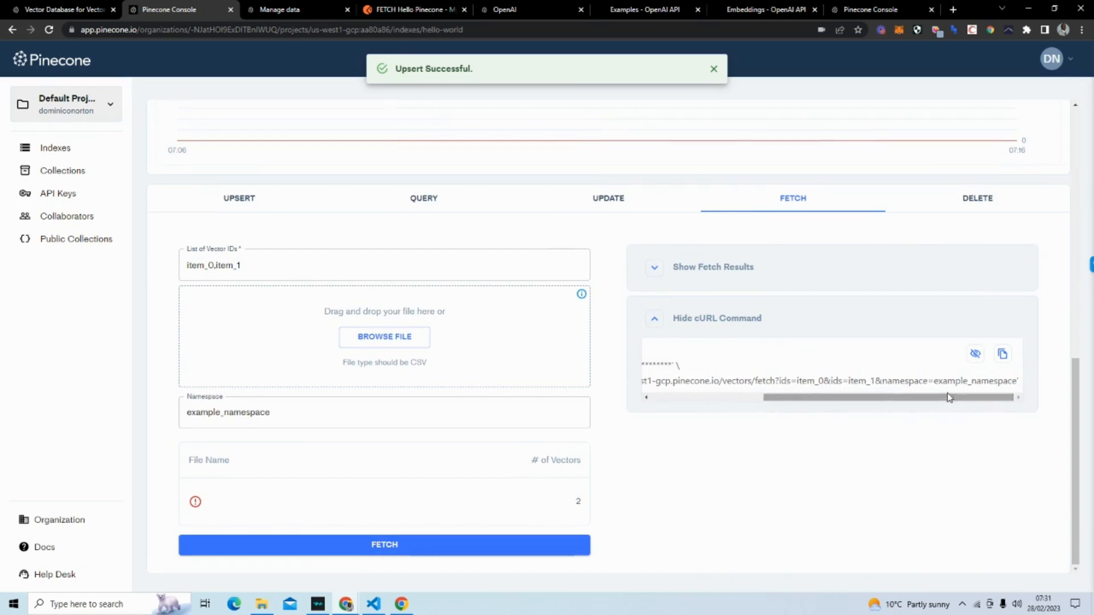
{"action": "left_click_drag", "start_coordinate": [949, 397], "coordinate": [816, 397]}
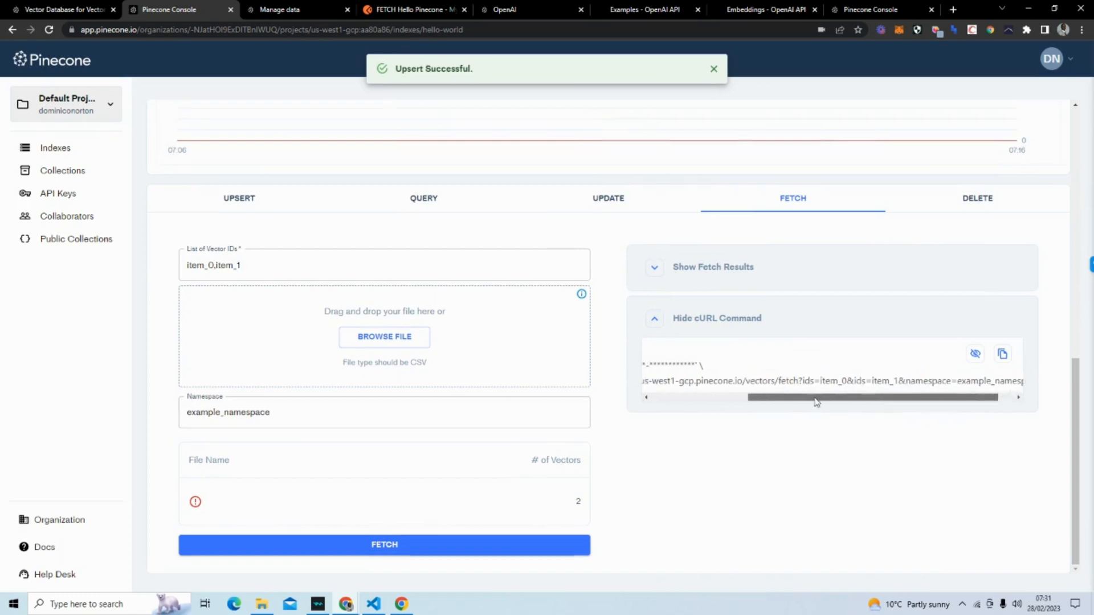
{"action": "left_click", "coordinate": [384, 544]}
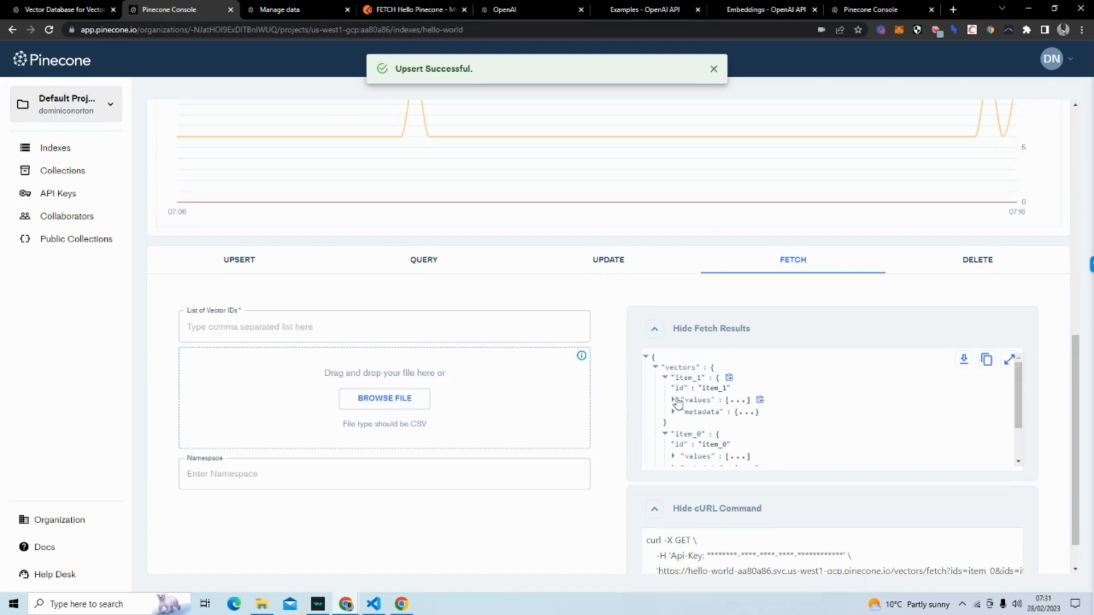
Expand item_1's values in the fetch results and scroll down to item_0.
{"action": "left_click", "coordinate": [675, 400]}
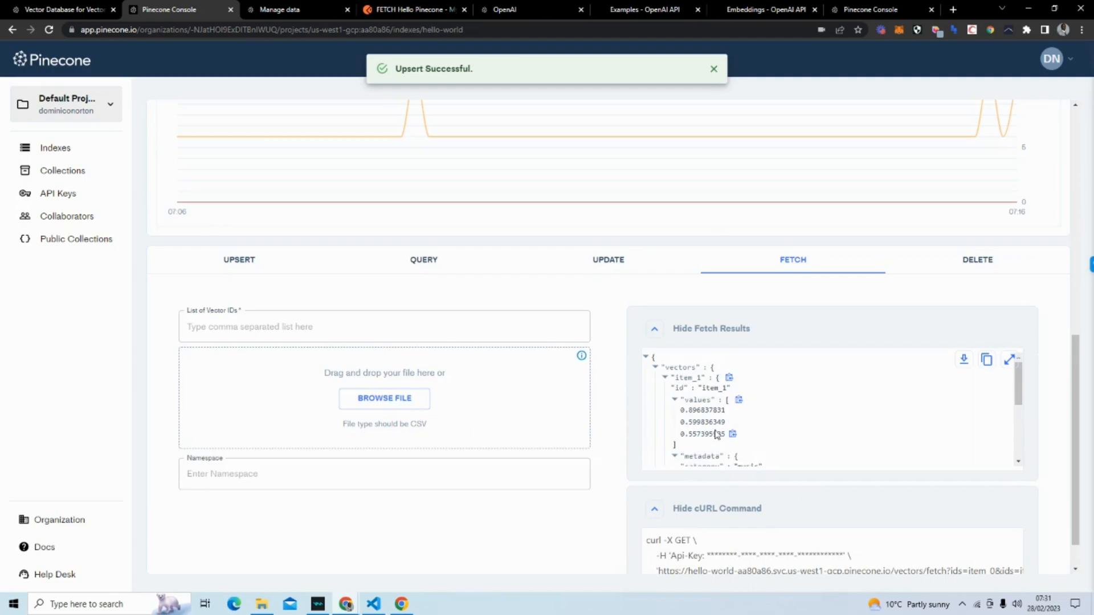
{"action": "scroll", "scroll_direction": "down", "scroll_amount": 3}
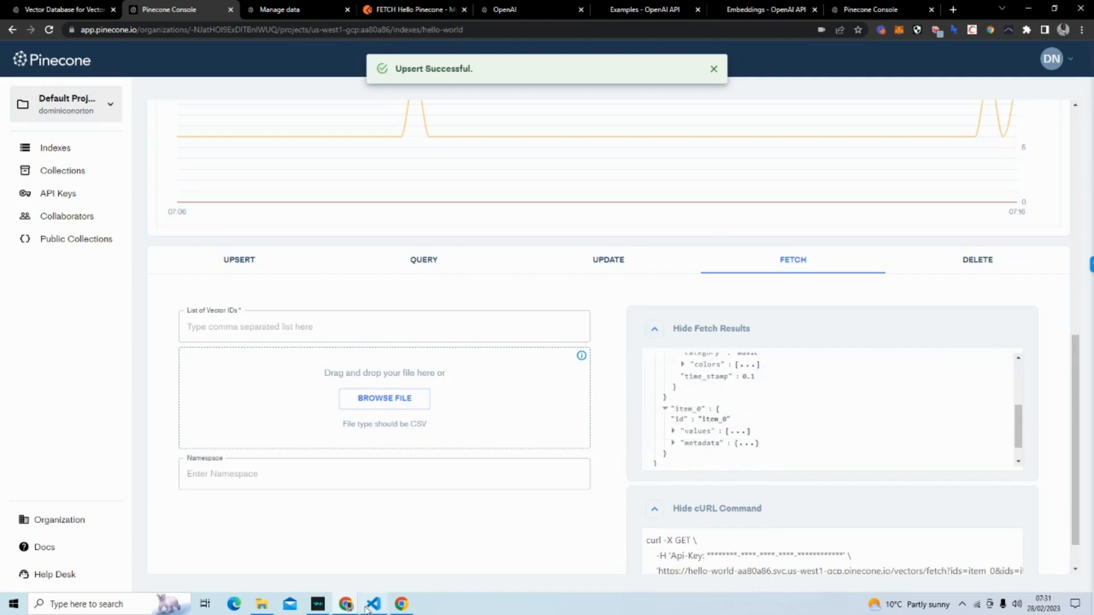
Compare item_0's sports metadata and colors against example_upsert.json, then go to Update.
{"action": "left_click", "coordinate": [373, 604]}
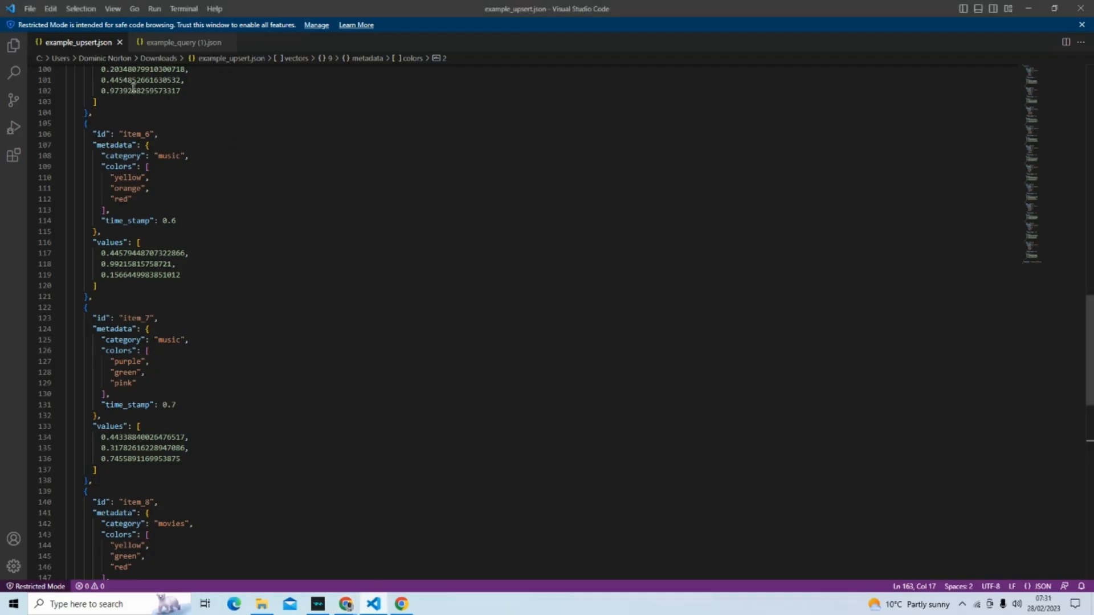
{"action": "scroll", "scroll_direction": "up", "scroll_amount": 3}
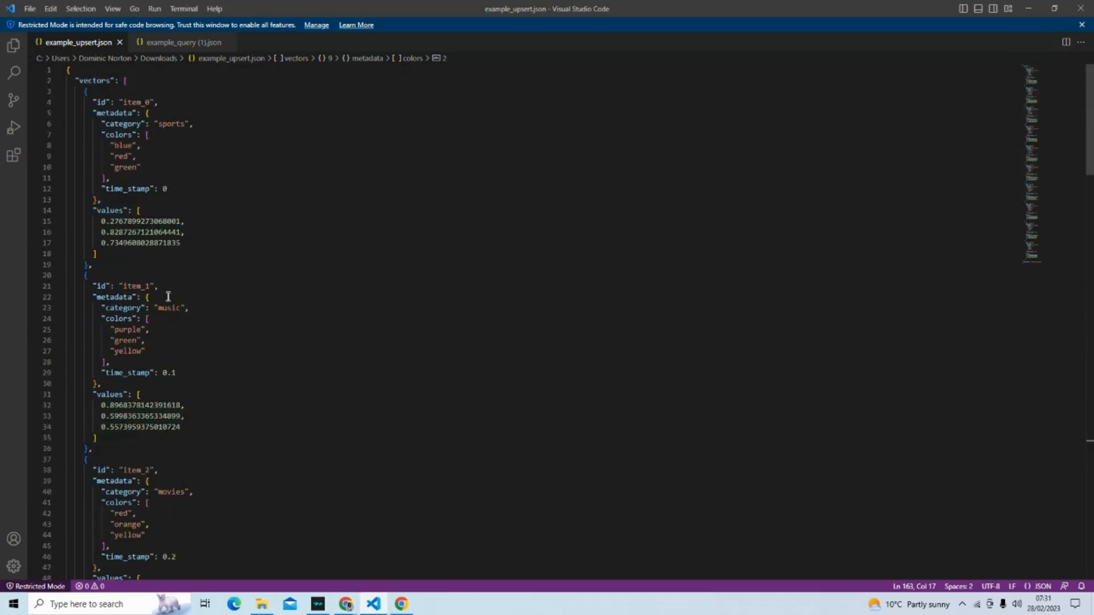
{"action": "left_click", "coordinate": [400, 604]}
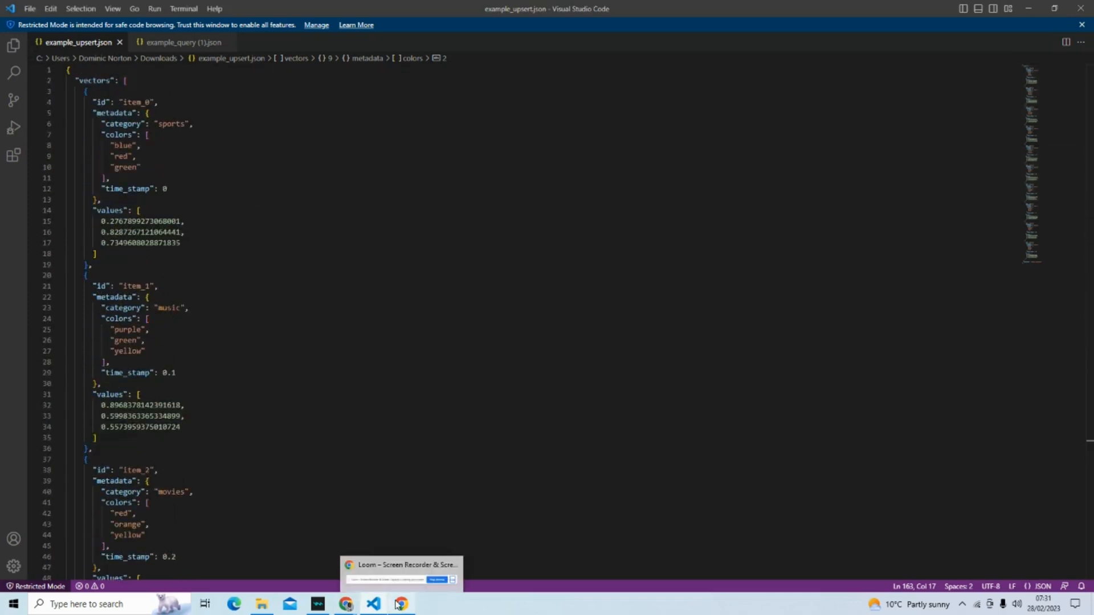
{"action": "left_click", "coordinate": [403, 603]}
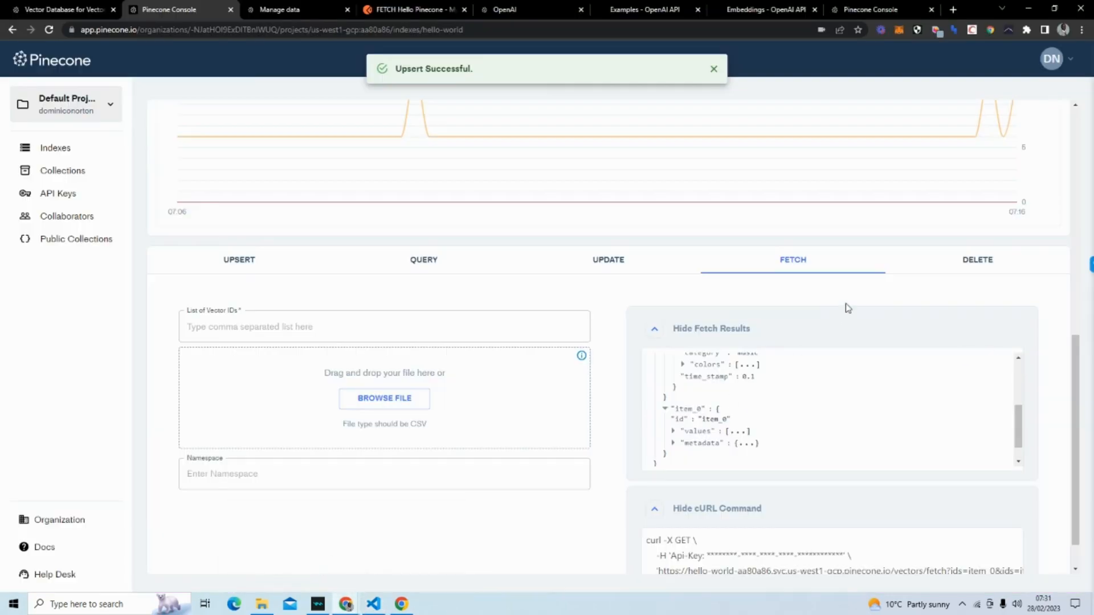
{"action": "mouse_move", "coordinate": [622, 337]}
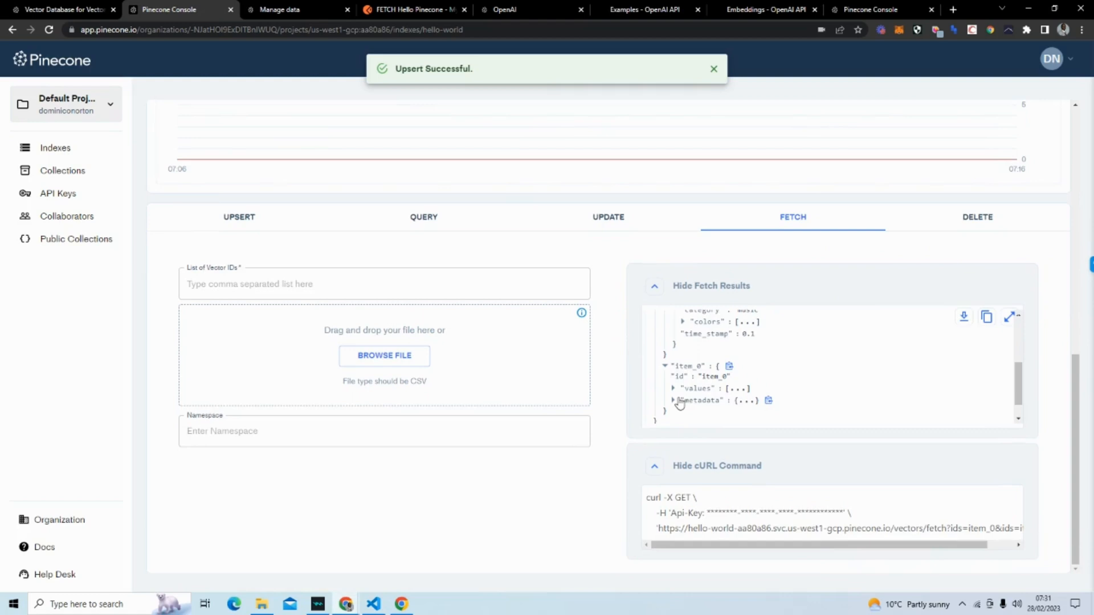
{"action": "left_click", "coordinate": [674, 401]}
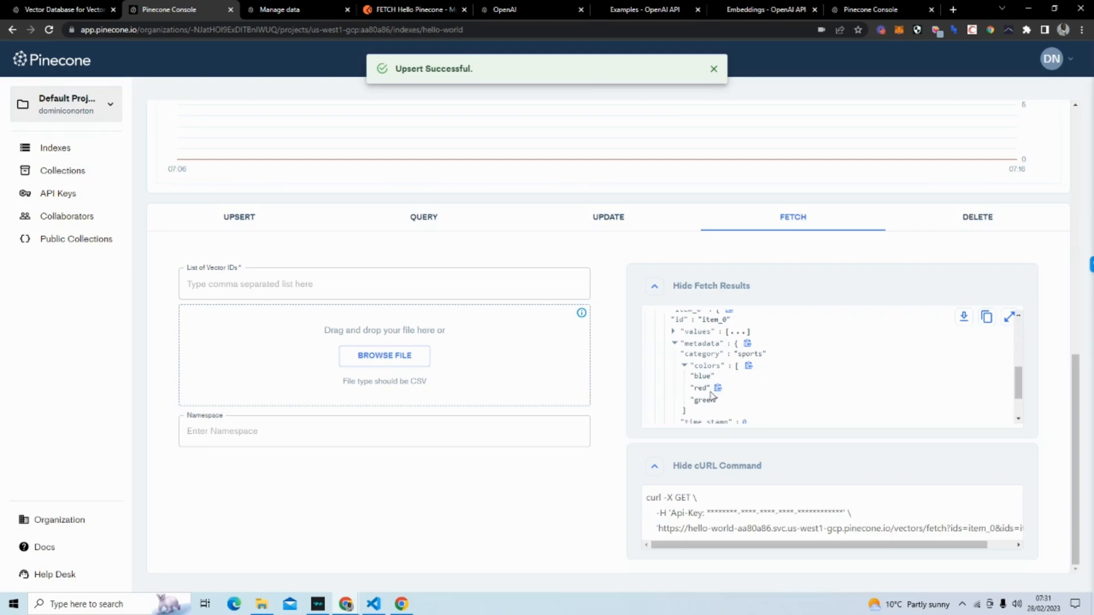
{"action": "left_click", "coordinate": [373, 604]}
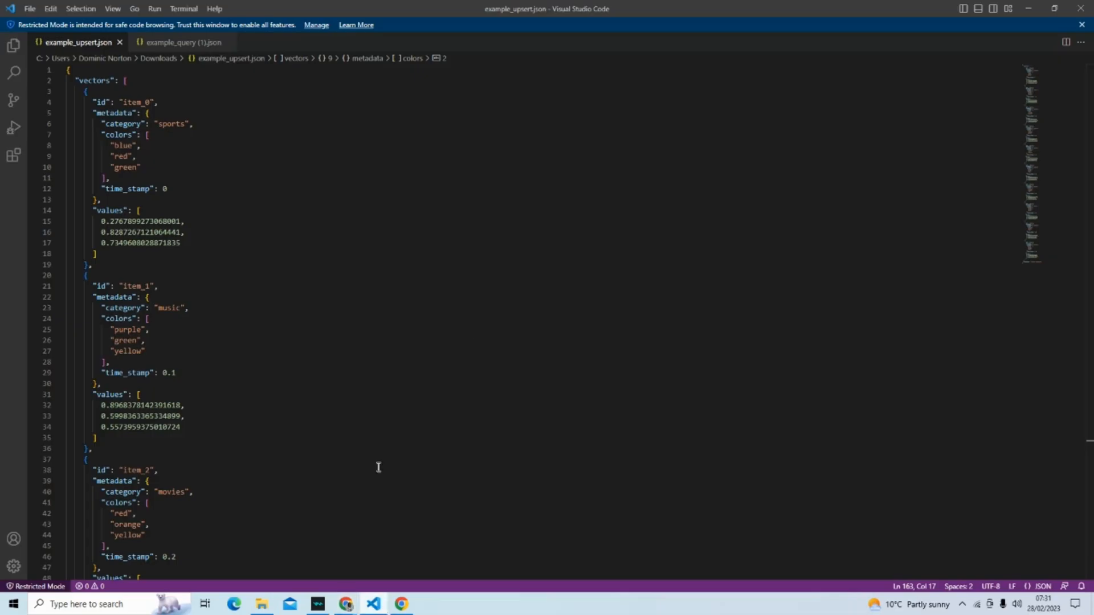
{"action": "mouse_move", "coordinate": [420, 602]}
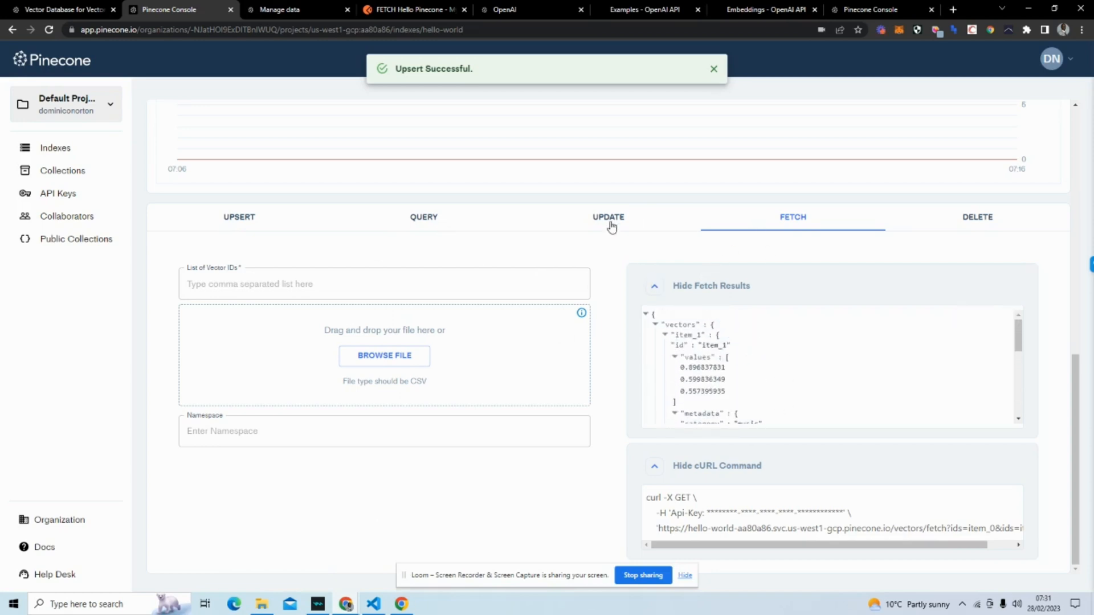
{"action": "left_click", "coordinate": [608, 217]}
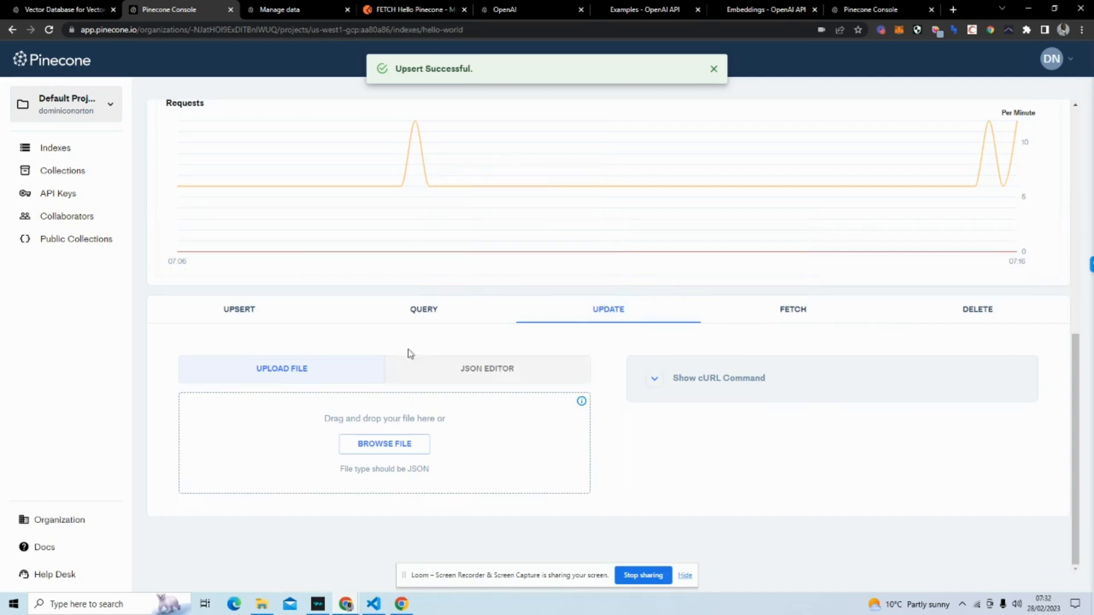
Submit a JSON update setting item_0's category to animals in example_namespace.
{"action": "left_click", "coordinate": [490, 369]}
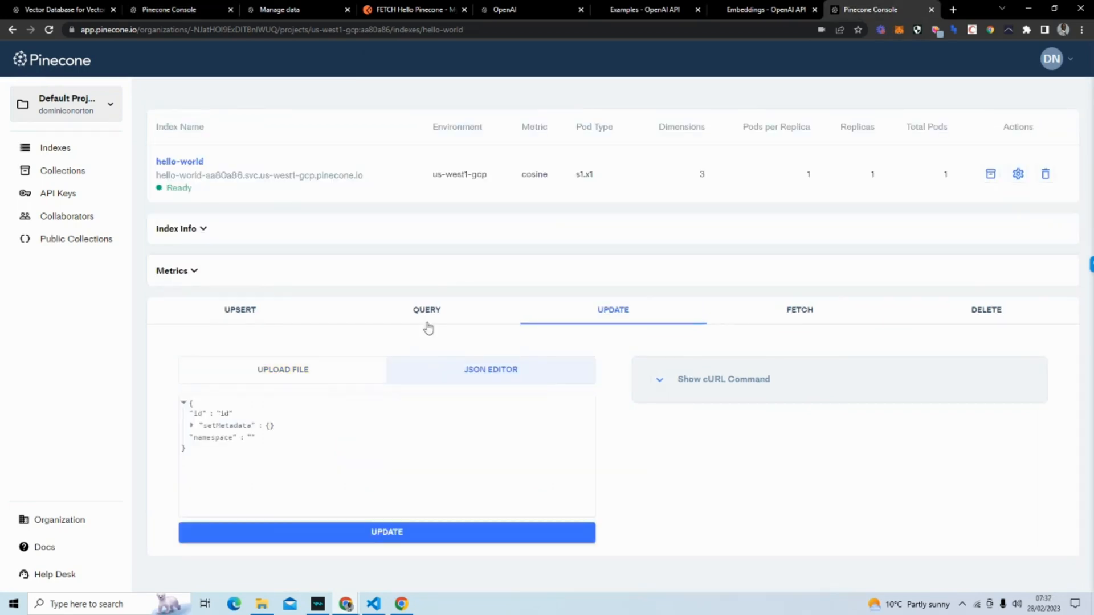
{"action": "mouse_move", "coordinate": [255, 364]}
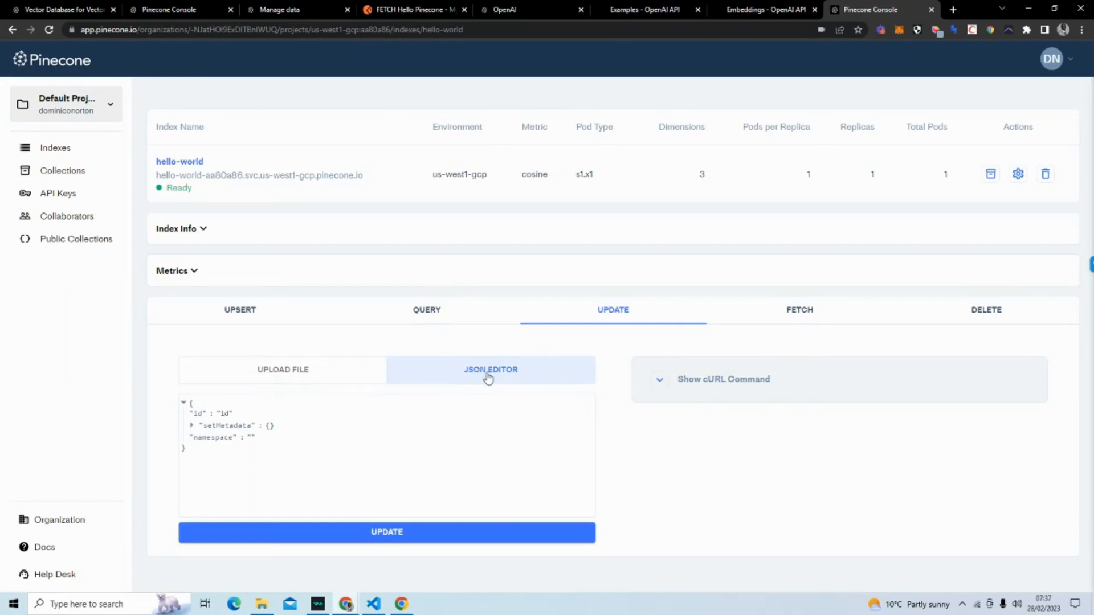
{"action": "mouse_move", "coordinate": [241, 415]}
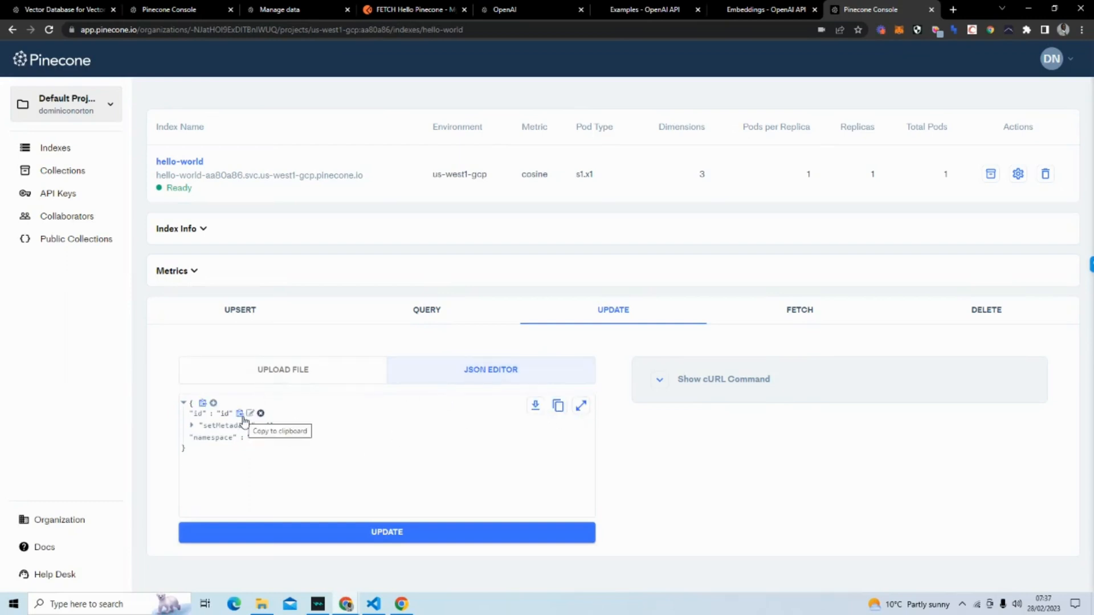
{"action": "left_click", "coordinate": [229, 413]}
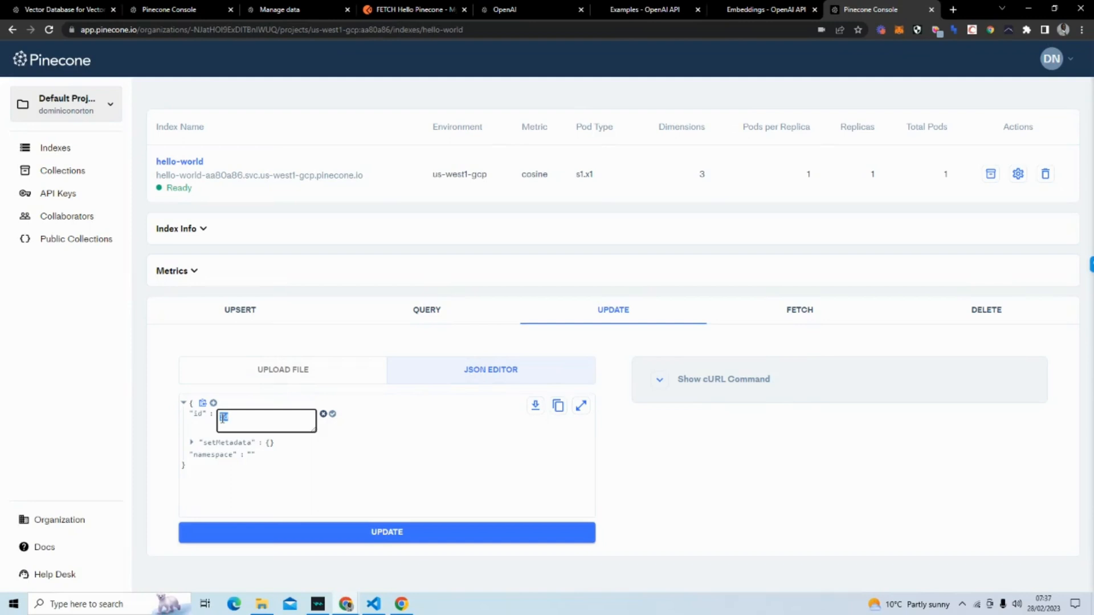
{"action": "type", "text": "item_0"}
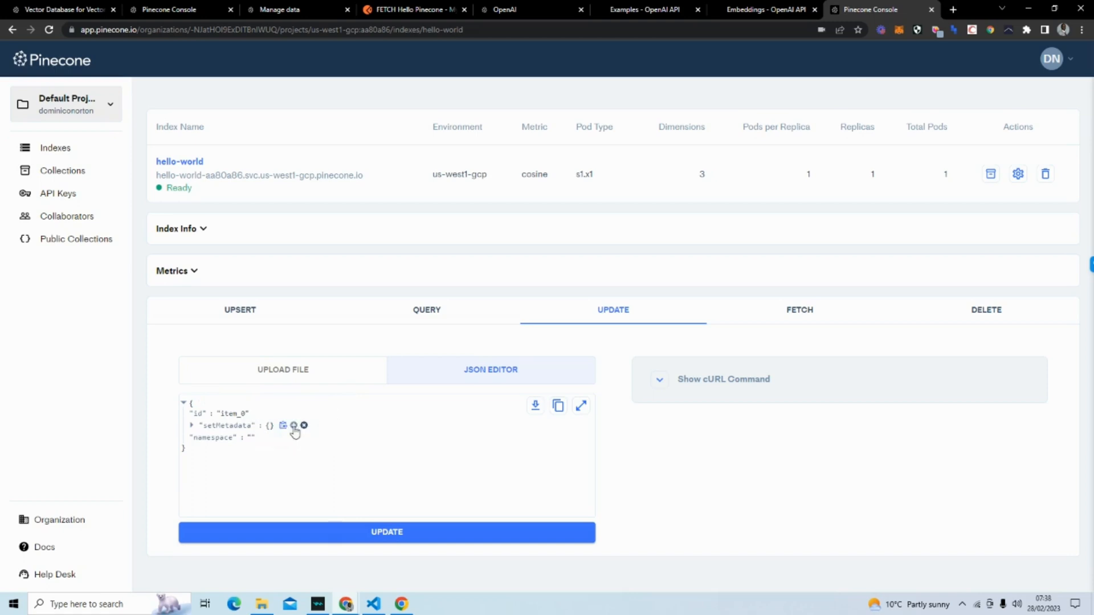
{"action": "left_click", "coordinate": [293, 426]}
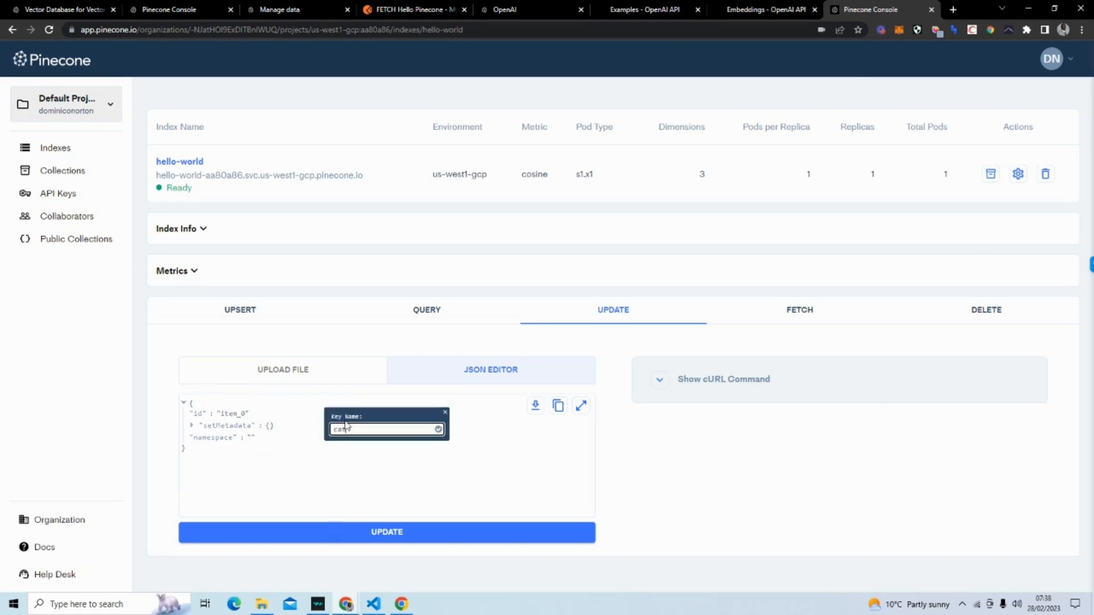
{"action": "type", "text": "category"}
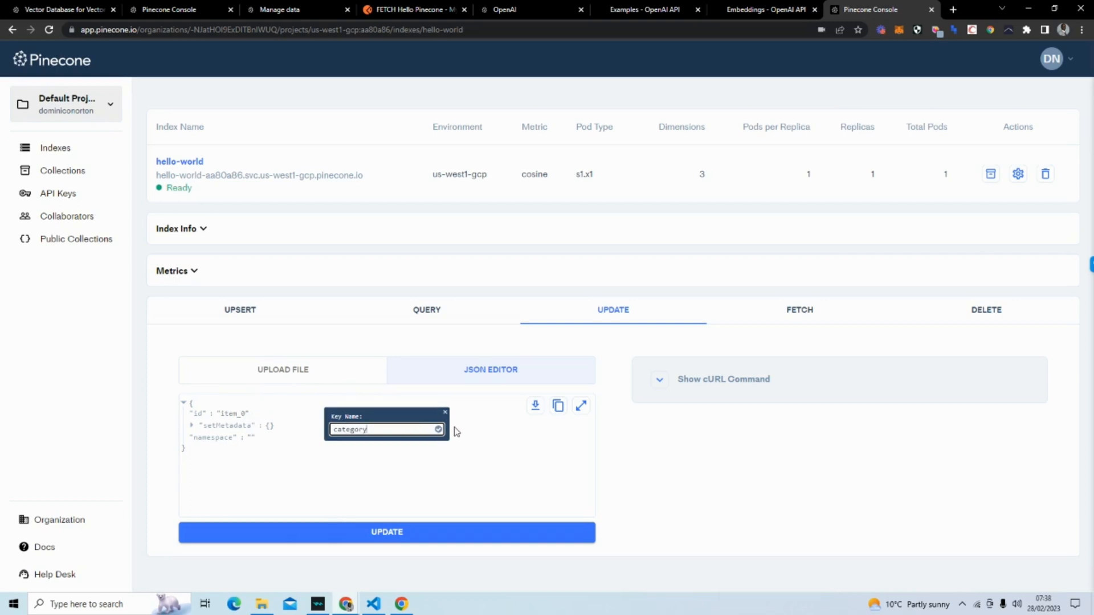
{"action": "left_click", "coordinate": [437, 429]}
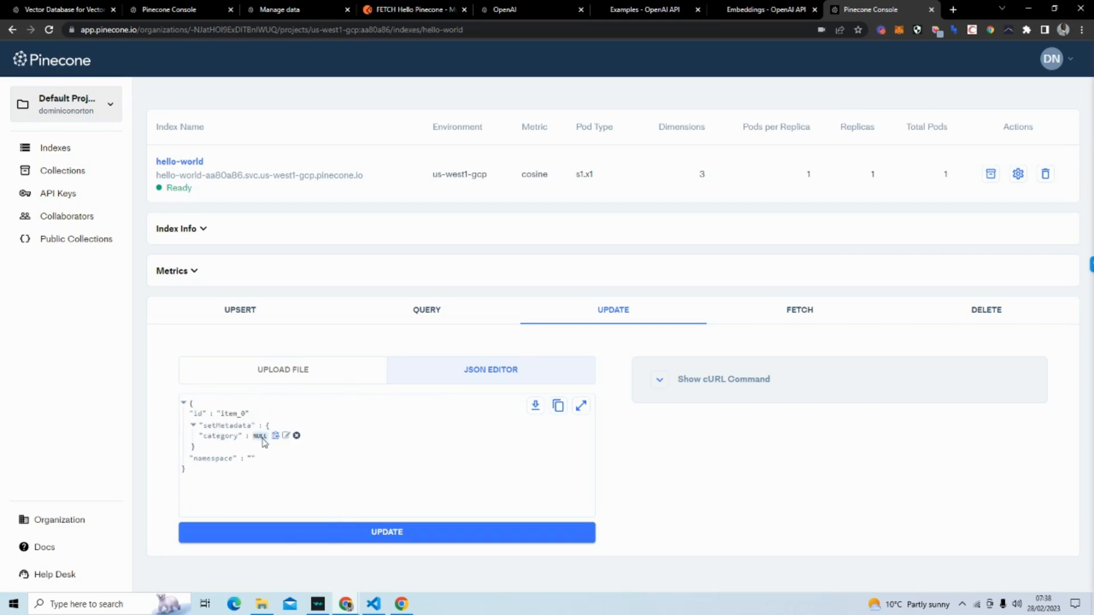
{"action": "left_click", "coordinate": [260, 436]}
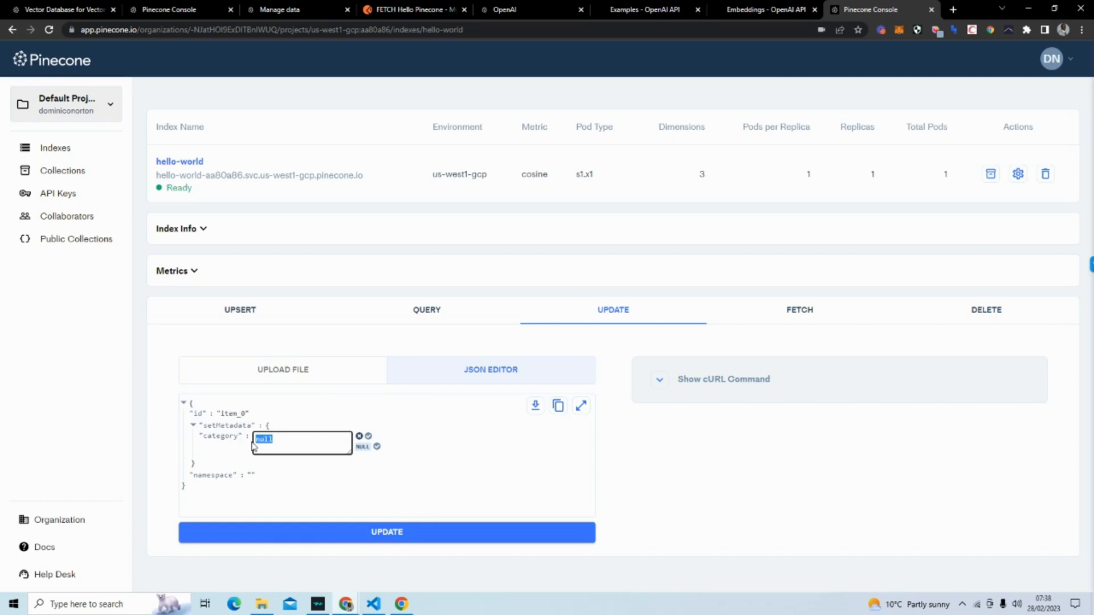
{"action": "type", "text": "animals\""}
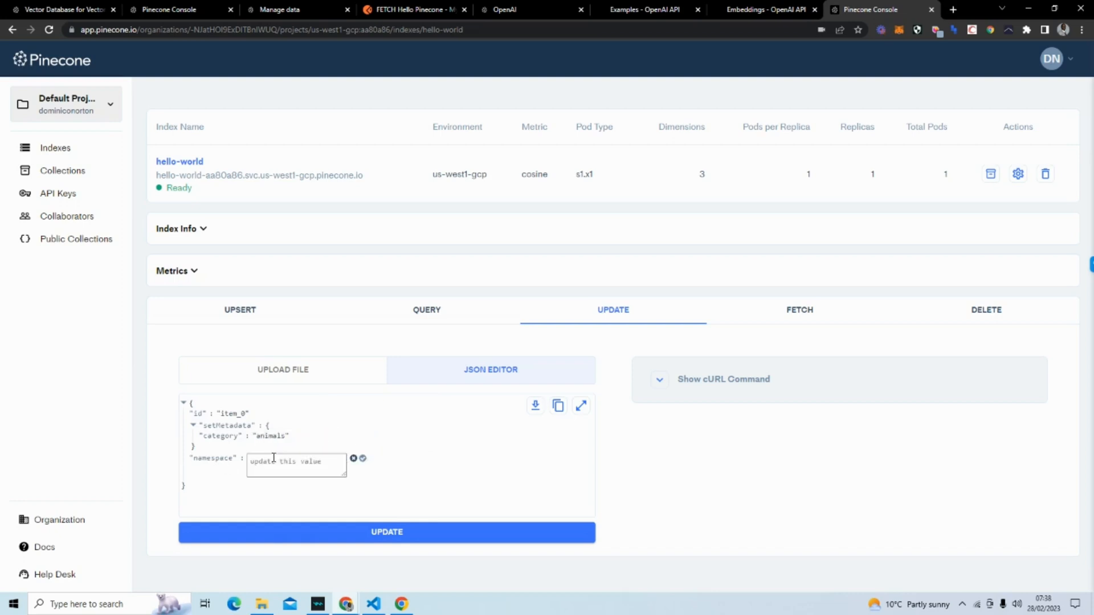
{"action": "type", "text": "example_namesp"}
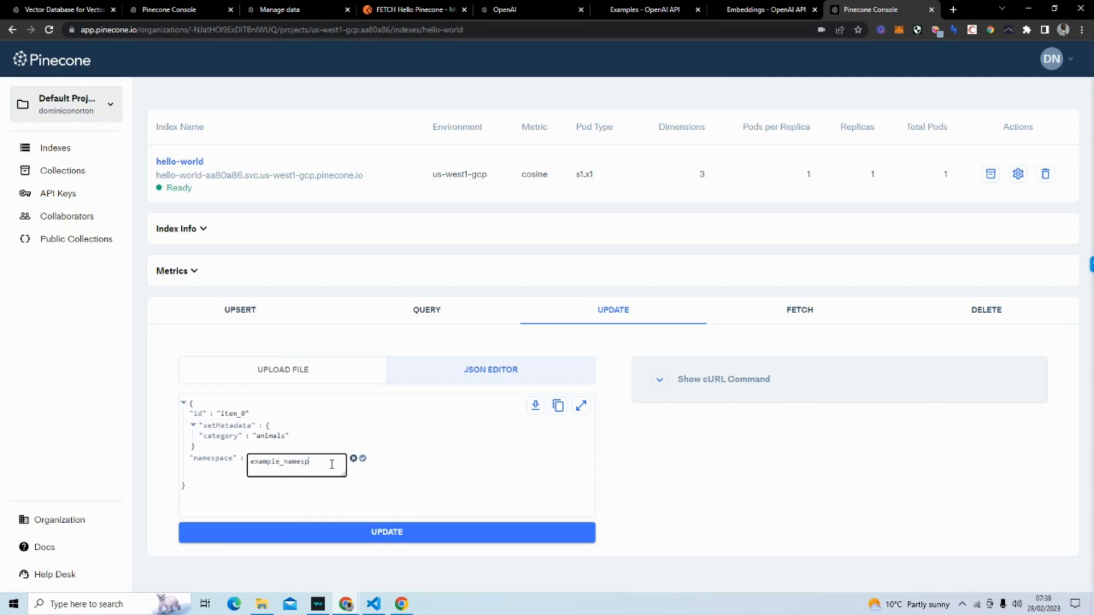
{"action": "left_click", "coordinate": [361, 459]}
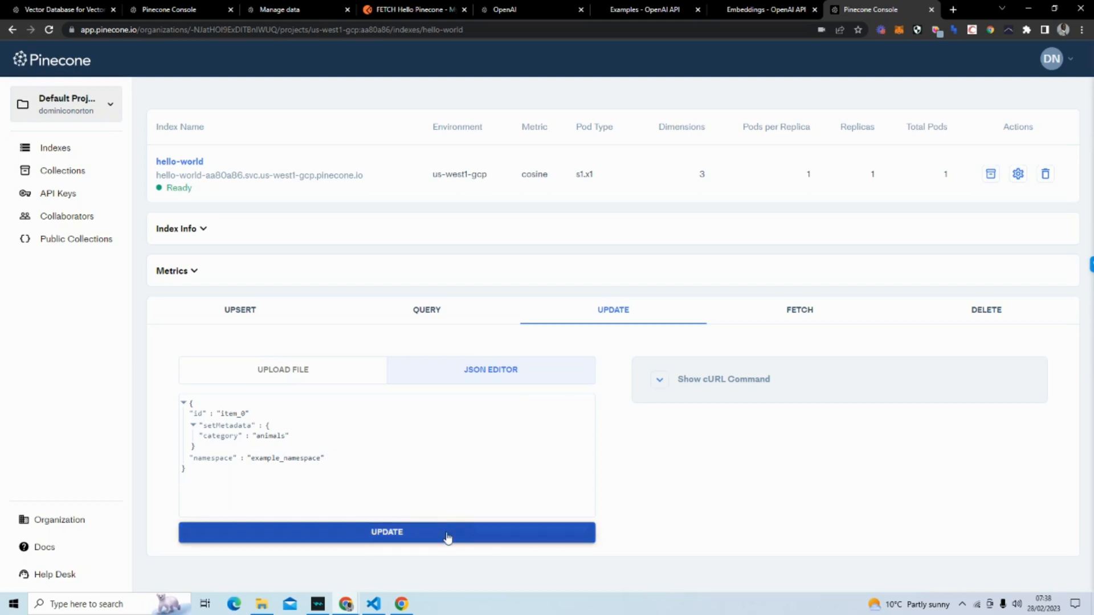
{"action": "left_click", "coordinate": [386, 532]}
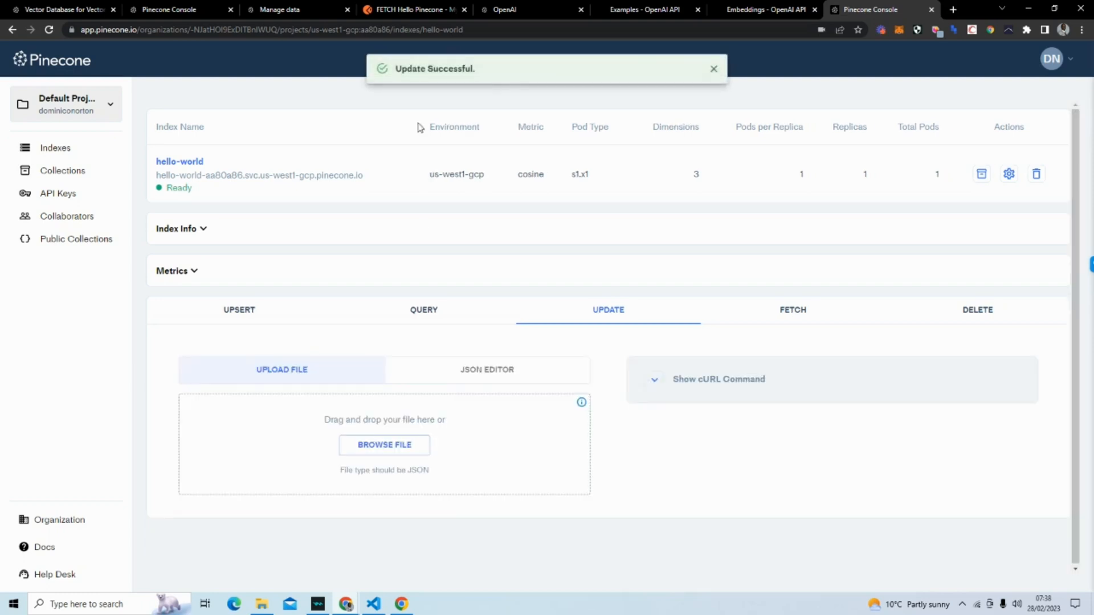
Fetch item_0 from example_namespace to confirm its category reads animals.
{"action": "left_click", "coordinate": [793, 310]}
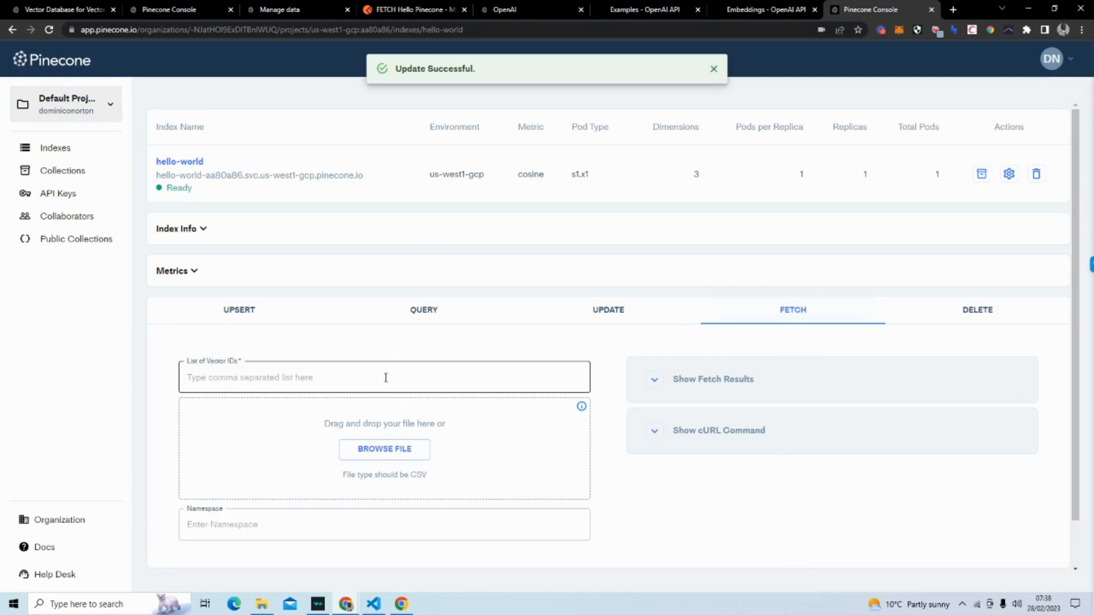
{"action": "type", "text": "item"}
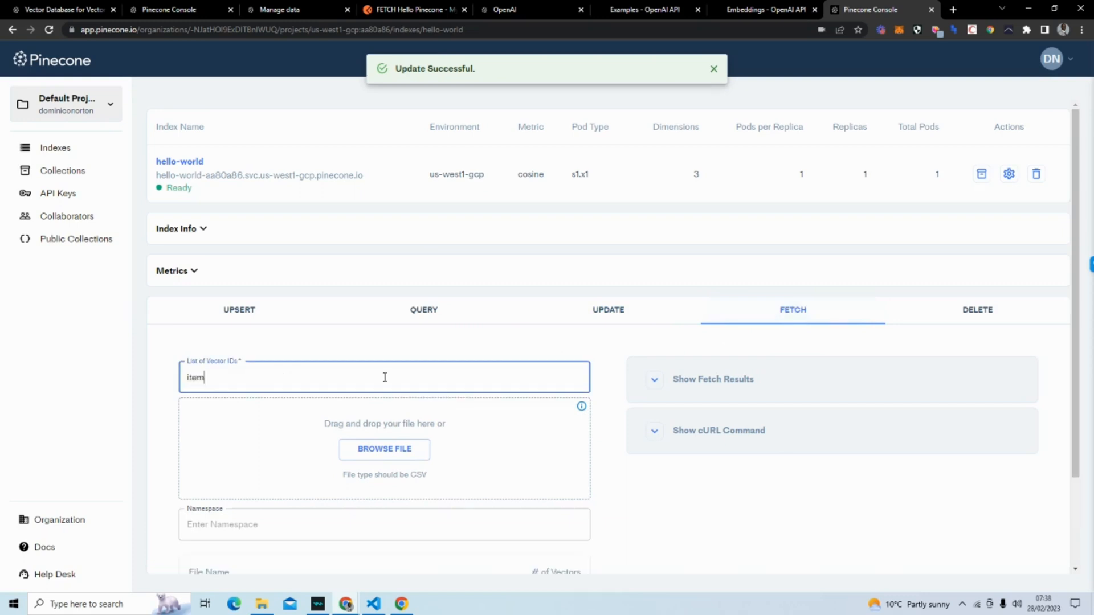
{"action": "type", "text": "_0"}
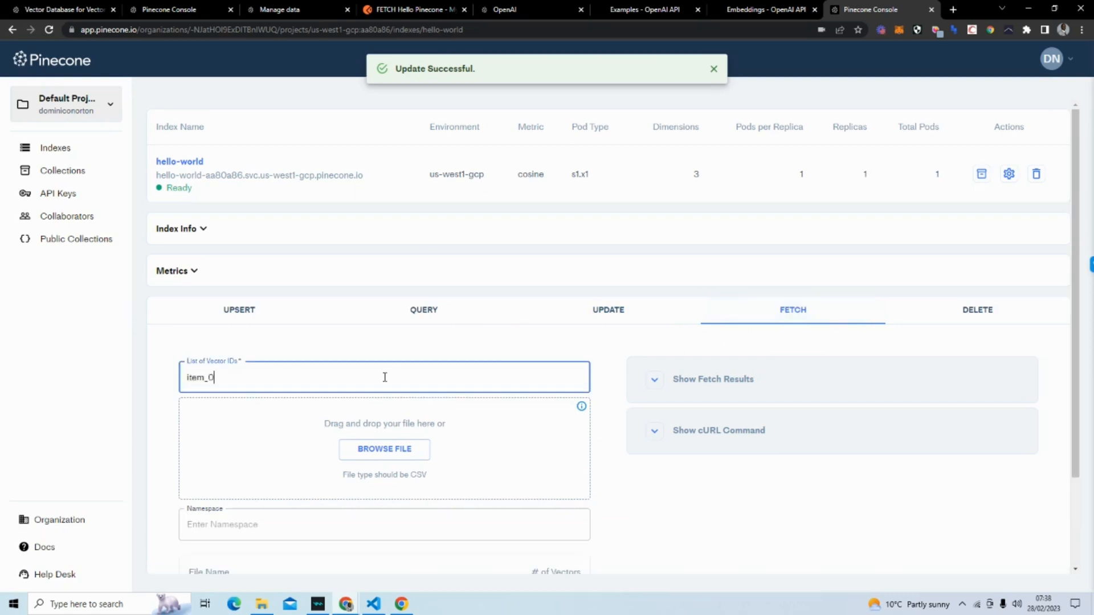
{"action": "type", "text": "example_namespace"}
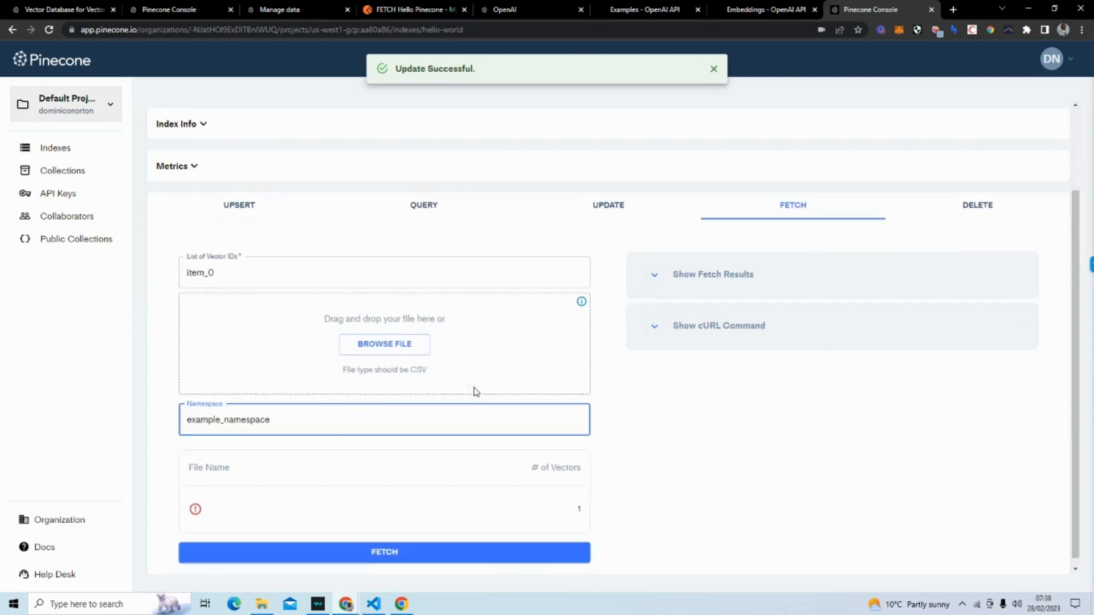
{"action": "left_click", "coordinate": [384, 553]}
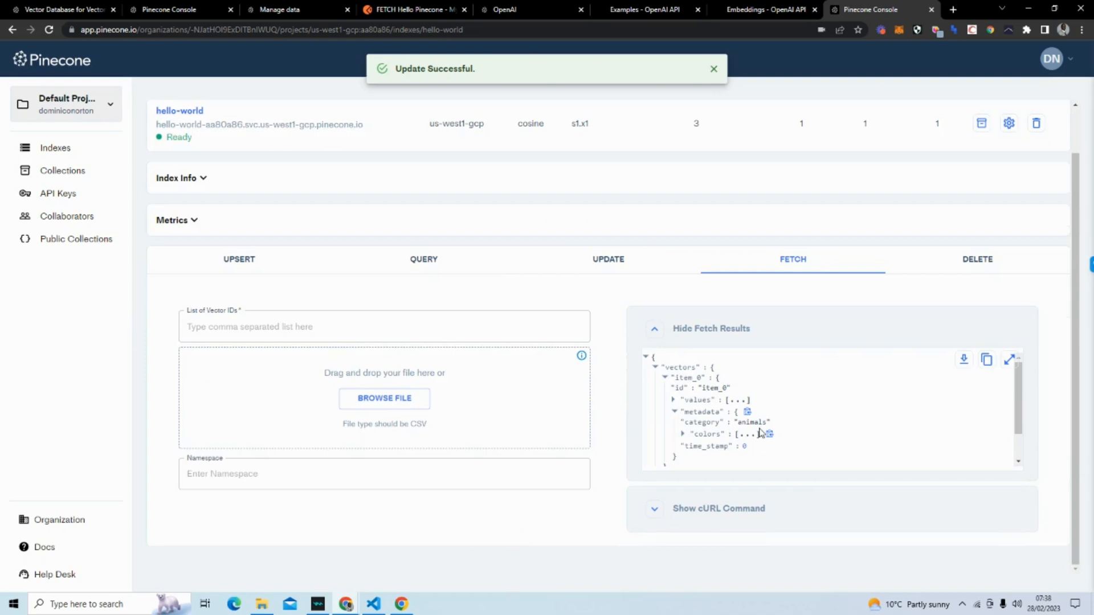
{"action": "mouse_move", "coordinate": [525, 305]}
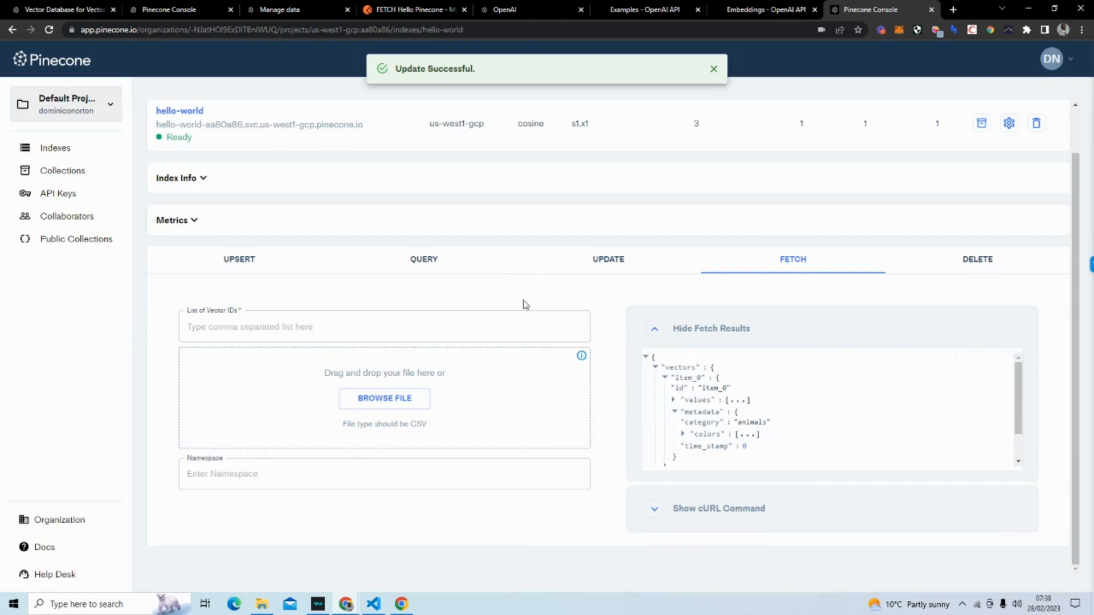
{"action": "mouse_move", "coordinate": [862, 319]}
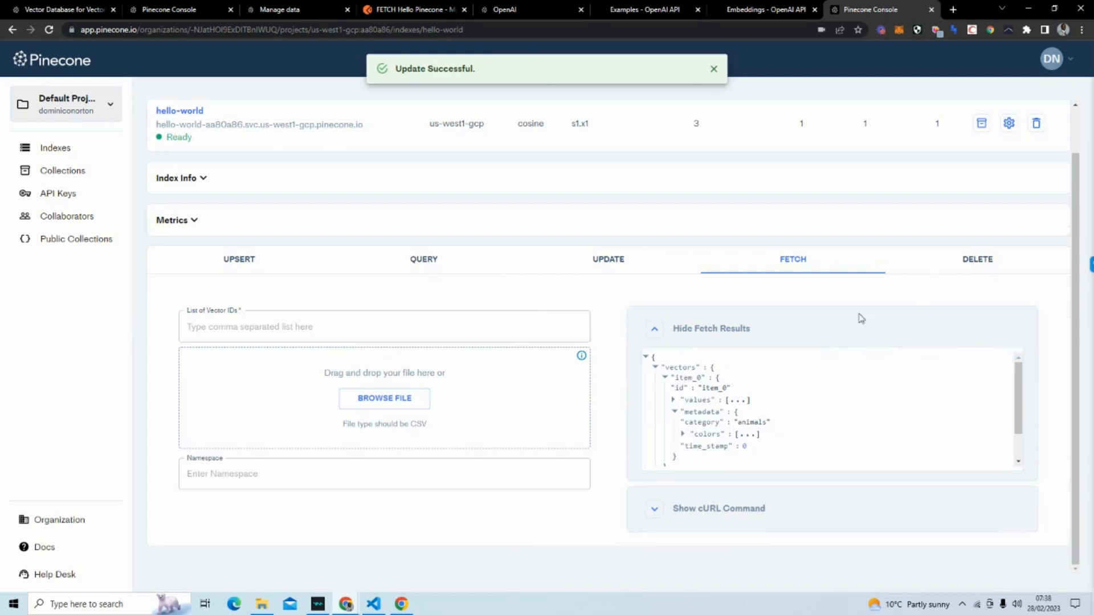
{"action": "mouse_move", "coordinate": [965, 262]}
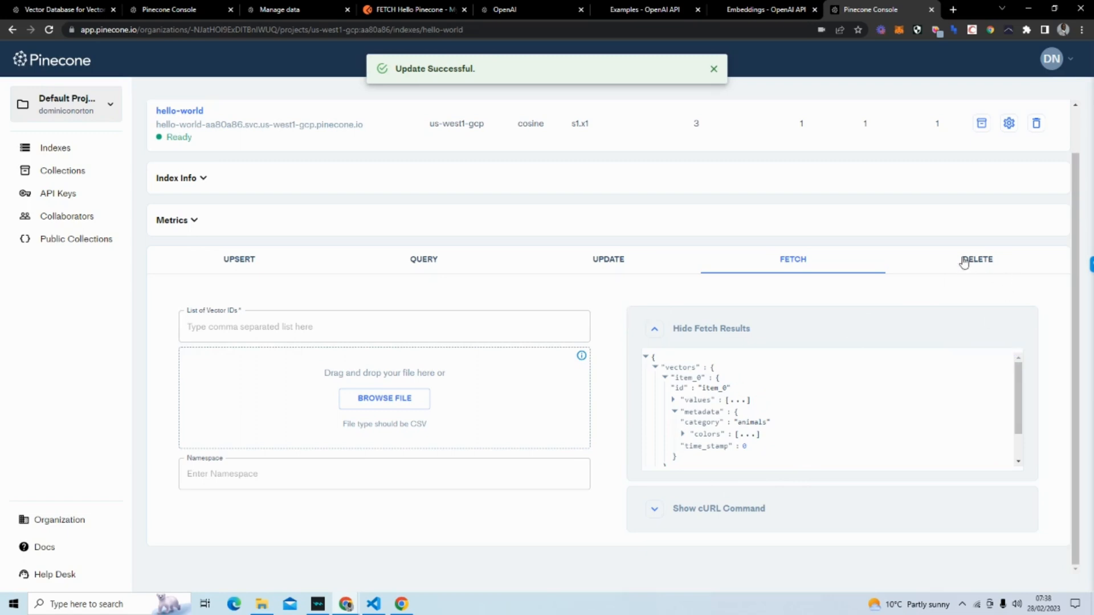
Delete vector item_0 from example_namespace on the Delete tab.
{"action": "left_click", "coordinate": [977, 259]}
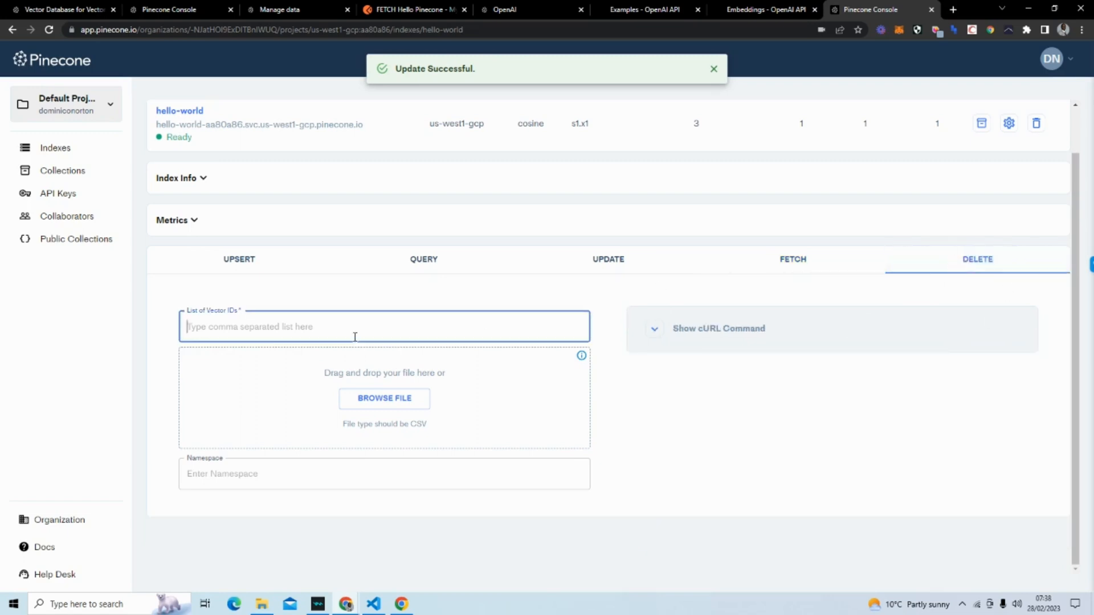
{"action": "type", "text": "item_0"}
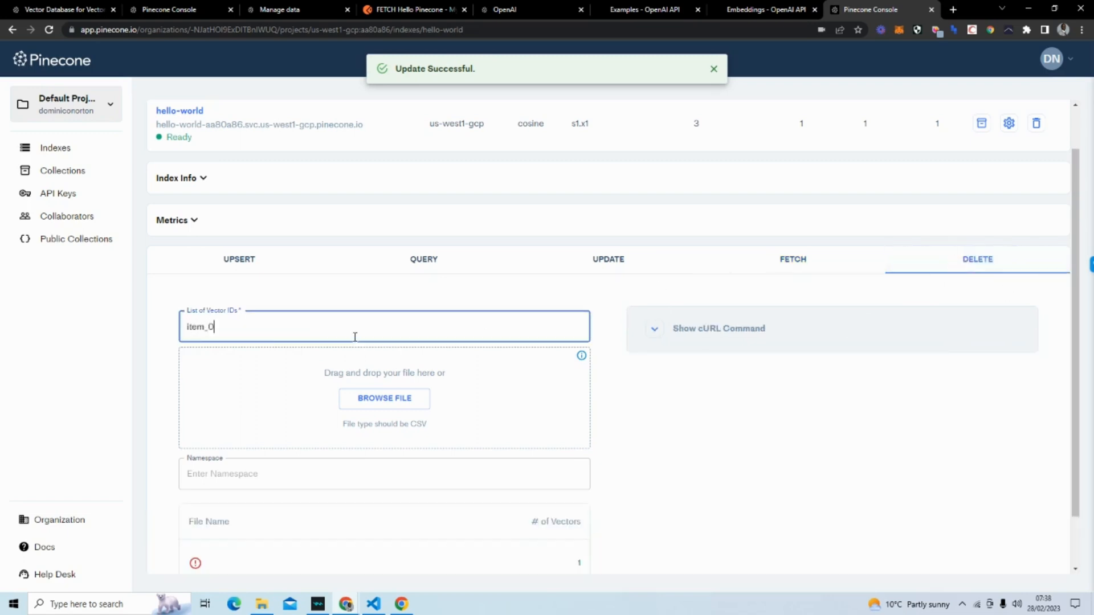
{"action": "mouse_move", "coordinate": [376, 385]}
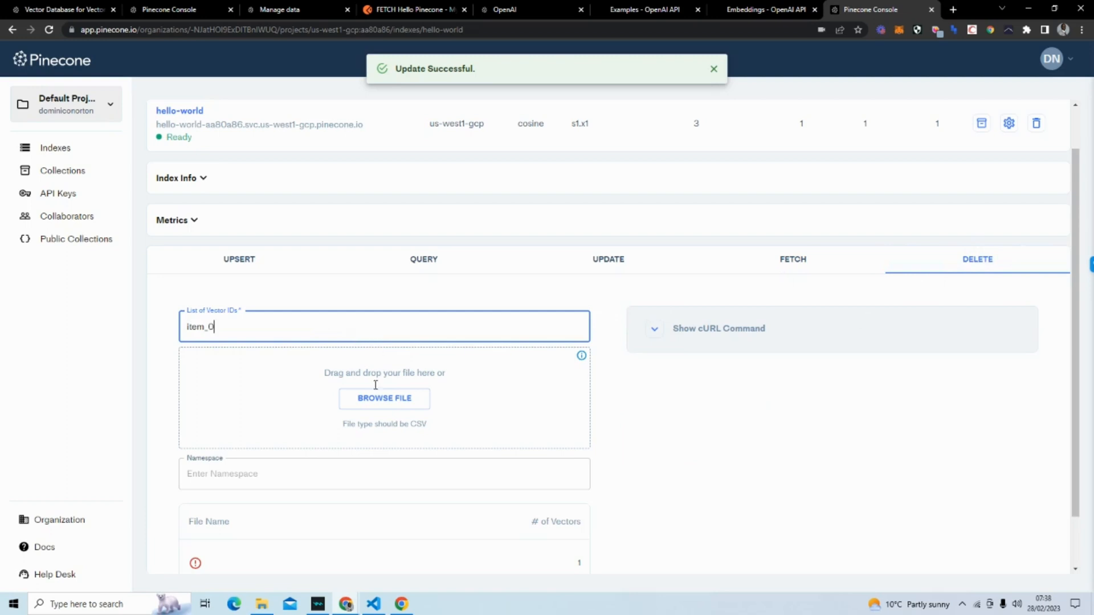
{"action": "type", "text": "example_namespace"}
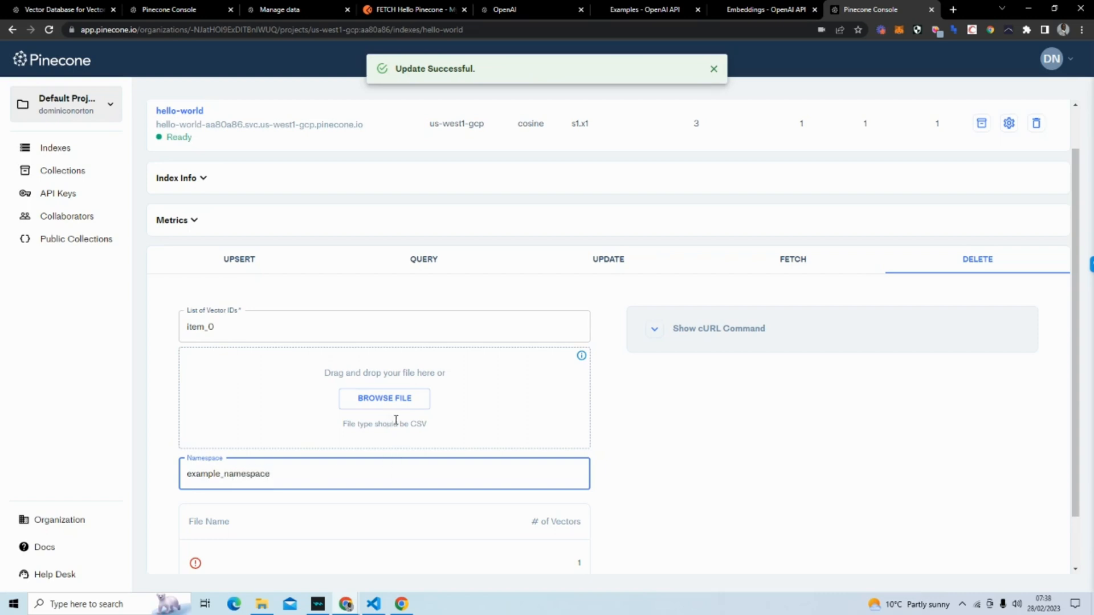
{"action": "scroll", "scroll_direction": "down", "scroll_amount": 3}
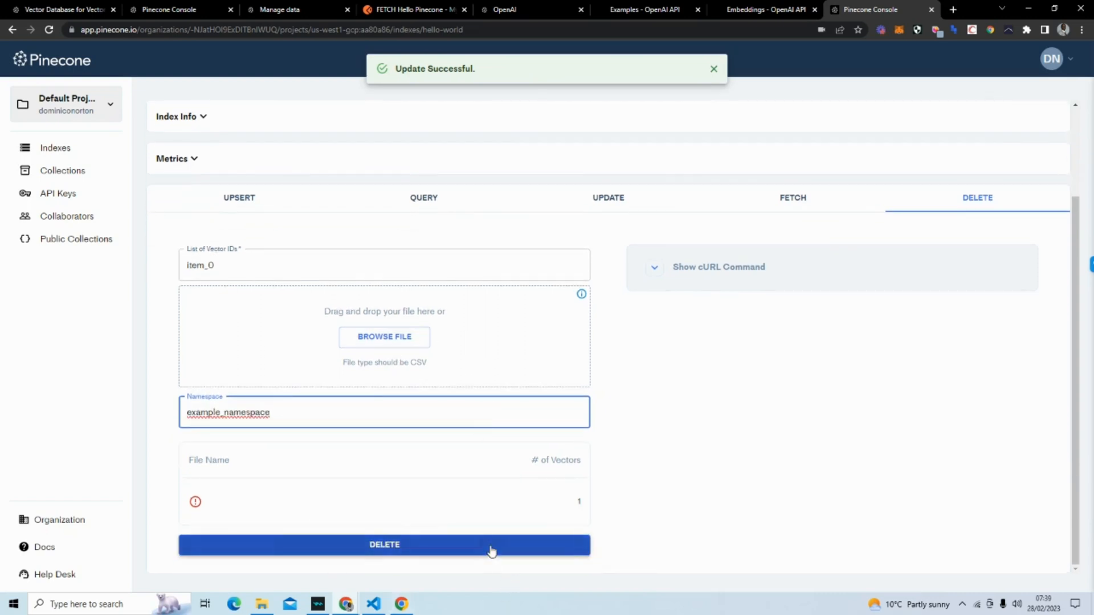
{"action": "left_click", "coordinate": [384, 545]}
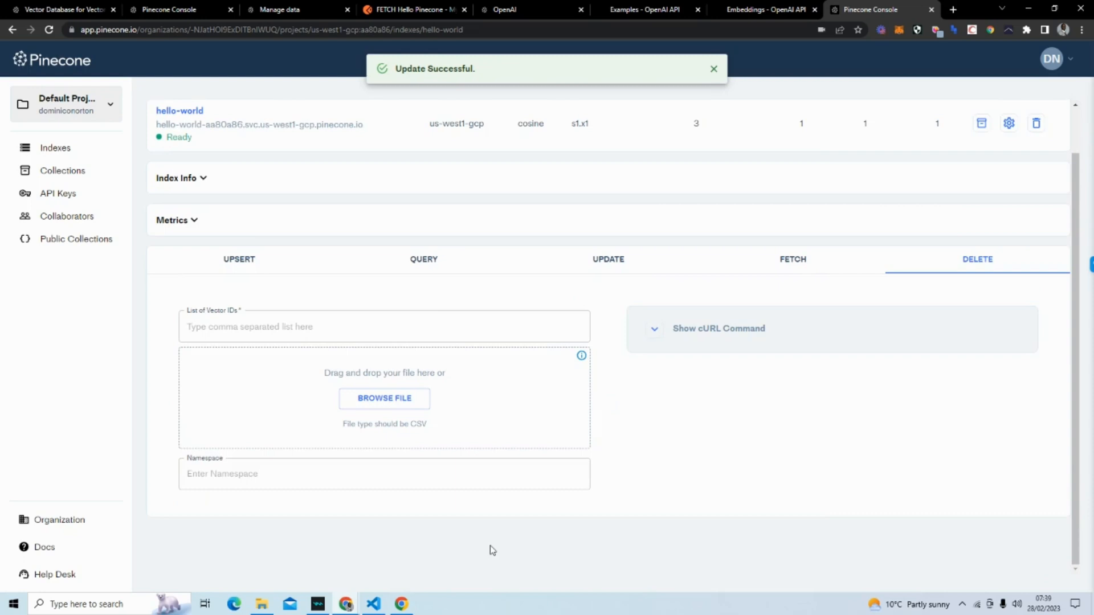
{"action": "mouse_move", "coordinate": [457, 243]}
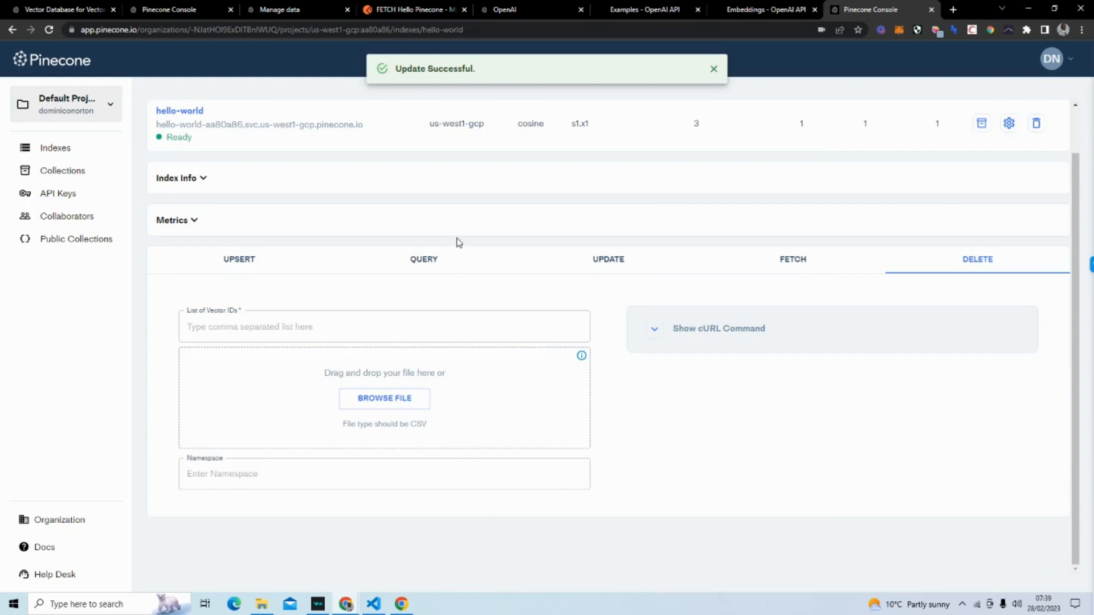
Re-fetch item_0 from example_namespace and expand the empty vectors result.
{"action": "left_click", "coordinate": [793, 259]}
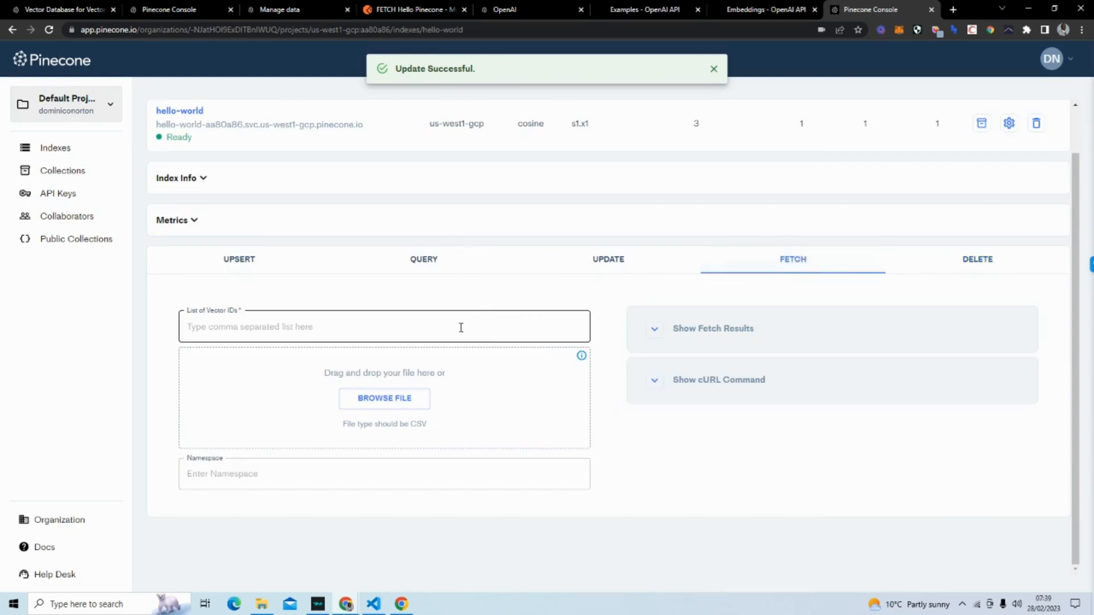
{"action": "type", "text": "item,"}
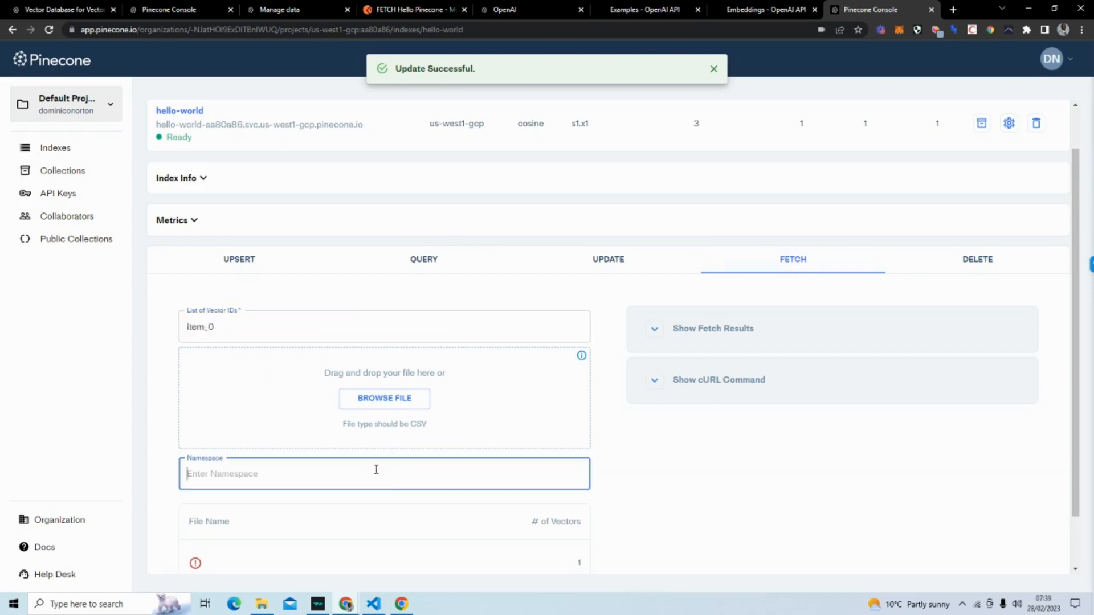
{"action": "type", "text": "example."}
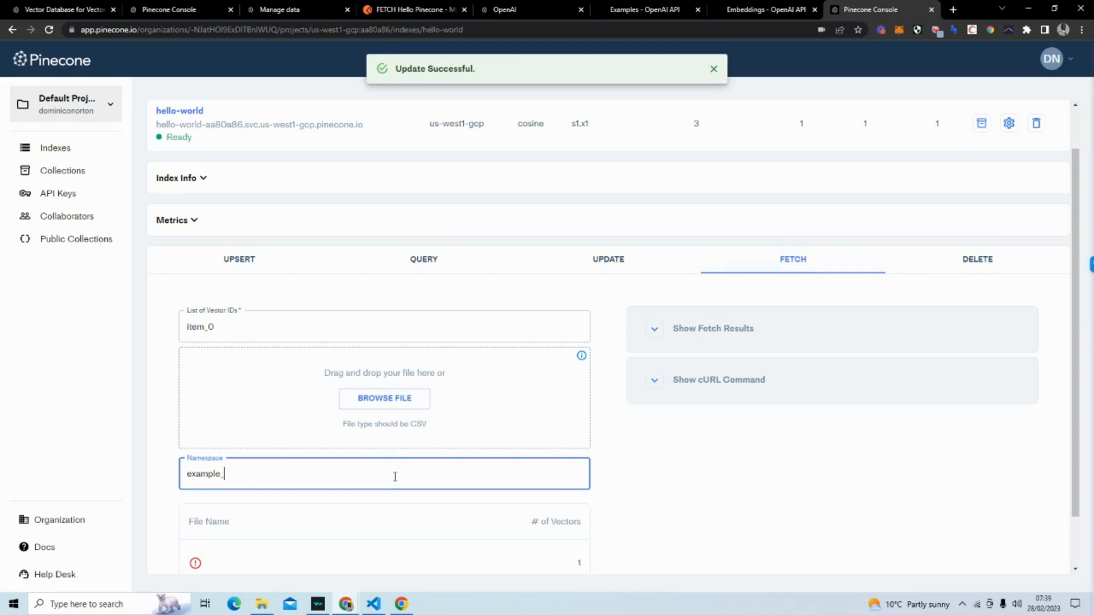
{"action": "type", "text": "_namespa"}
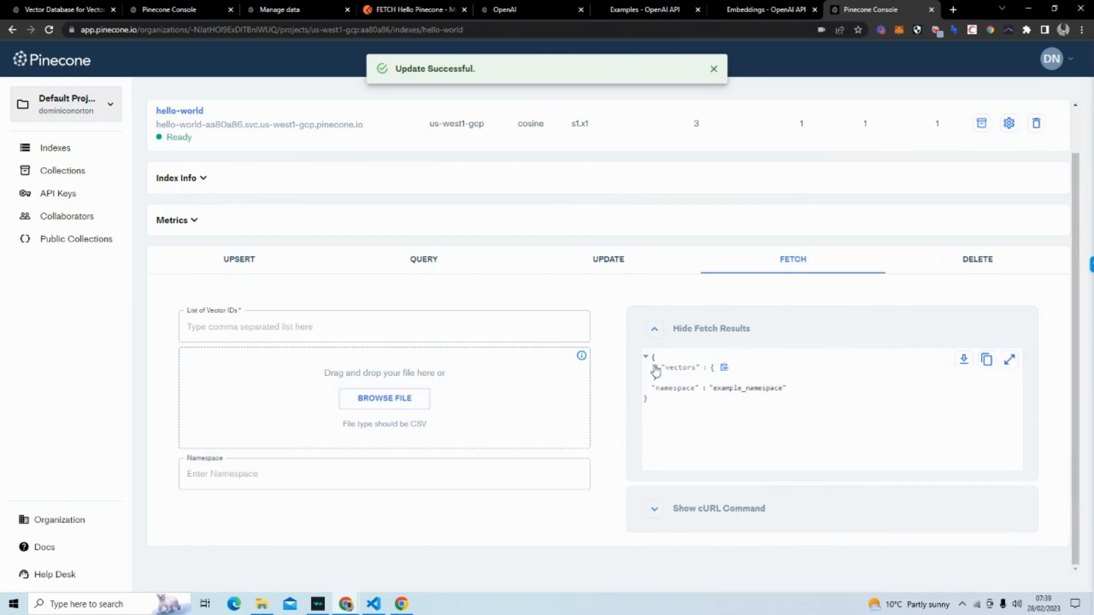
{"action": "left_click", "coordinate": [654, 369]}
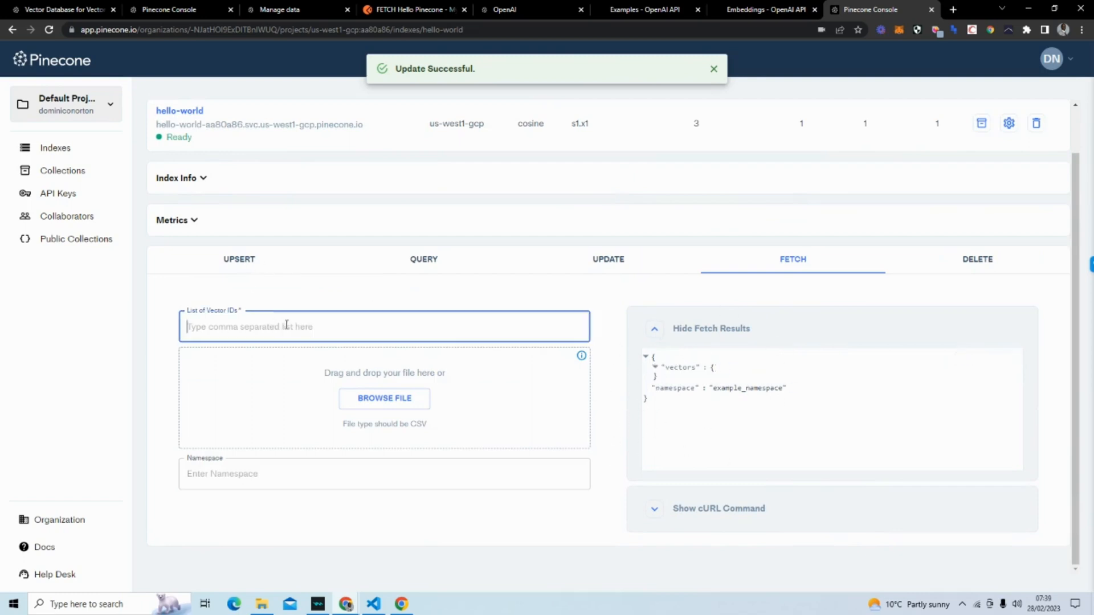
Fetch item_1 from example_namespace, expand its values, and dismiss the success notice.
{"action": "type", "text": "item_1"}
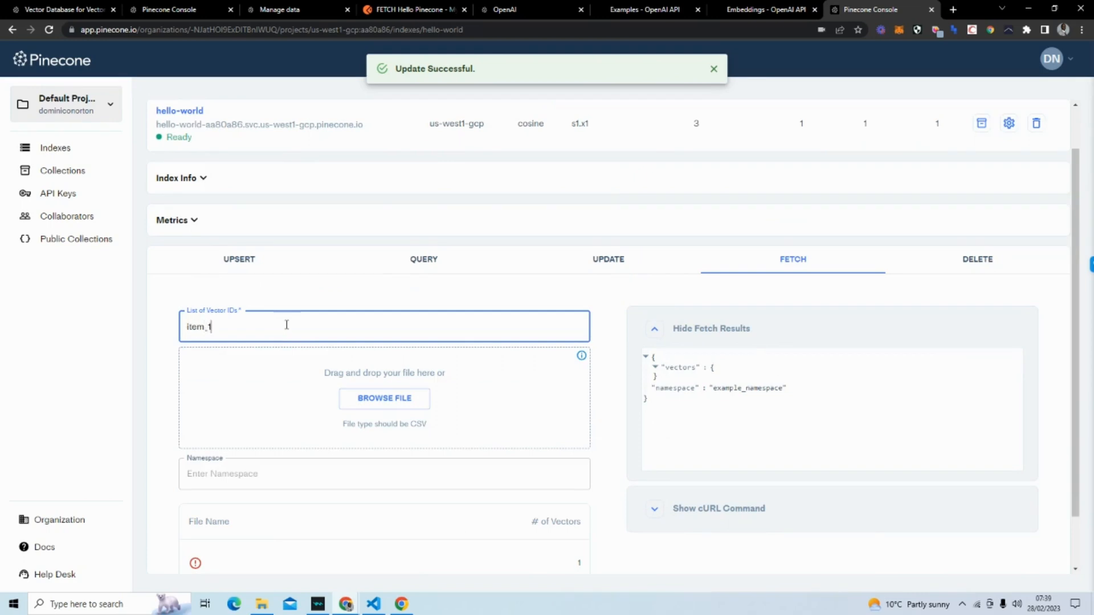
{"action": "type", "text": "example_namespace"}
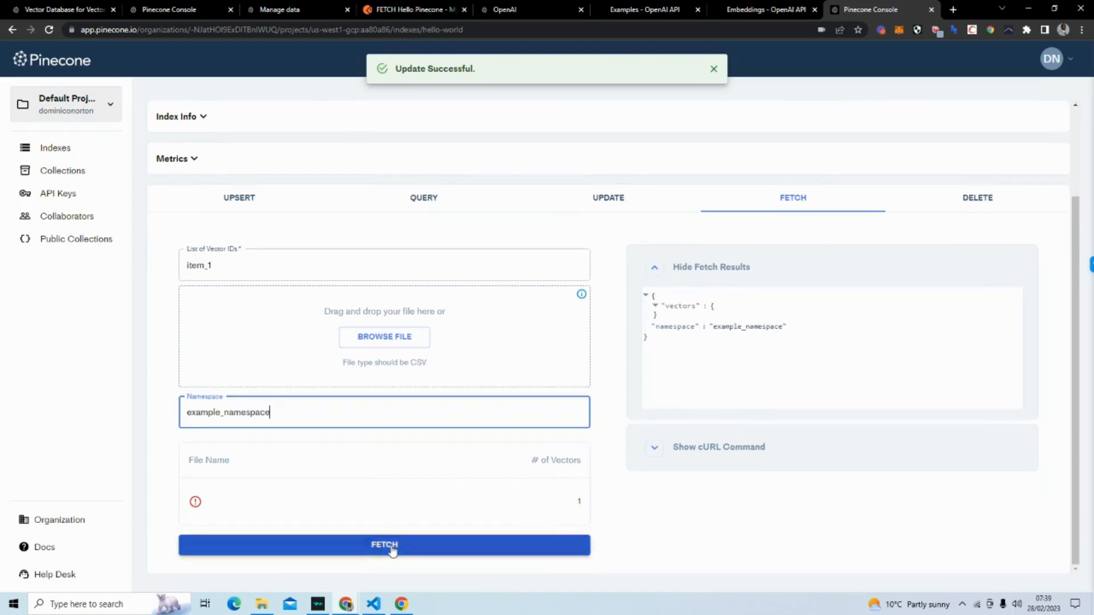
{"action": "left_click", "coordinate": [384, 545]}
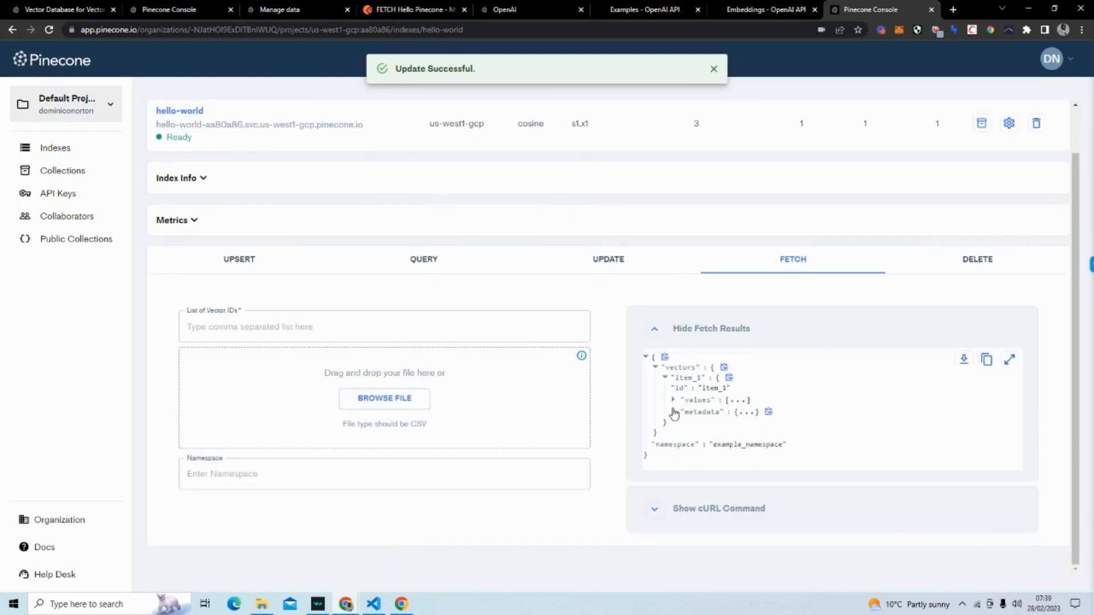
{"action": "left_click", "coordinate": [673, 400]}
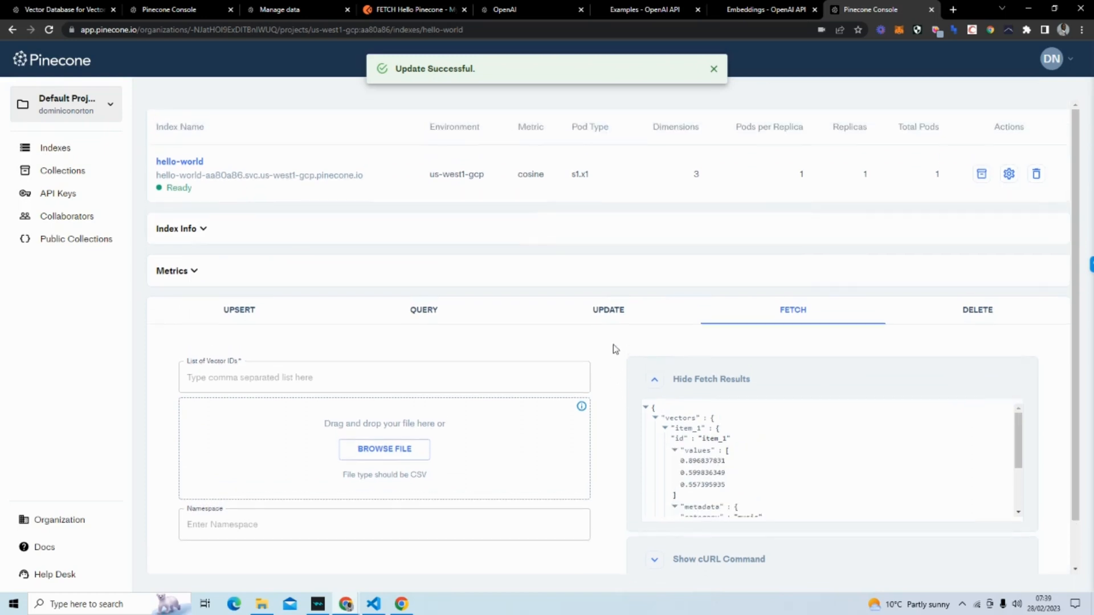
{"action": "mouse_move", "coordinate": [967, 308]}
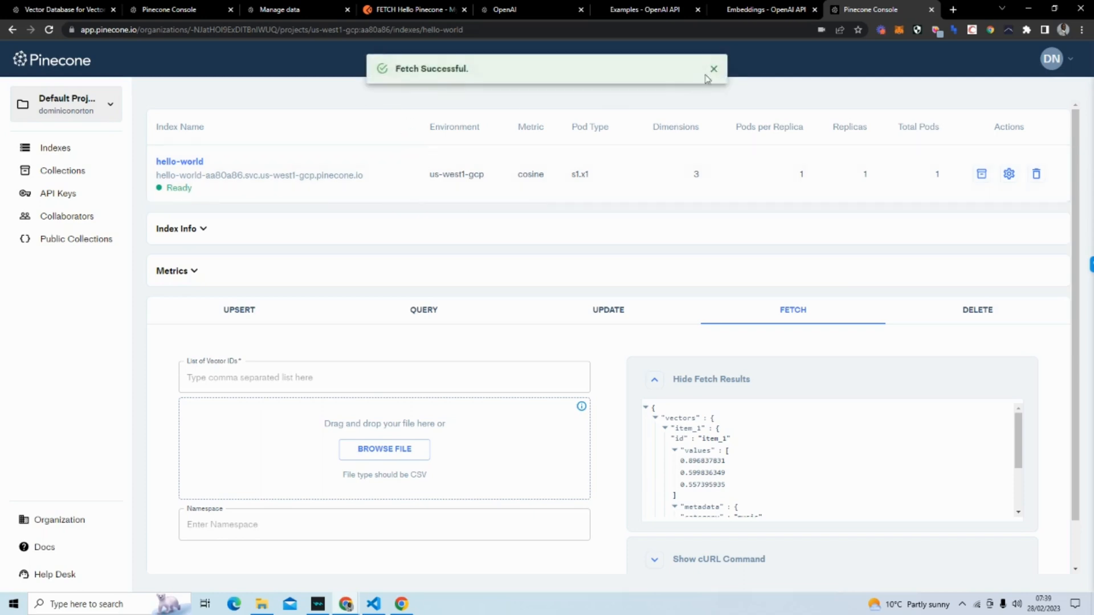
{"action": "left_click", "coordinate": [714, 68]}
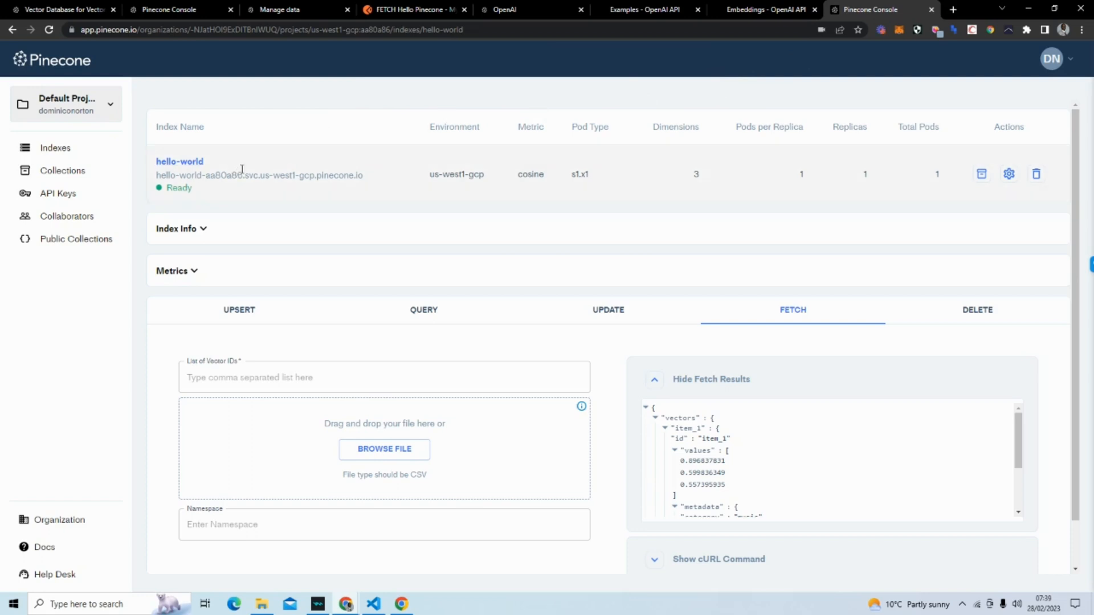